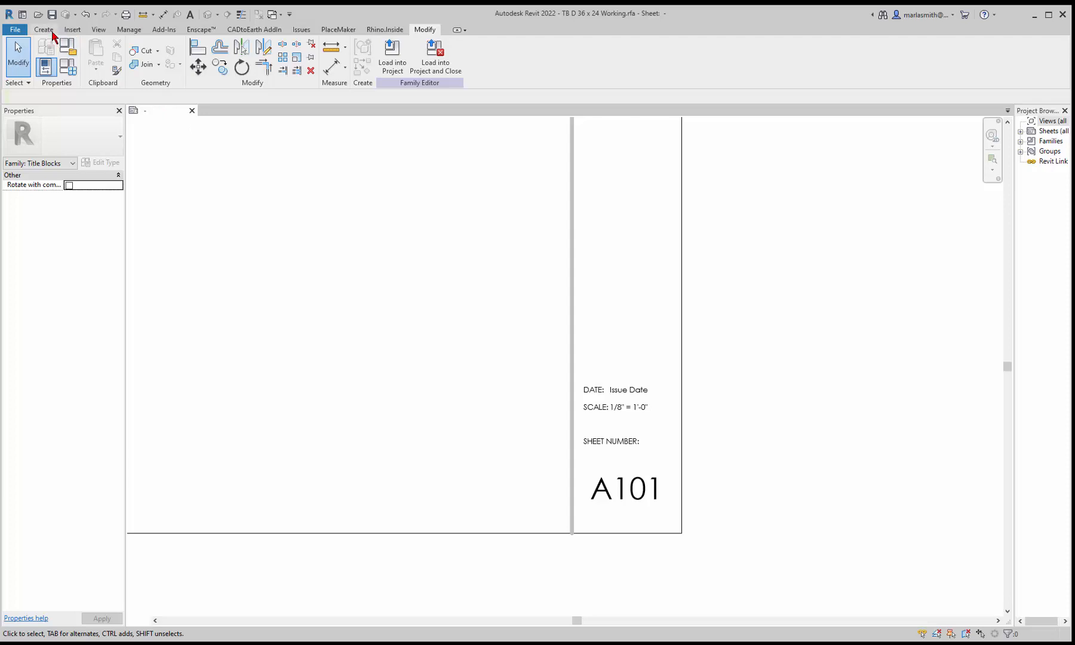
# - Start a new filled region from the Create tab with the Rectangle boundary tool active
pyautogui.click(43, 30)
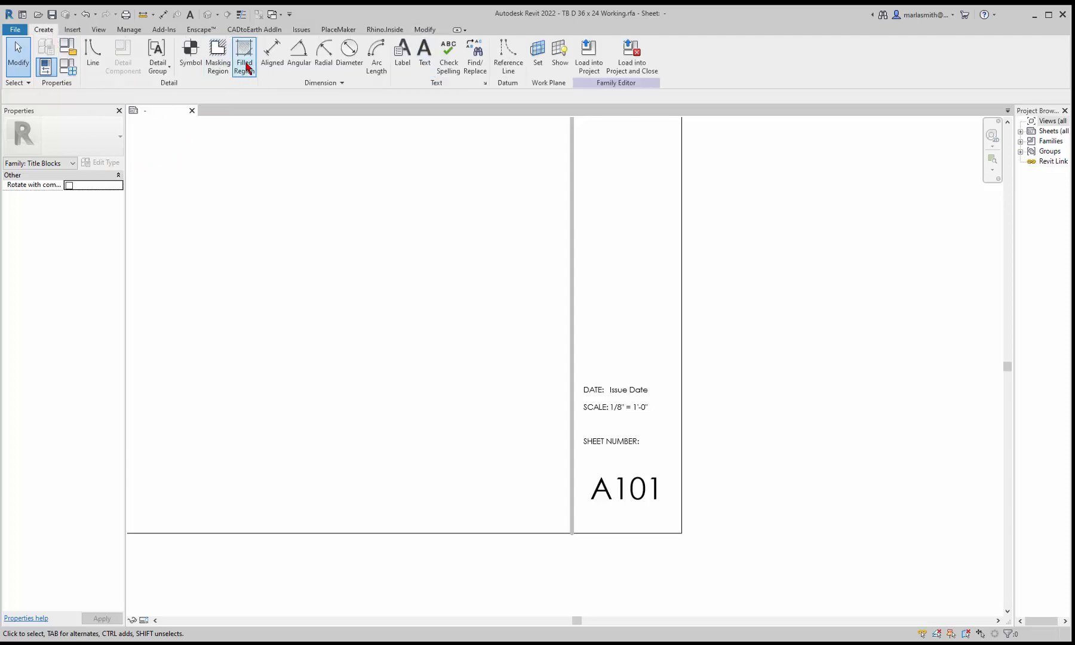
pyautogui.moveTo(251, 82)
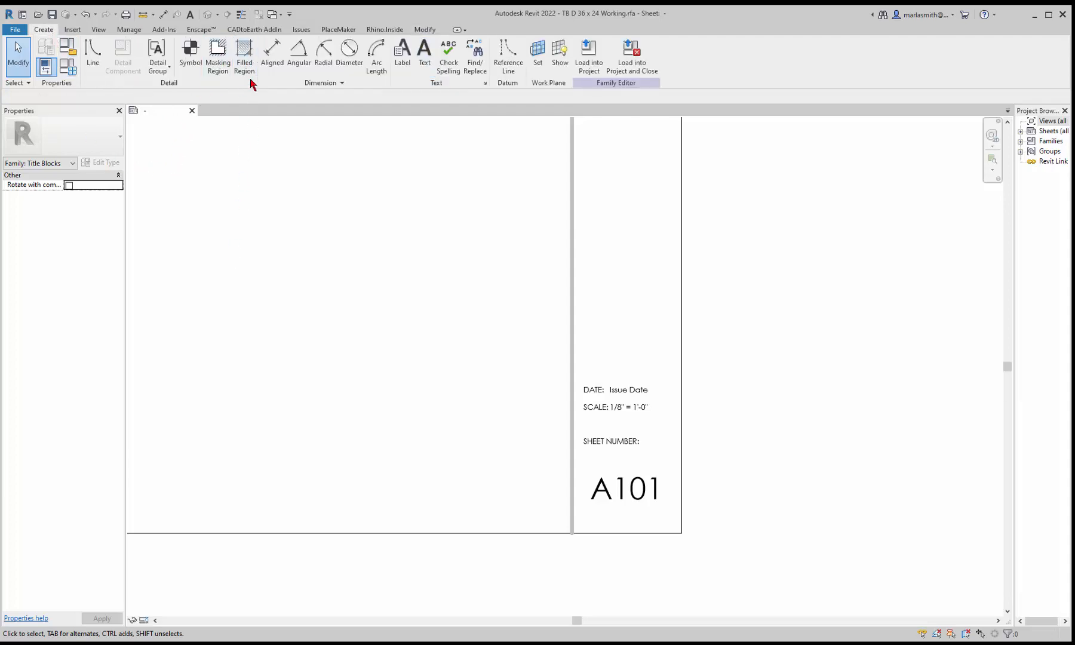
pyautogui.click(244, 57)
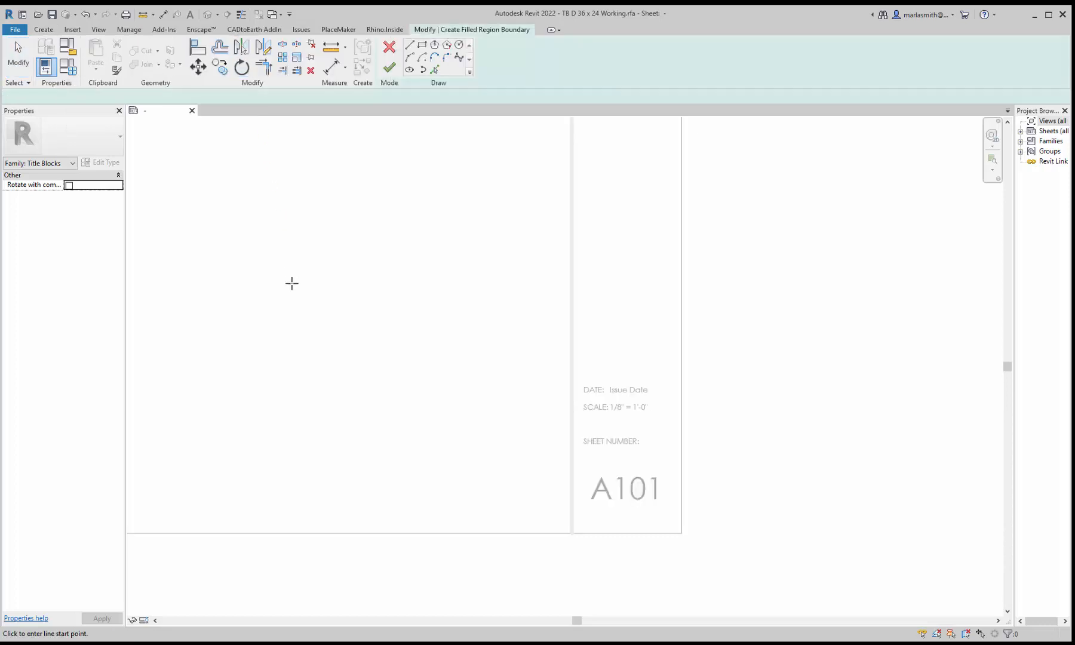
pyautogui.click(410, 45)
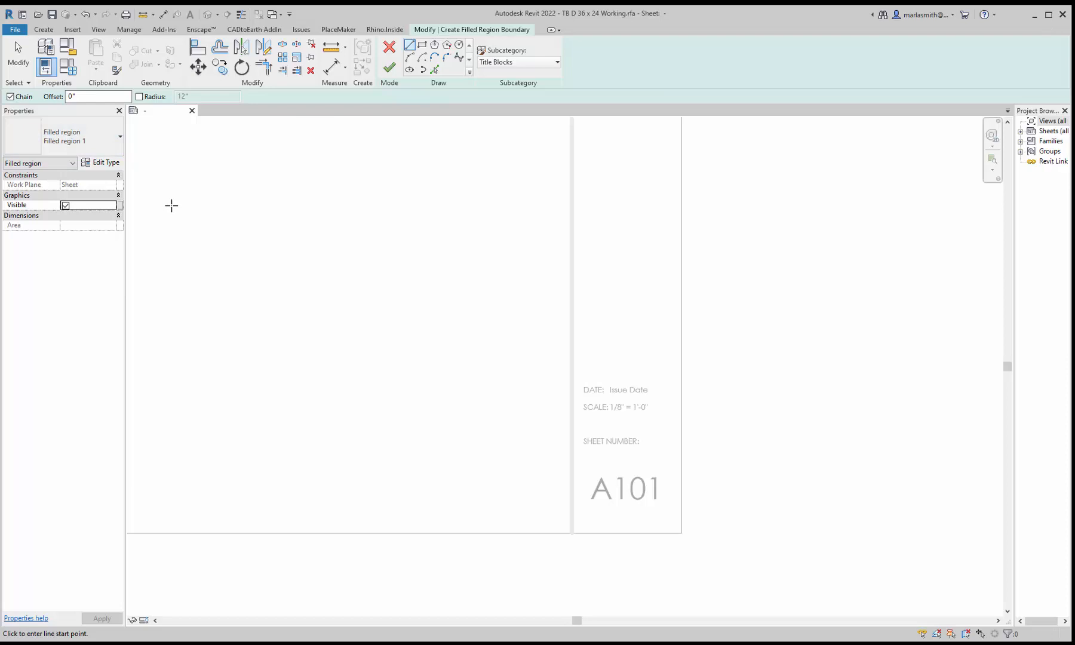
pyautogui.moveTo(103, 163)
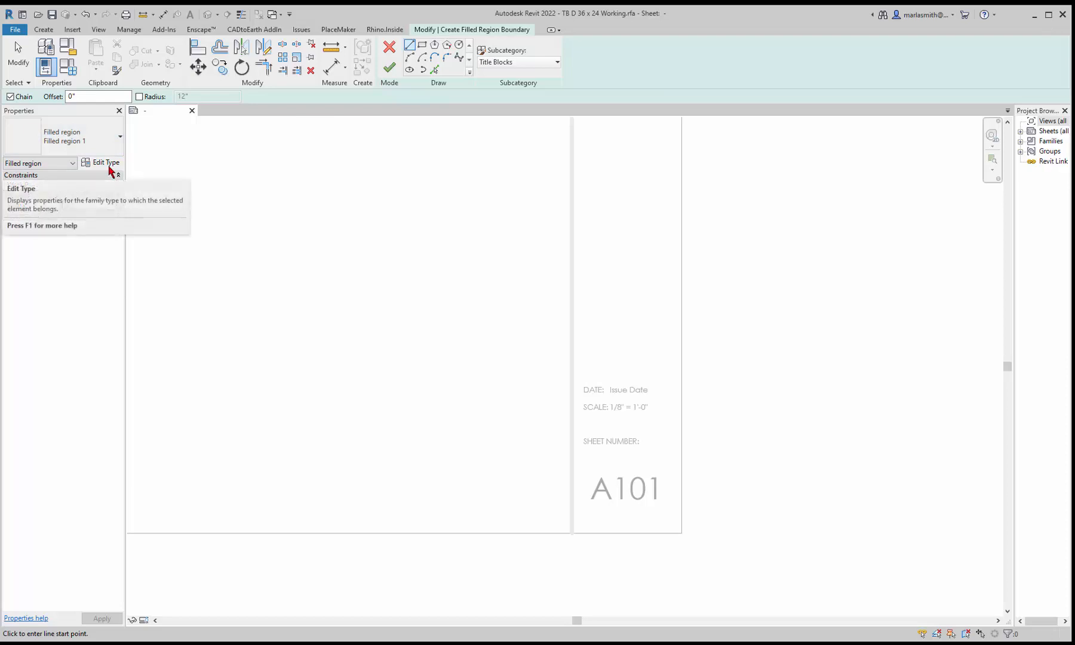
pyautogui.moveTo(105, 163)
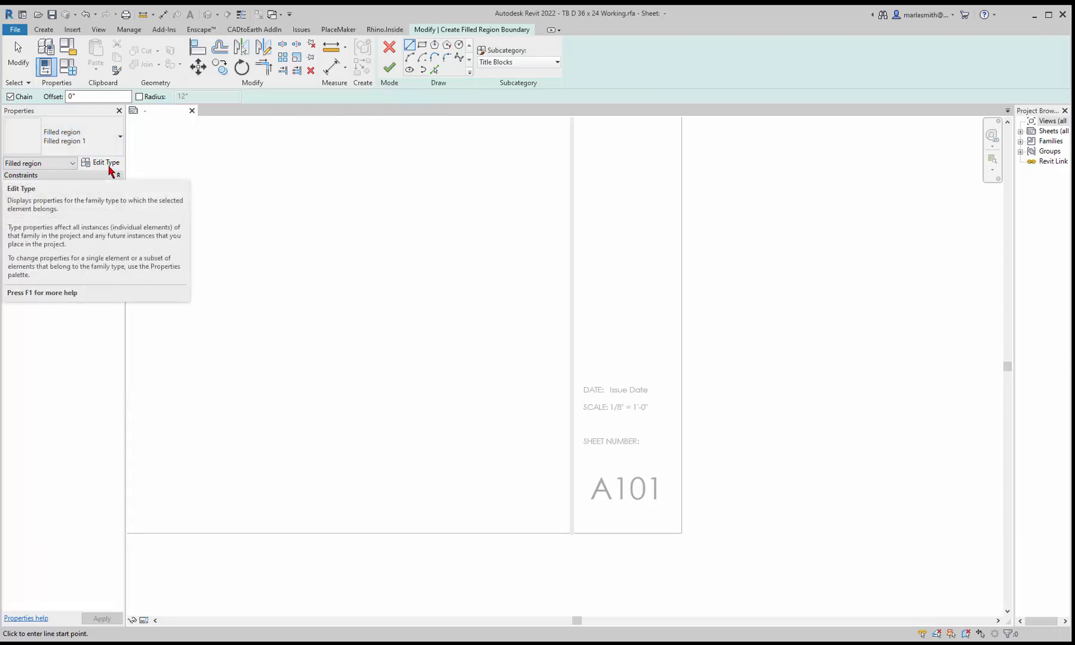
# - Rename the filled region type to 'Solid Black' and set its foreground pattern to <Solid fill>
pyautogui.click(105, 163)
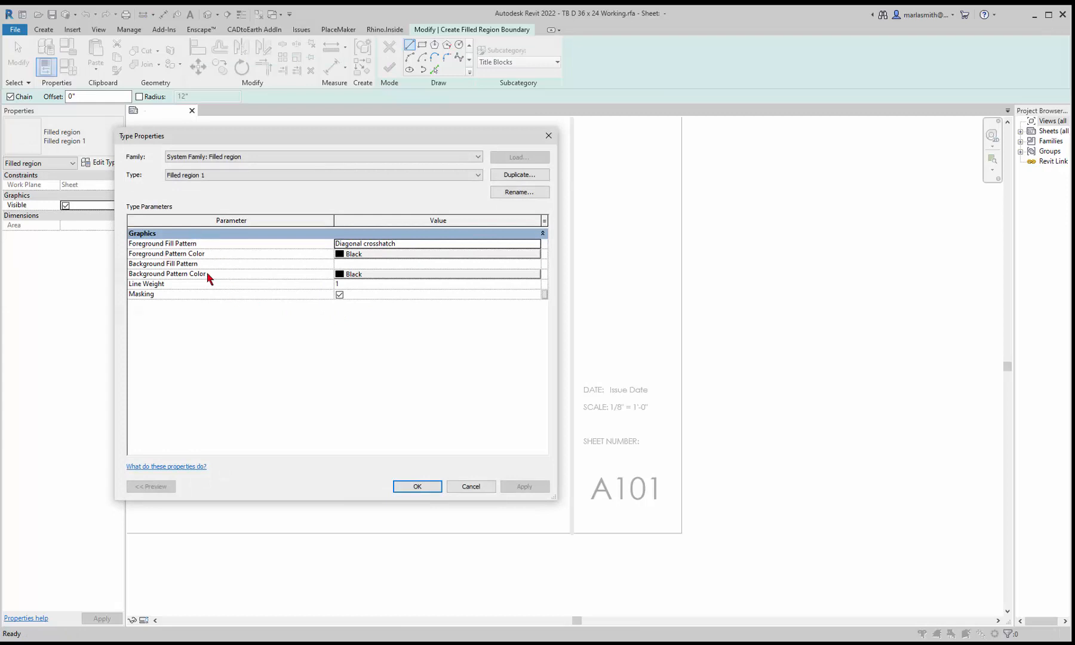
pyautogui.moveTo(233, 253)
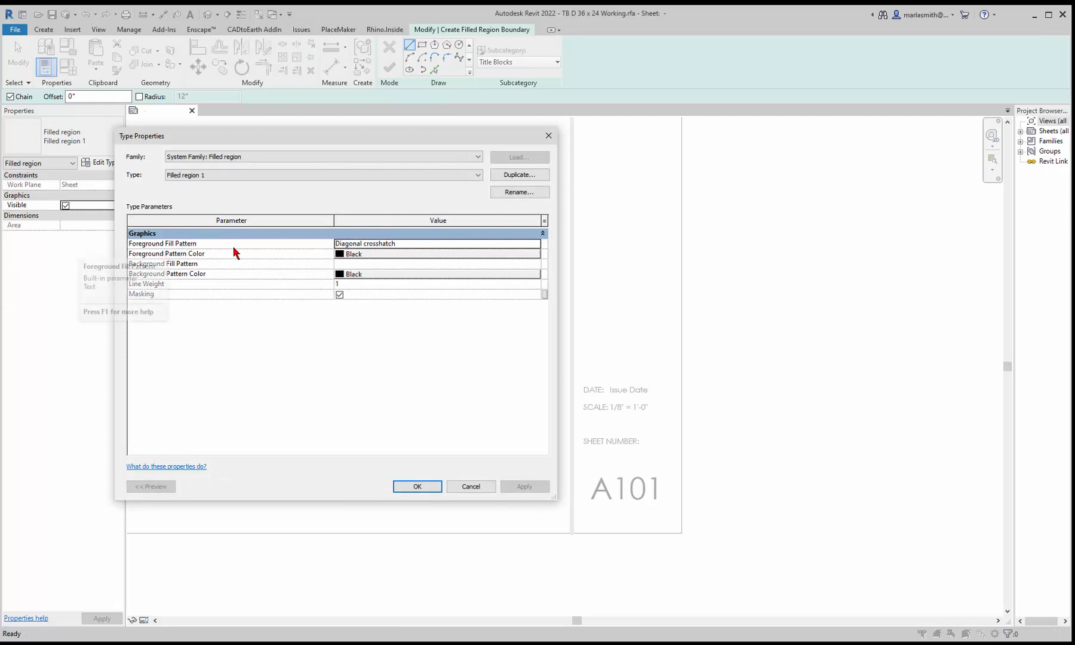
pyautogui.moveTo(347, 360)
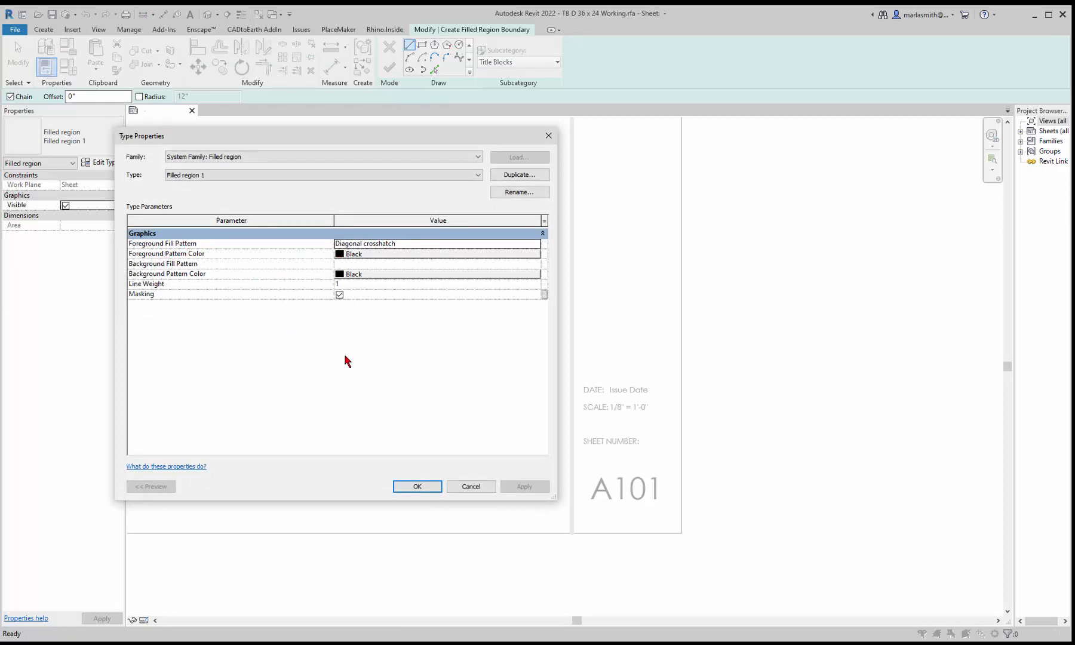
pyautogui.click(478, 174)
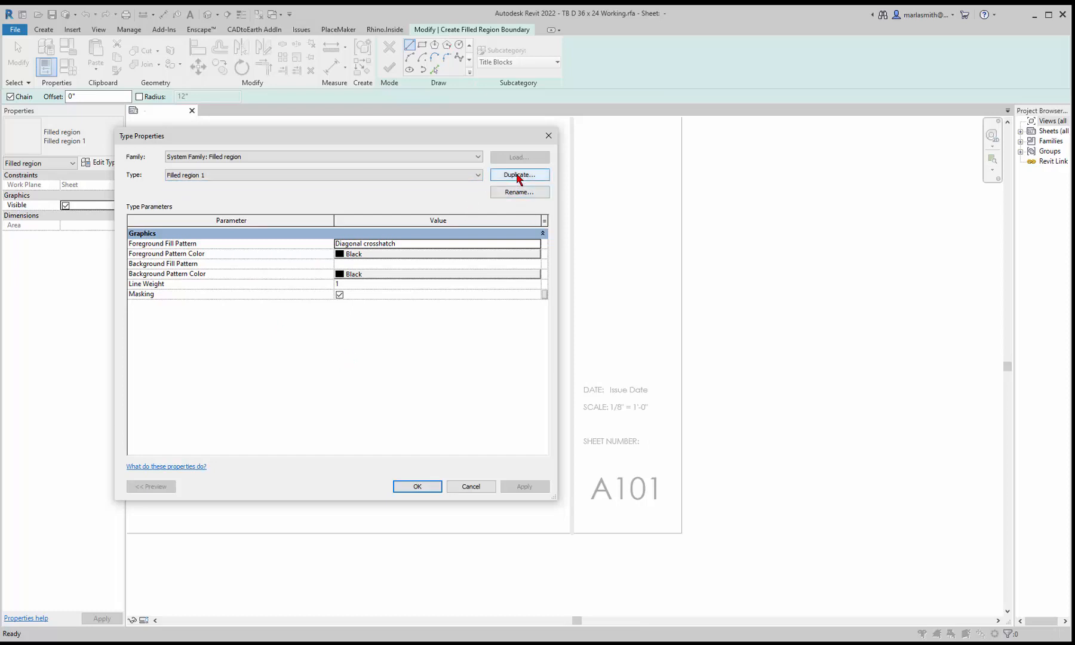
pyautogui.moveTo(519, 192)
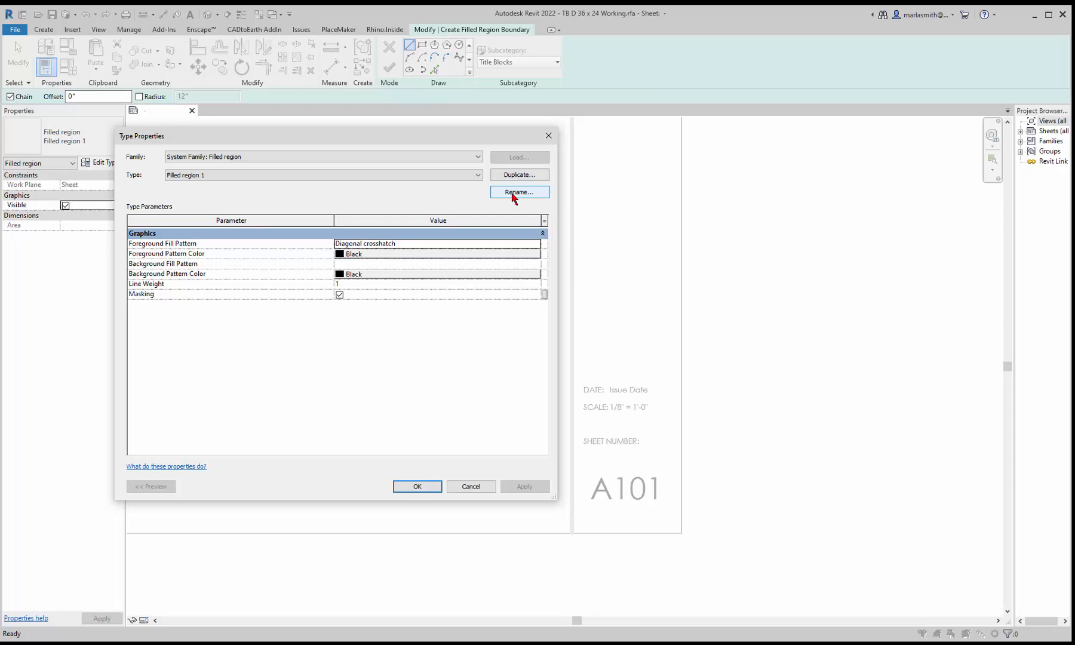
pyautogui.click(519, 192)
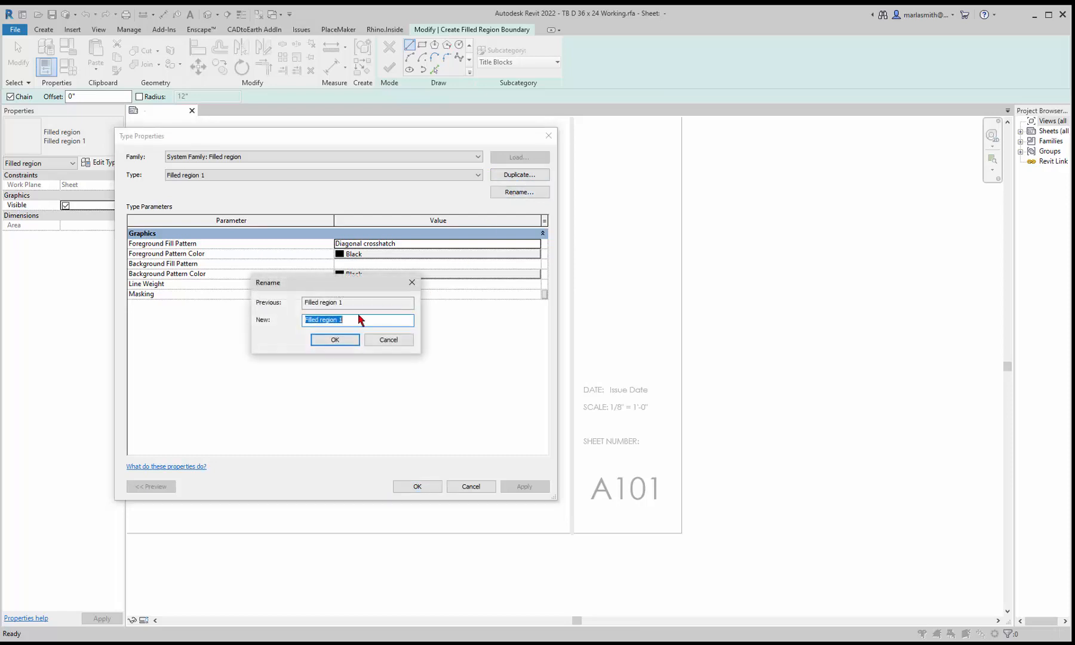
pyautogui.moveTo(202, 323)
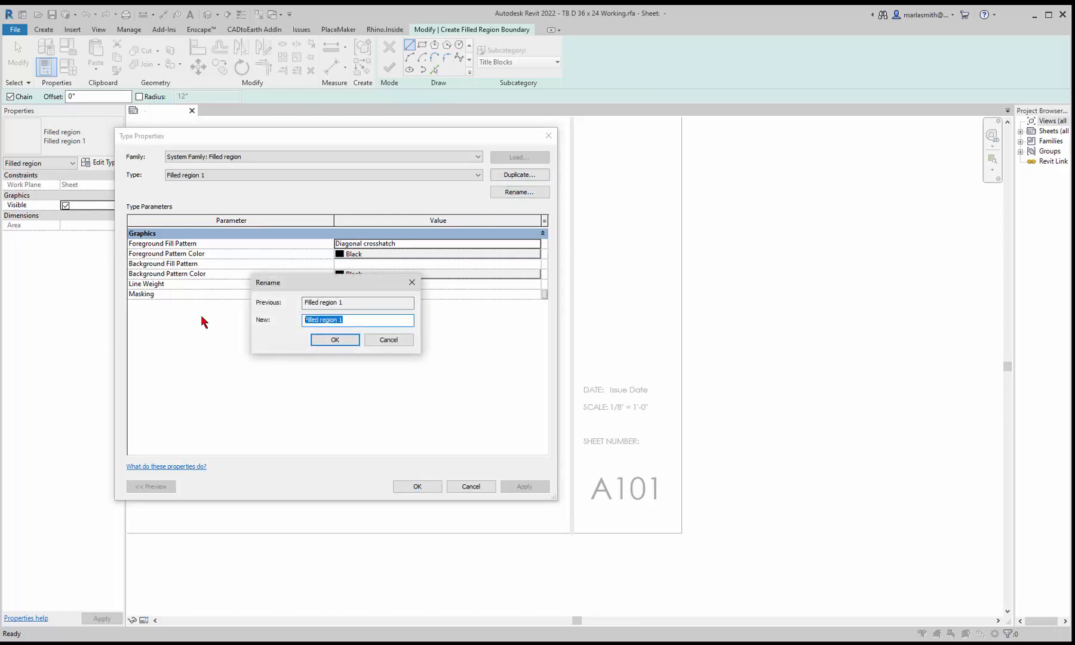
pyautogui.write('Solid')
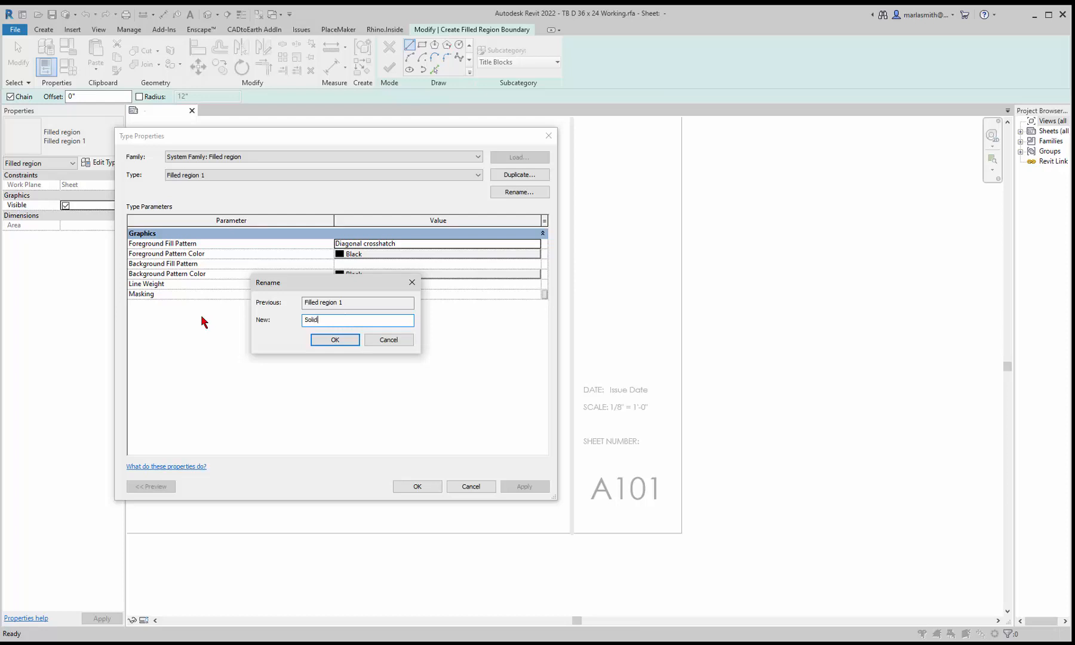
pyautogui.write('Black')
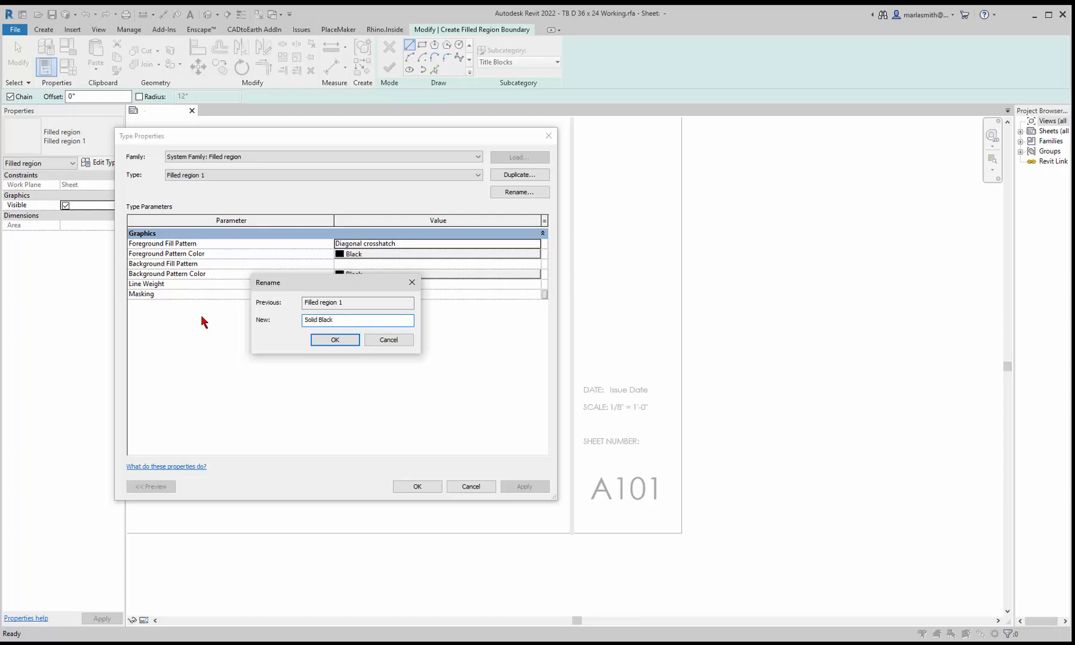
pyautogui.click(334, 339)
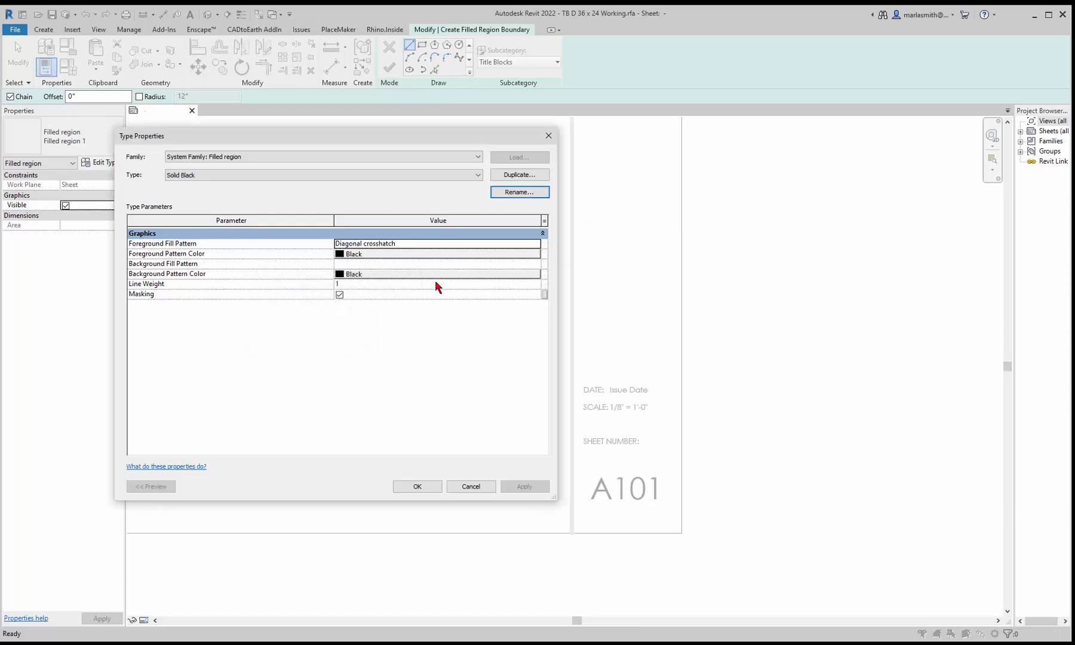
pyautogui.moveTo(541, 248)
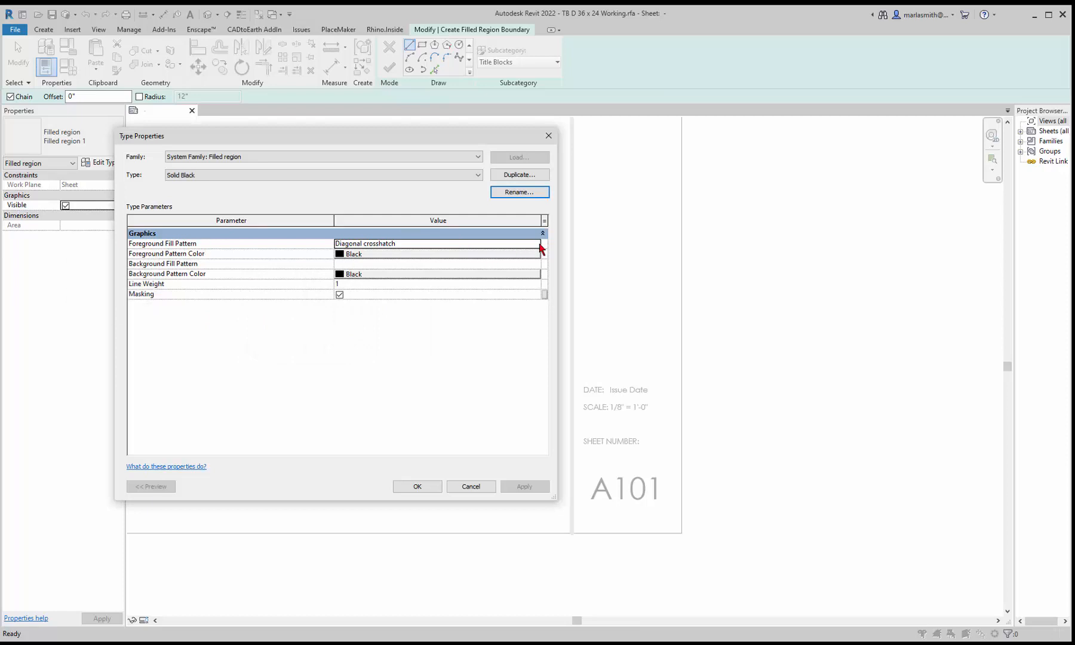
pyautogui.click(541, 245)
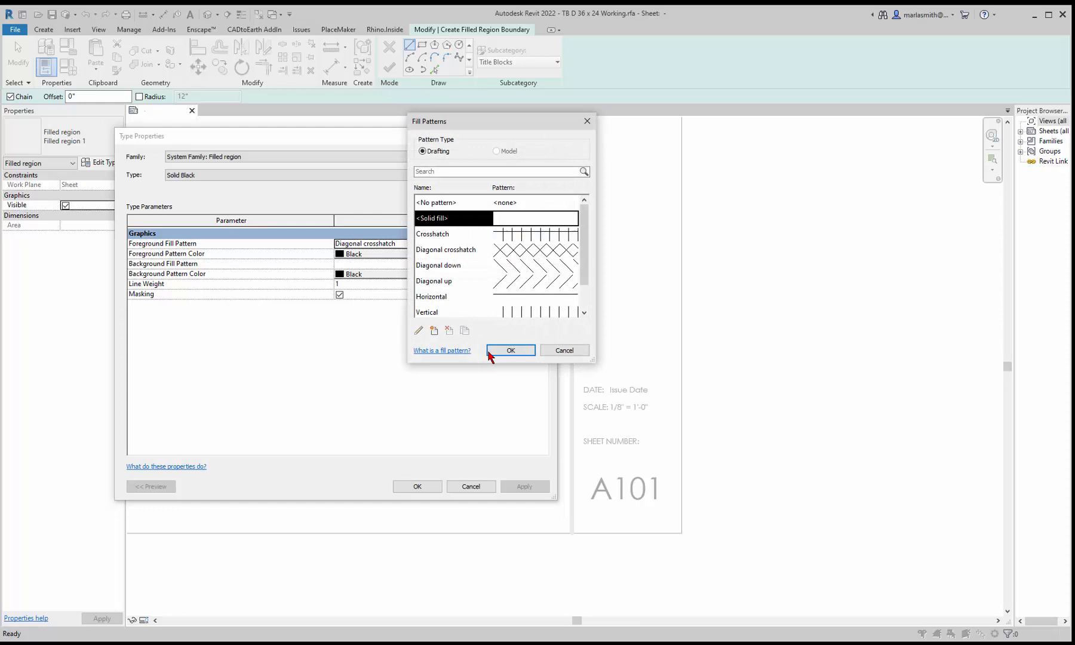
pyautogui.click(509, 349)
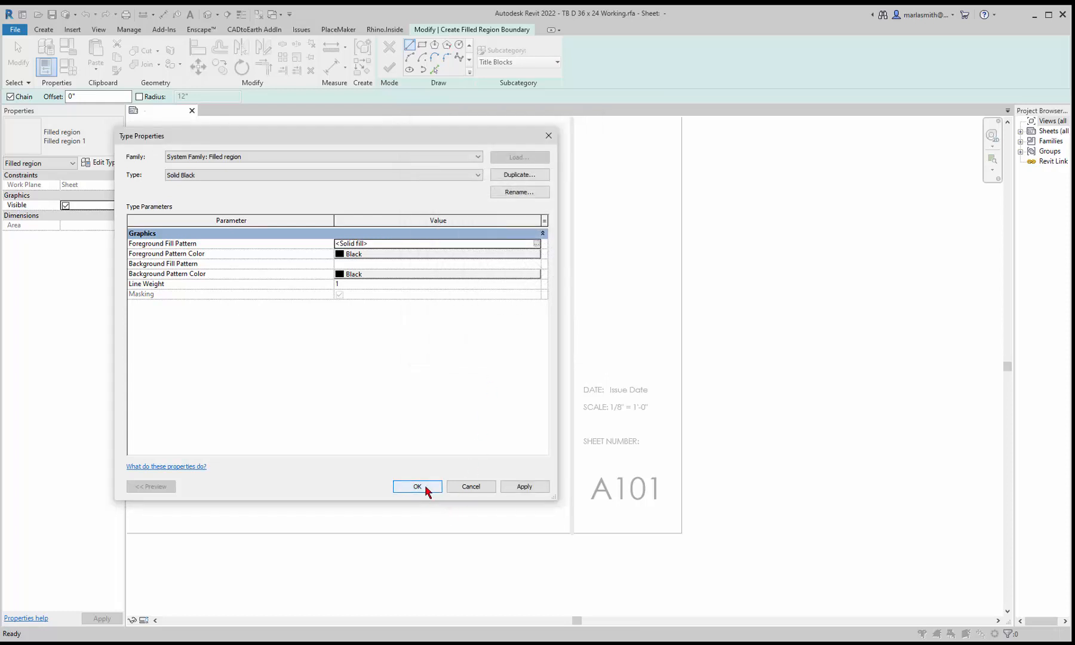
# - Accept the type changes and draw the rectangular boundary around the A101 sheet number box
pyautogui.click(416, 486)
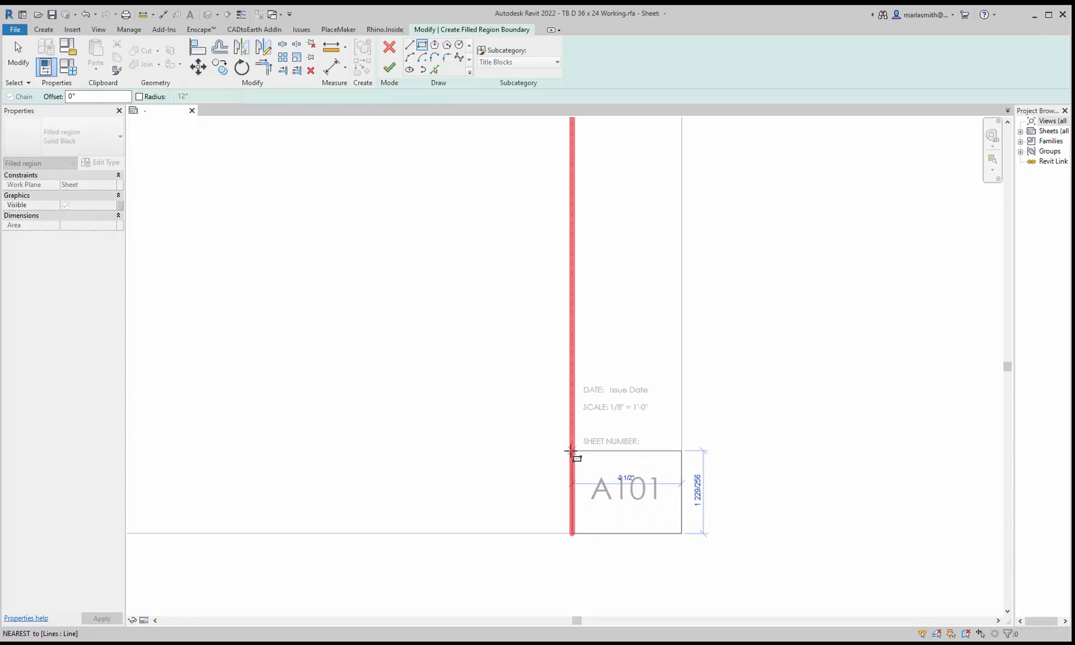
pyautogui.moveTo(572, 456)
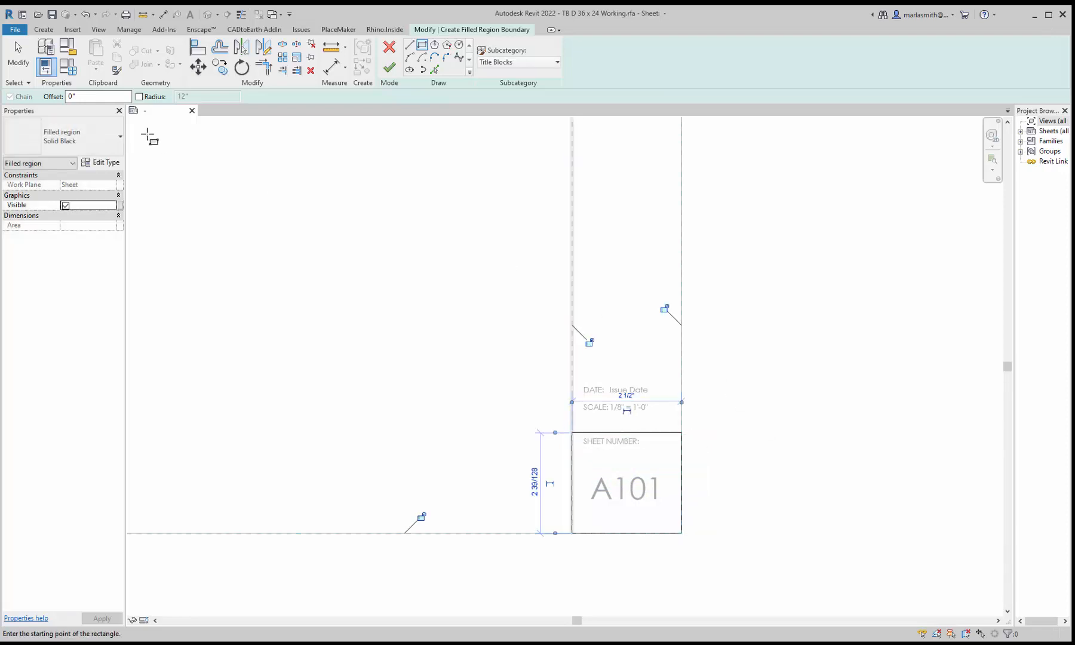
pyautogui.moveTo(17, 55)
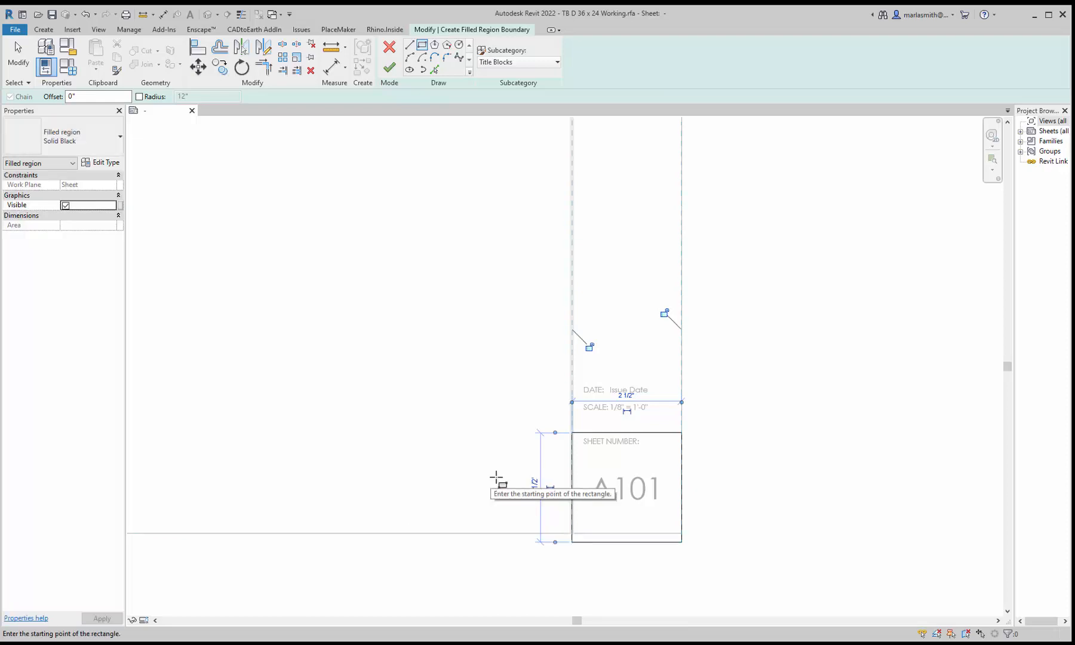
pyautogui.moveTo(216, 82)
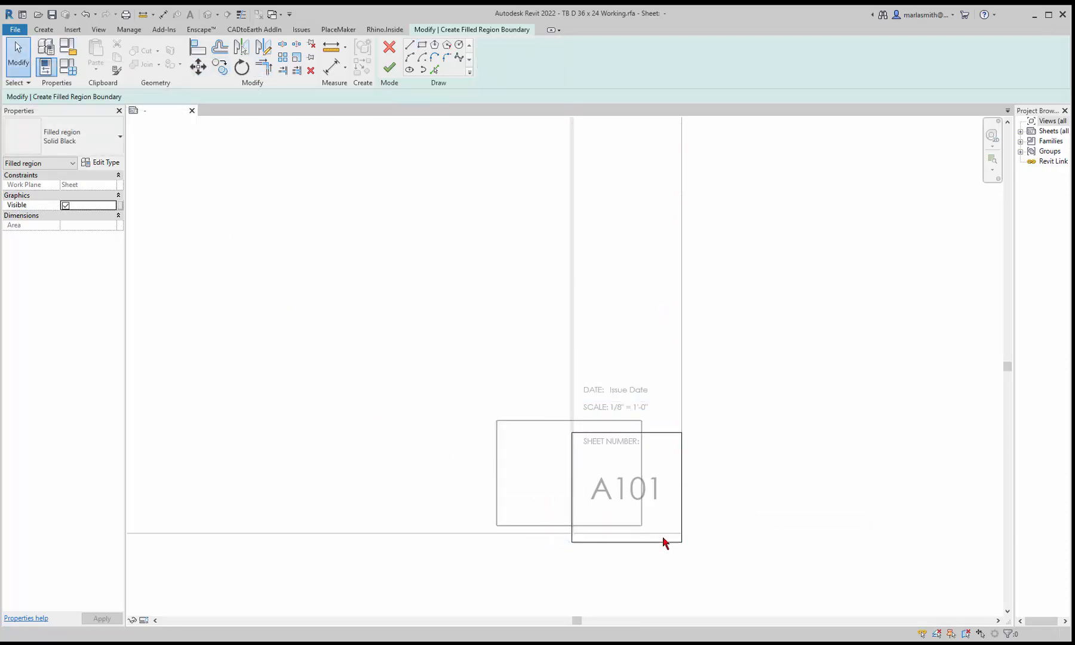
pyautogui.click(624, 486)
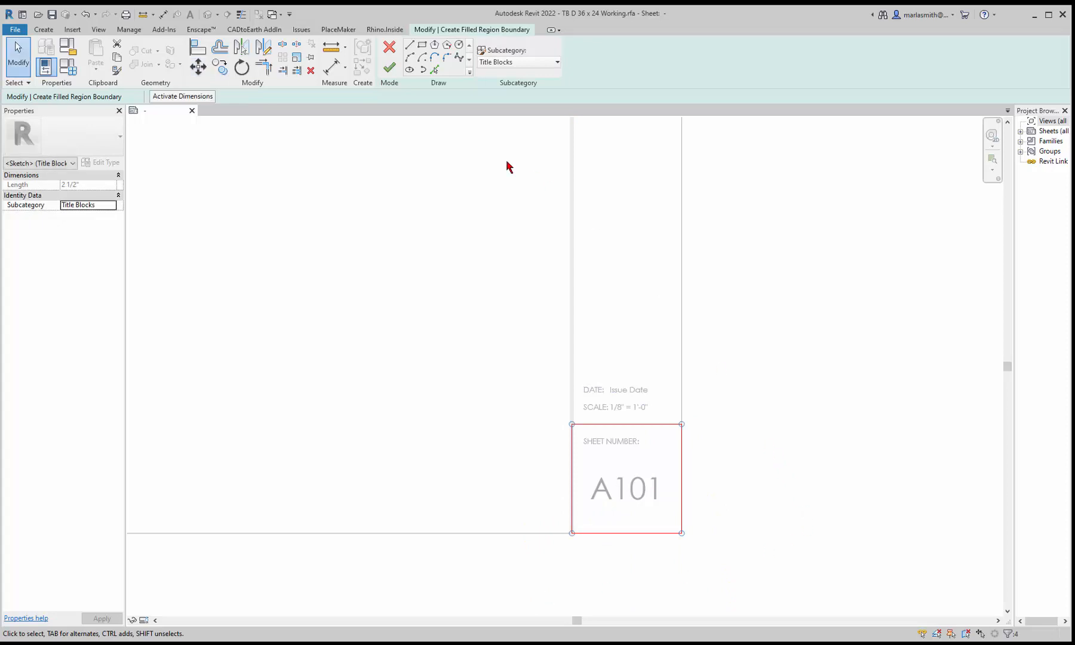
pyautogui.moveTo(389, 67)
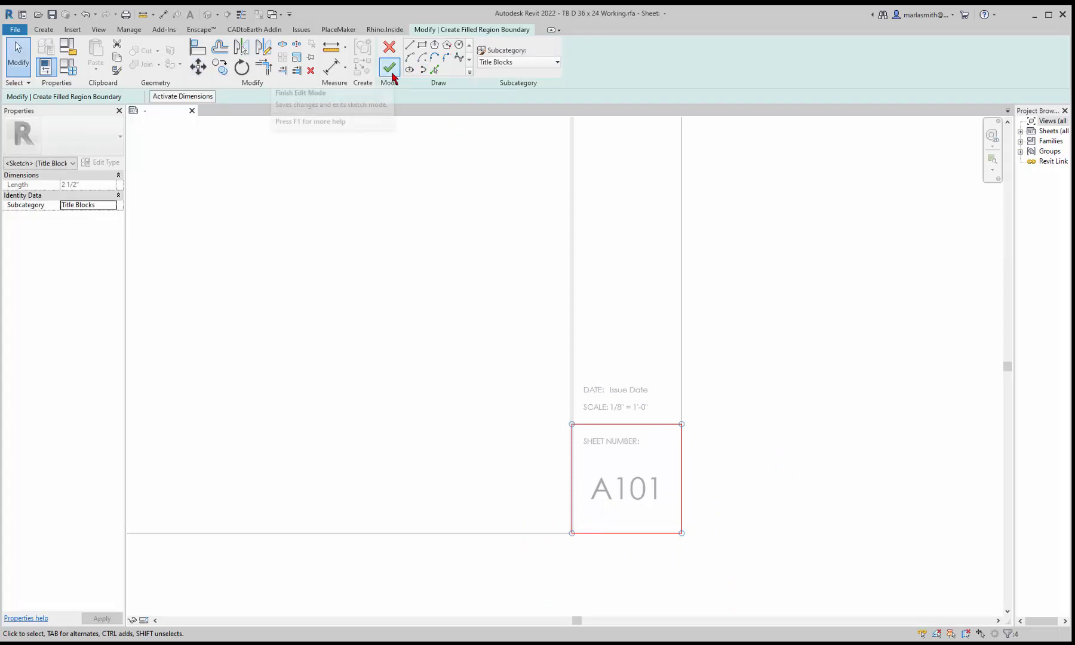
pyautogui.moveTo(651, 375)
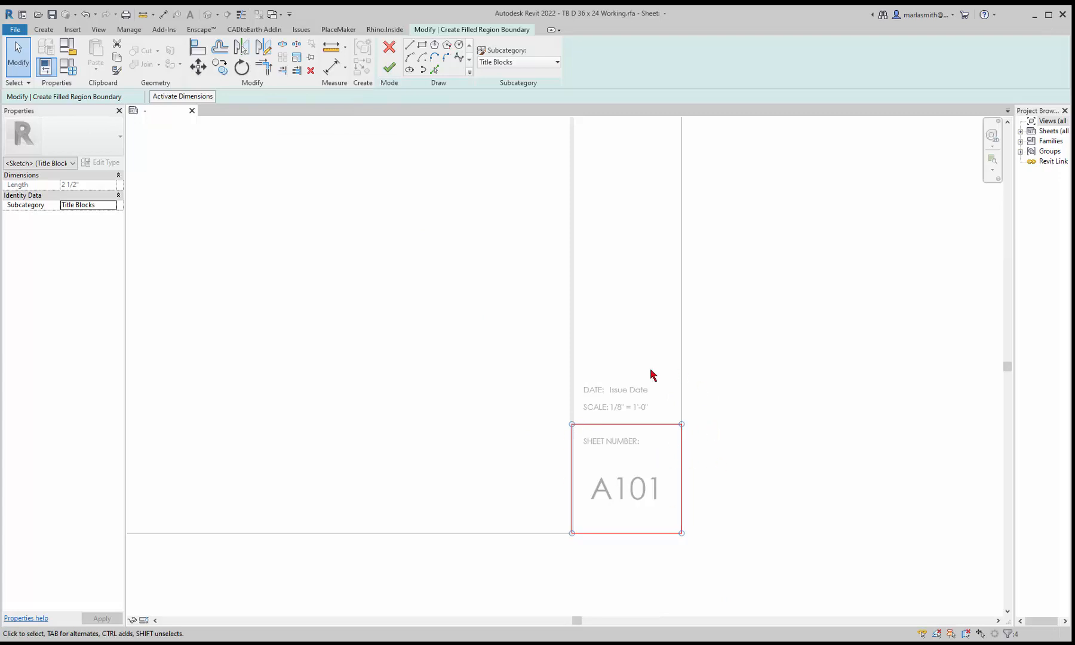
# - Finish the Solid Black region and stack the DATE, SCALE and SHEET NUMBER notes above it
pyautogui.click(389, 66)
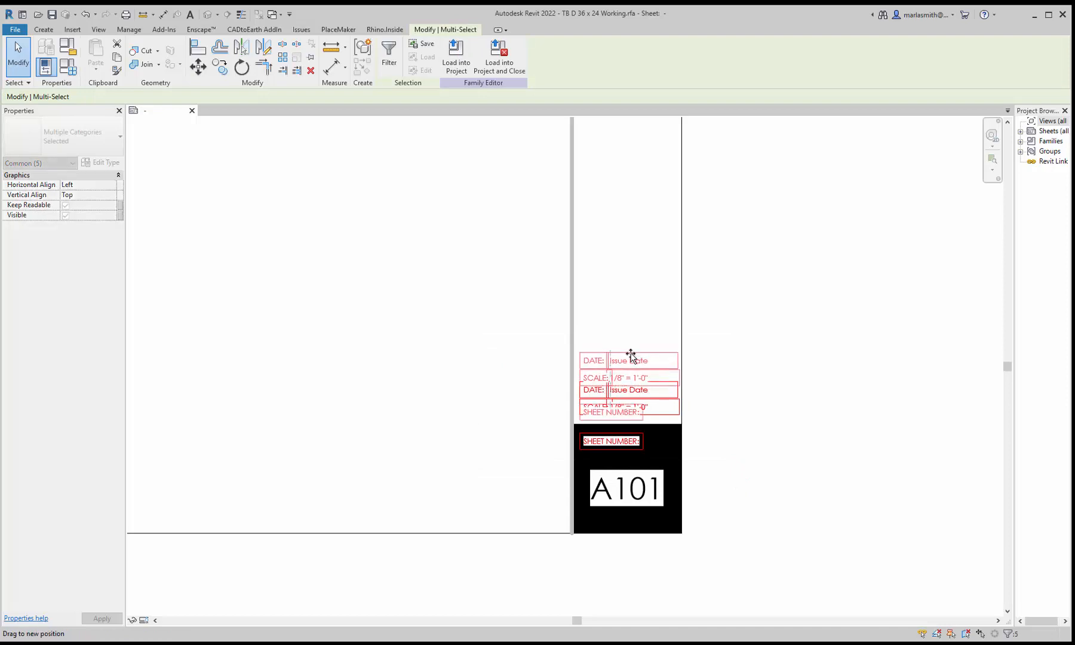
pyautogui.click(610, 412)
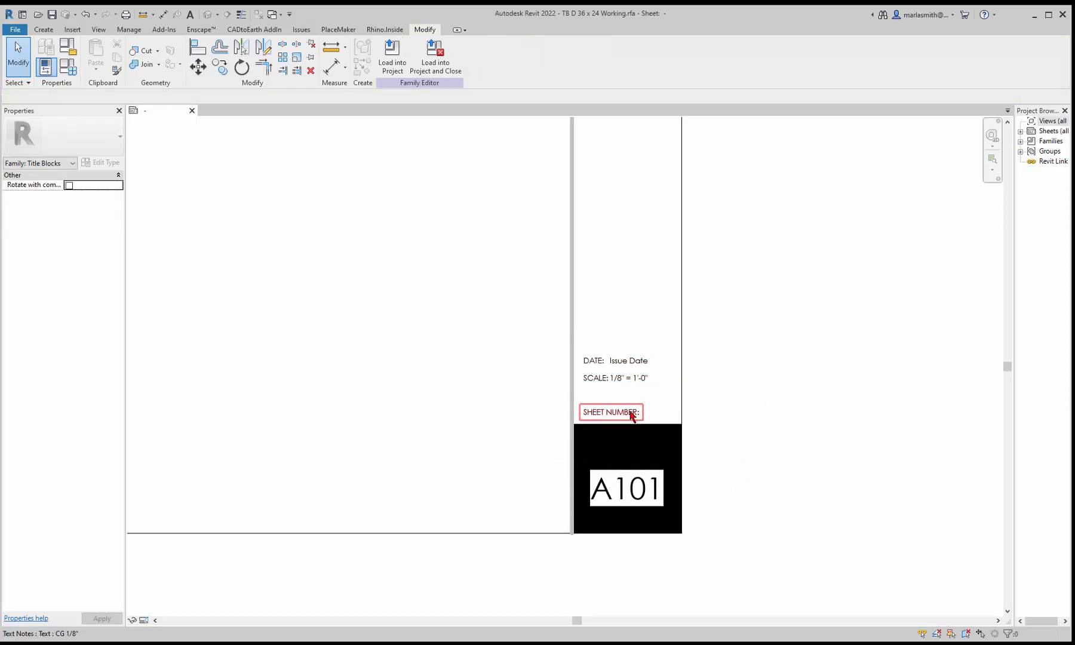
pyautogui.click(609, 412)
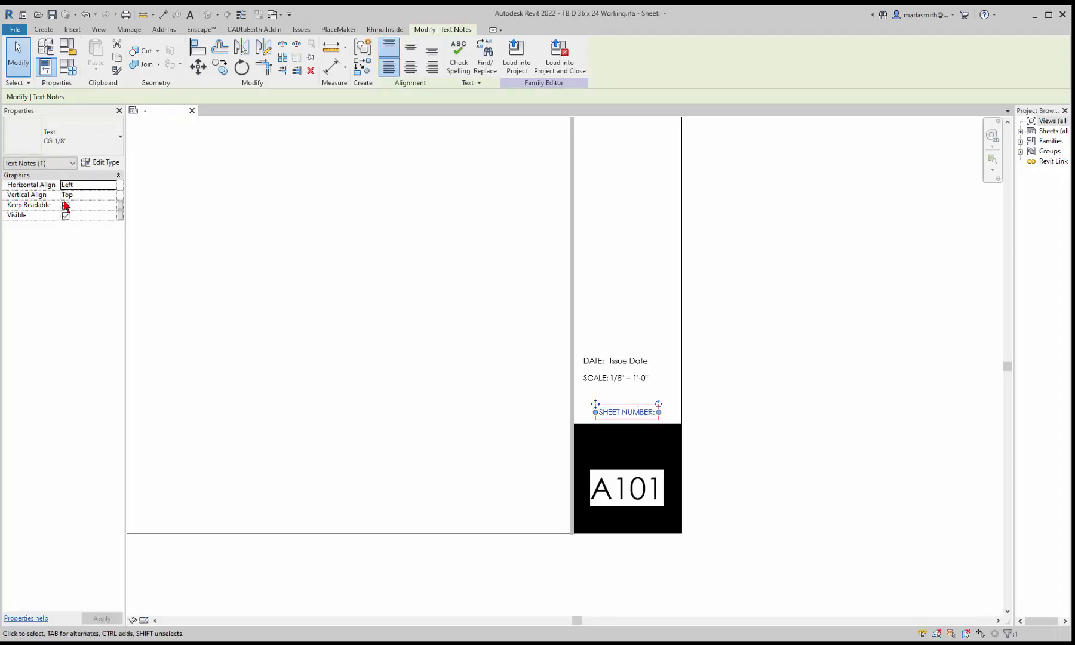
# - Center-align the SHEET NUMBER note and nudge the A101 label slightly higher in the block
pyautogui.click(65, 206)
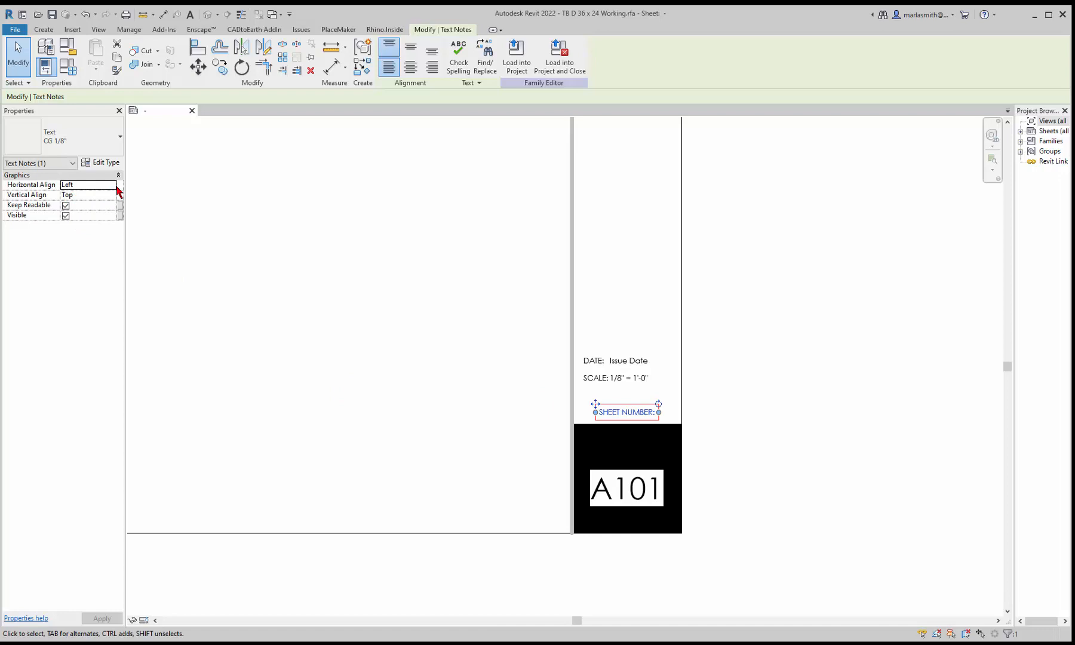
pyautogui.click(86, 184)
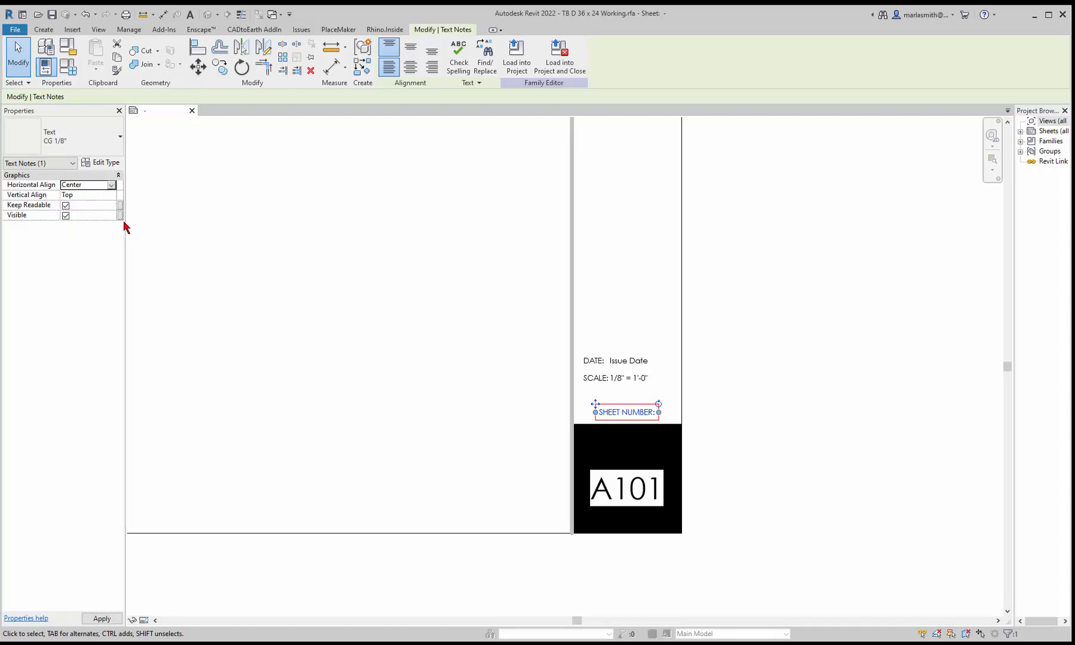
pyautogui.click(758, 503)
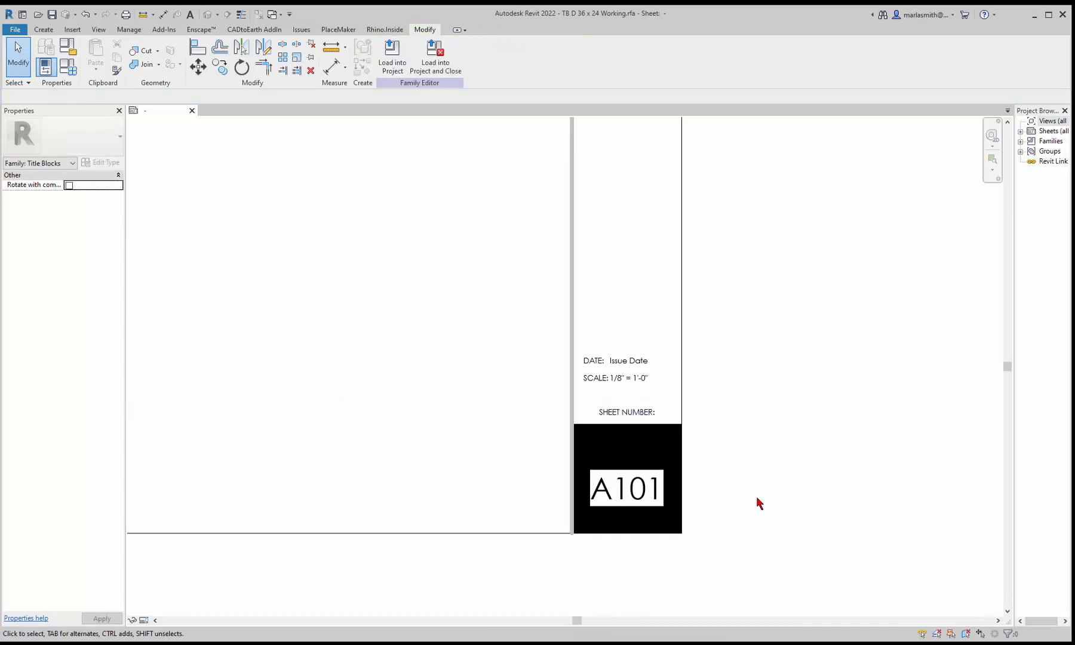
pyautogui.click(625, 489)
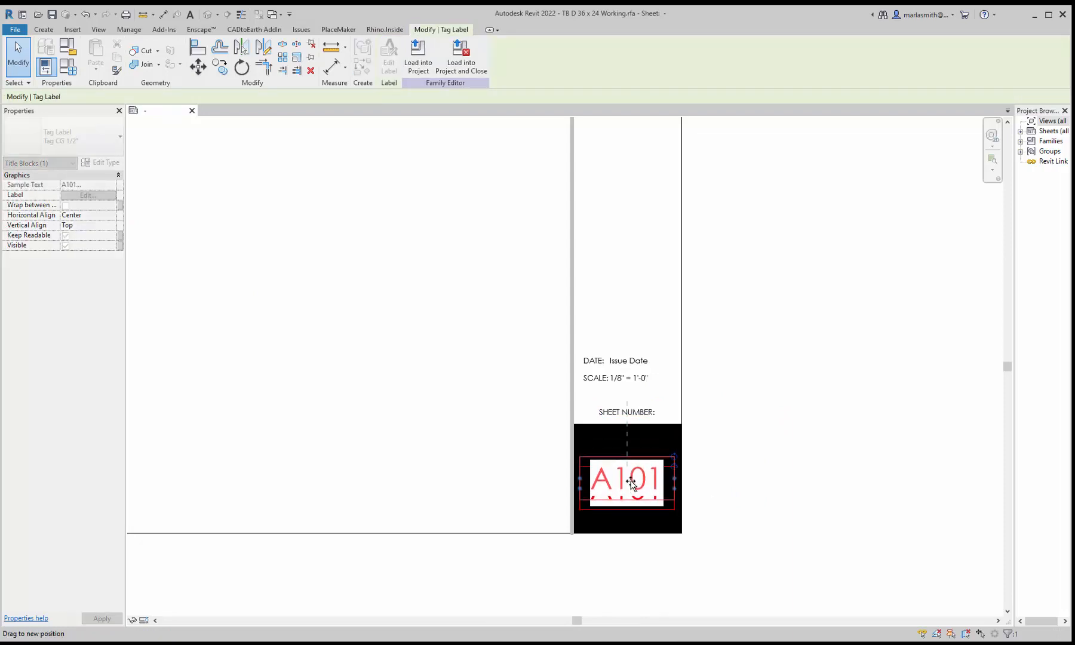
pyautogui.click(743, 480)
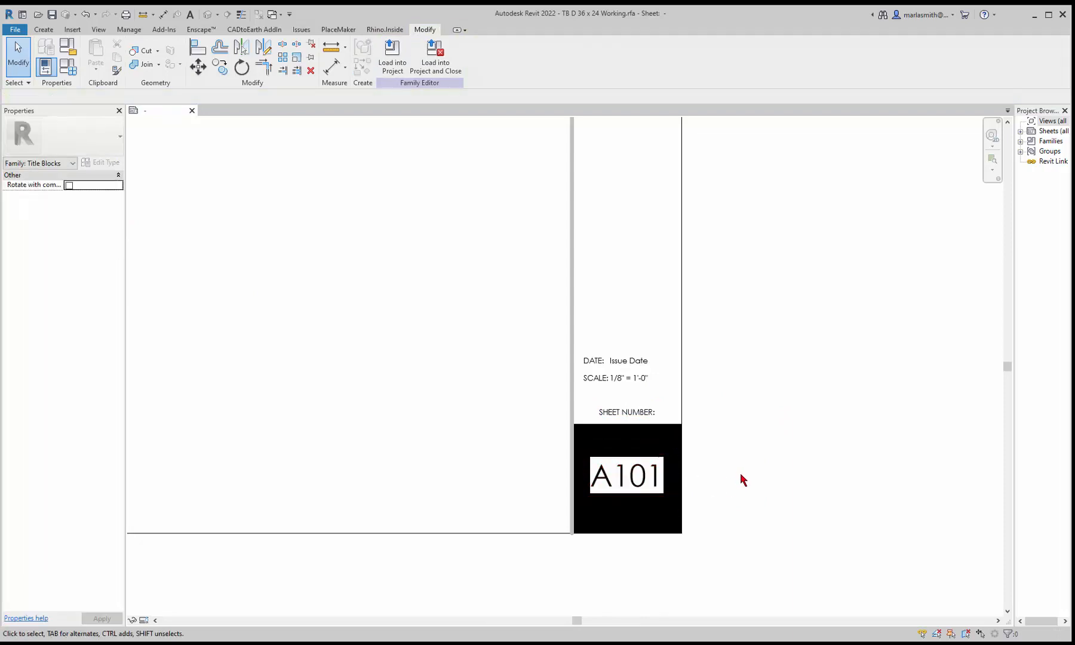
pyautogui.click(625, 475)
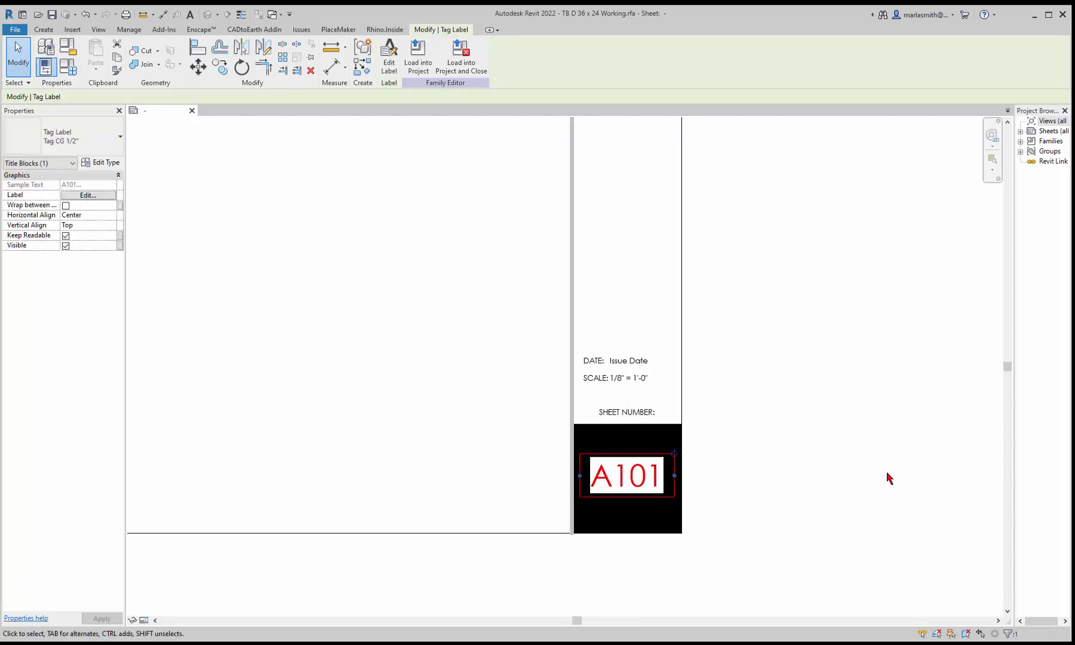
pyautogui.moveTo(111, 170)
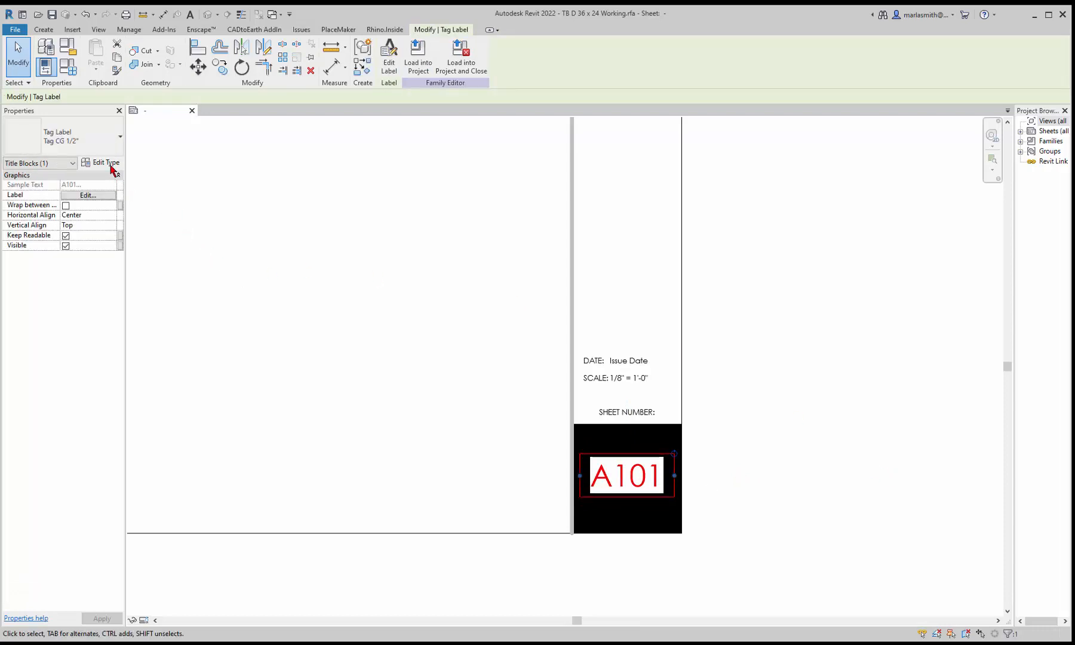
# - Give the A101 label type white bold text with a transparent background
pyautogui.click(105, 162)
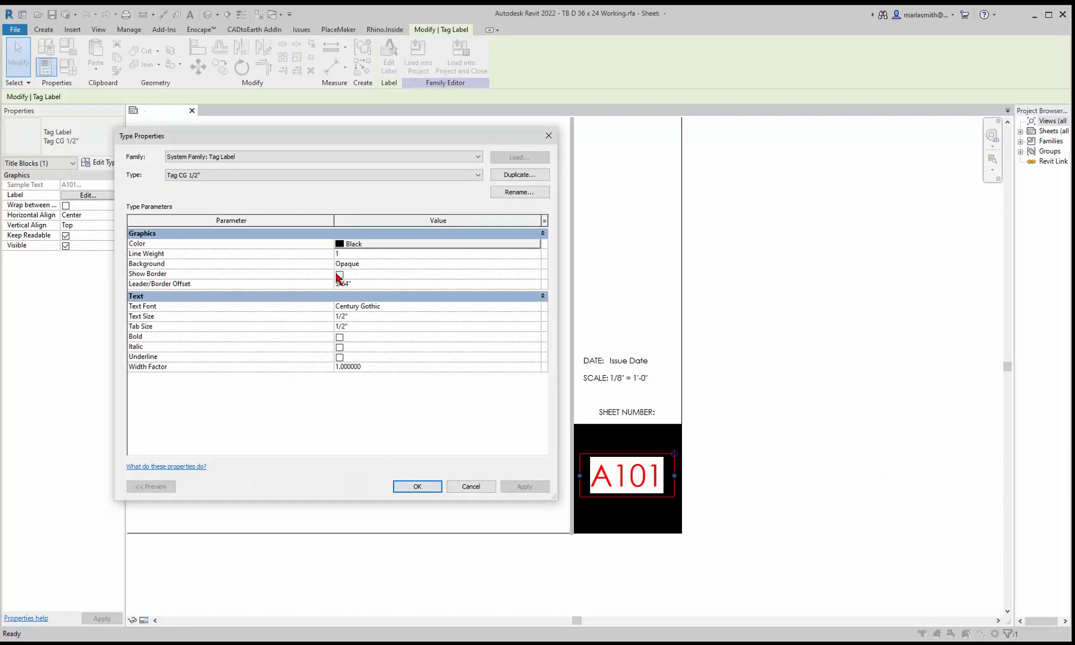
pyautogui.click(339, 337)
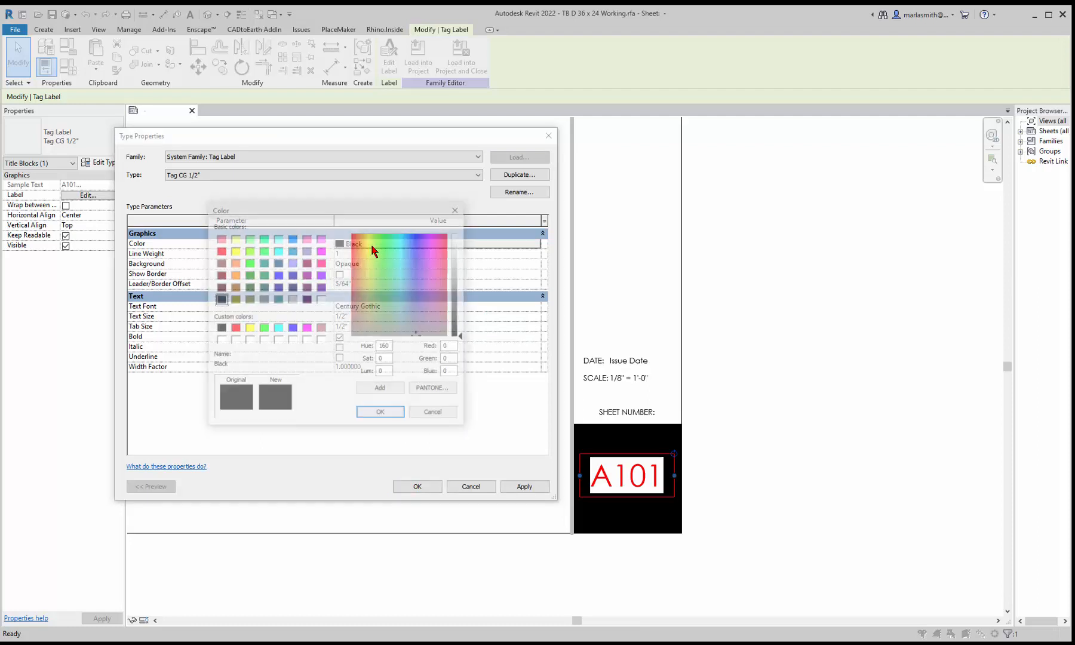
pyautogui.click(321, 300)
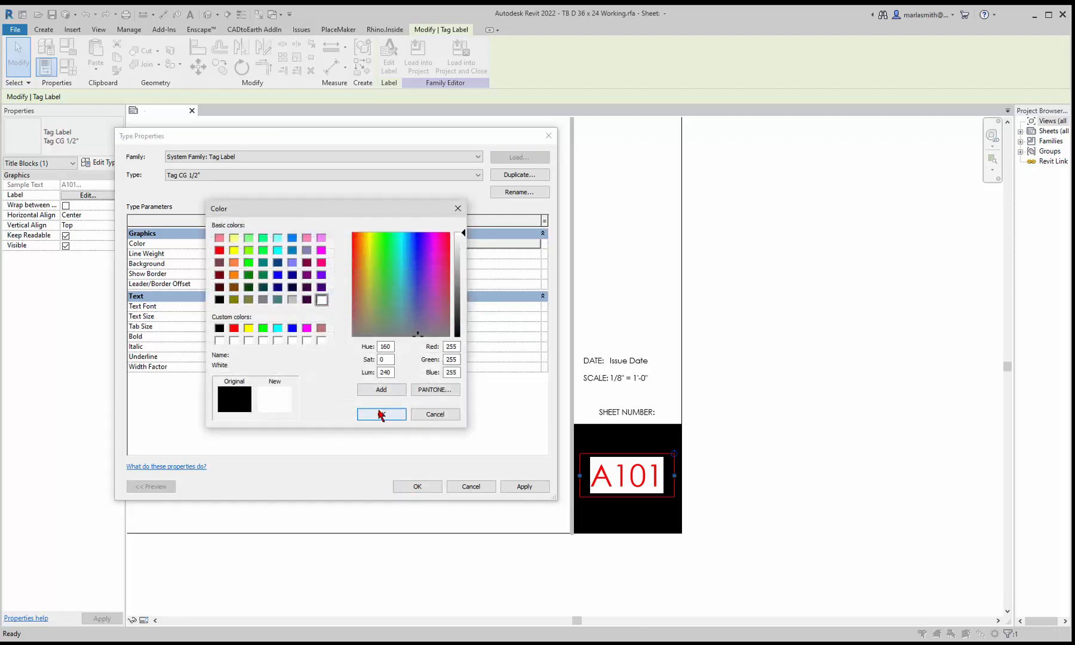
pyautogui.click(380, 415)
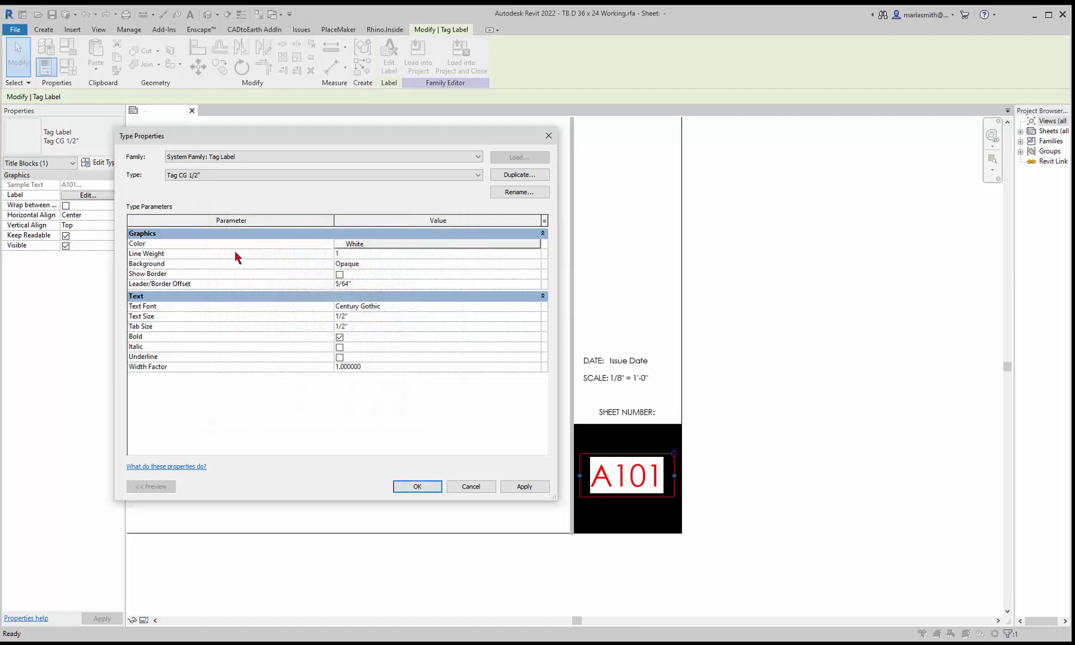
pyautogui.click(534, 264)
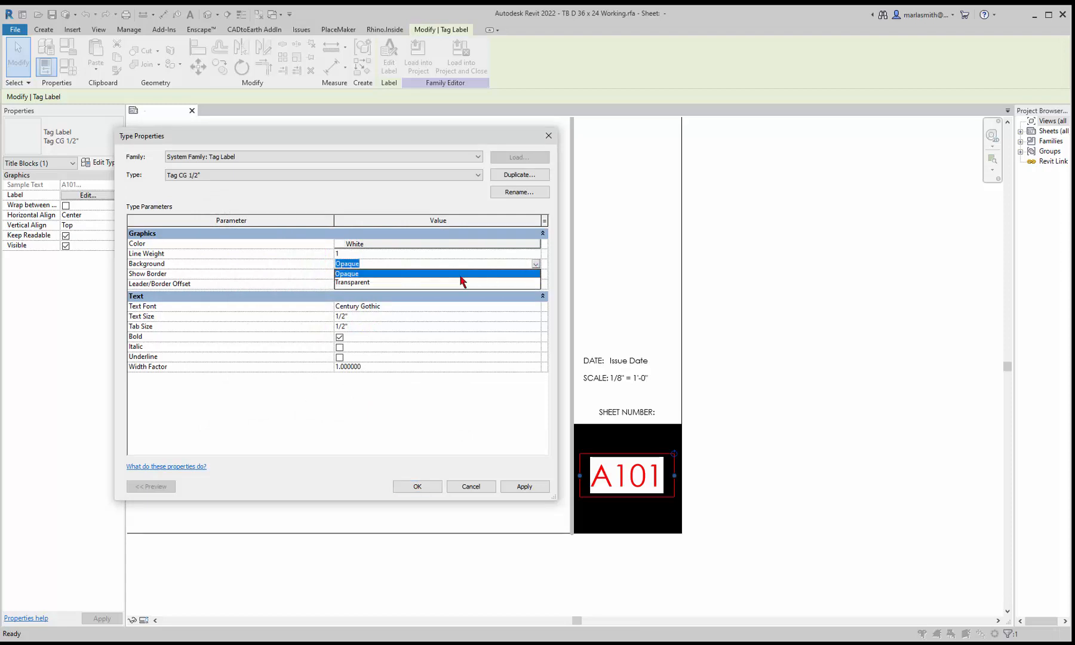
pyautogui.click(351, 281)
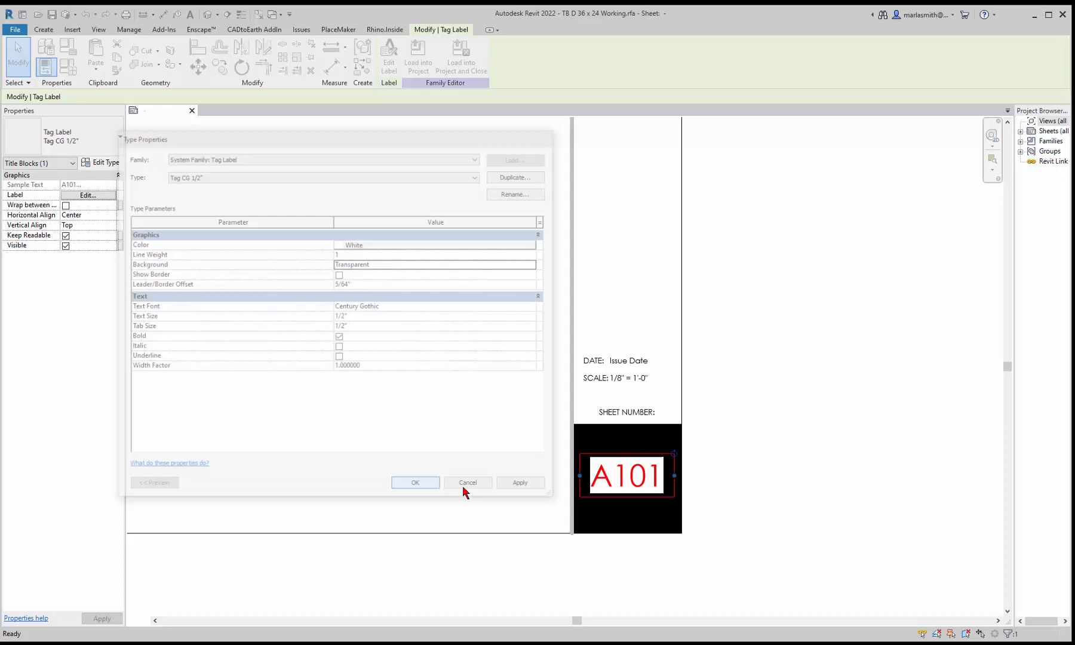
pyautogui.click(467, 481)
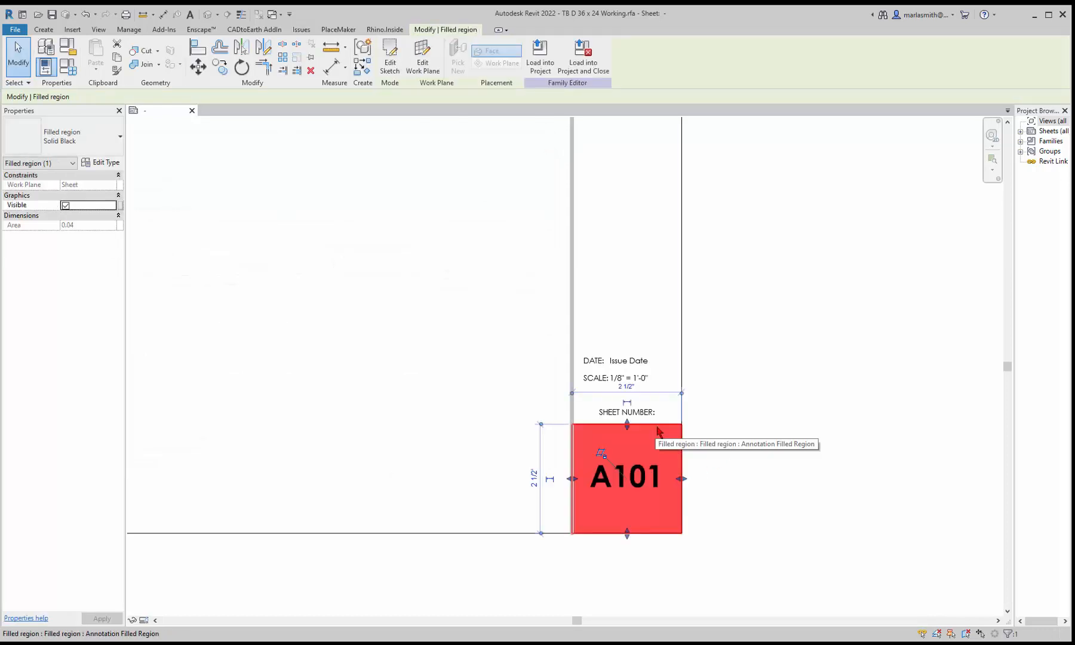
pyautogui.rightClick(657, 430)
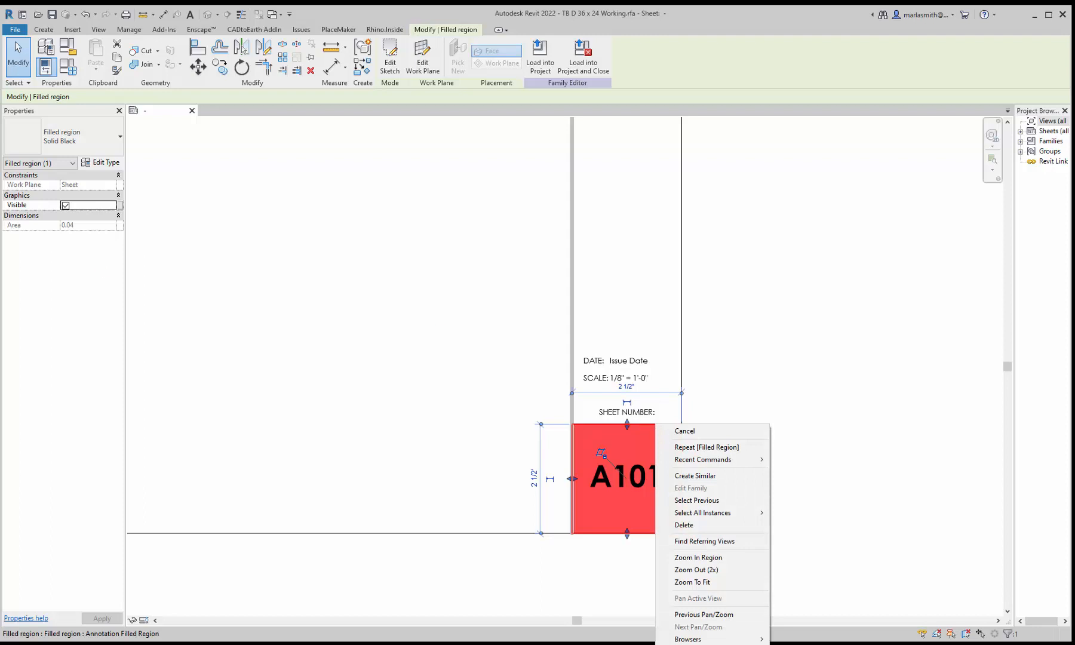
pyautogui.click(683, 430)
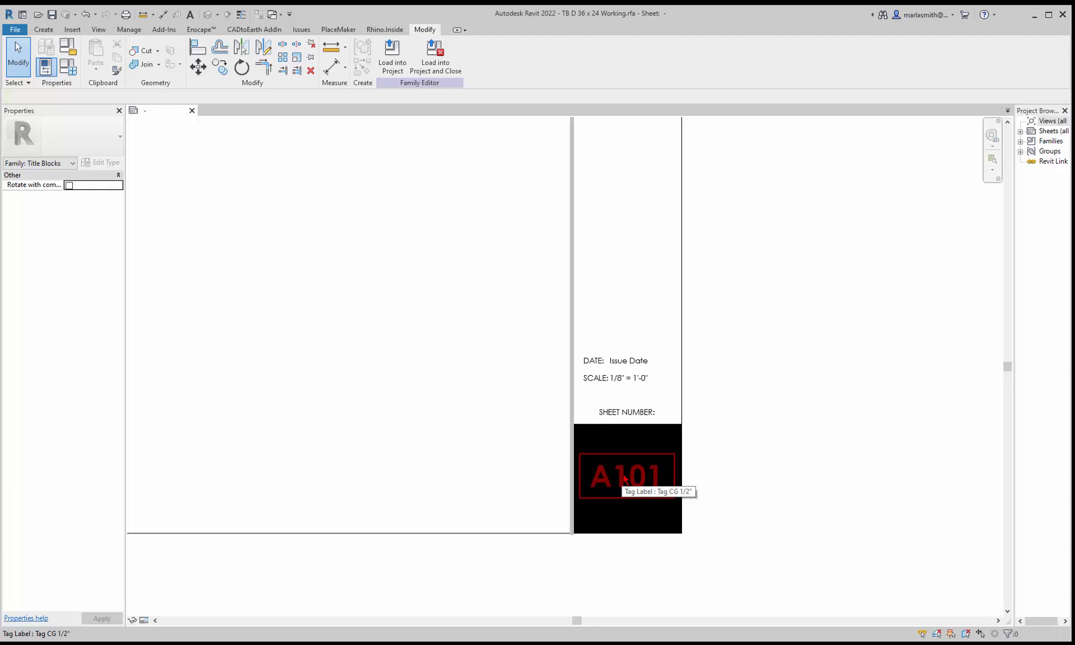
pyautogui.moveTo(627, 479)
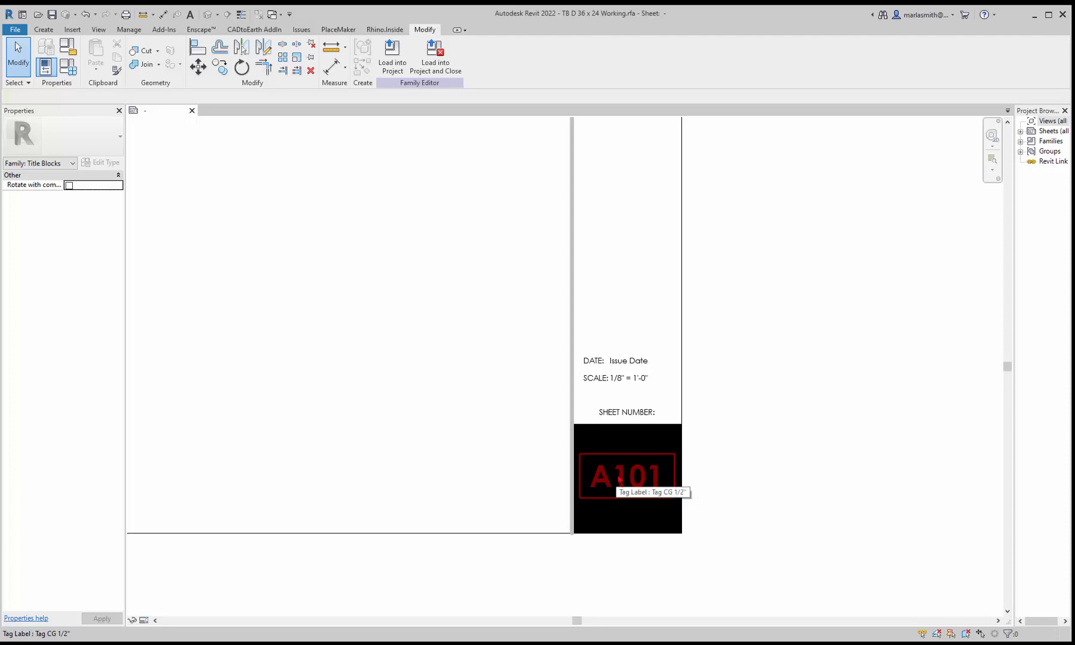
pyautogui.click(622, 475)
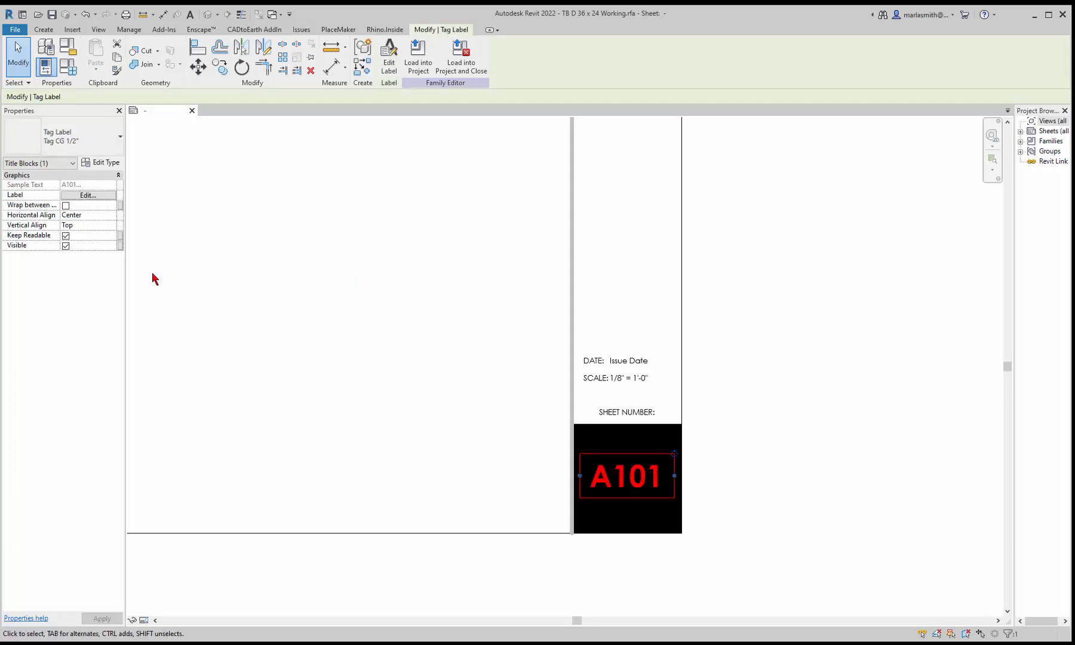
pyautogui.moveTo(106, 176)
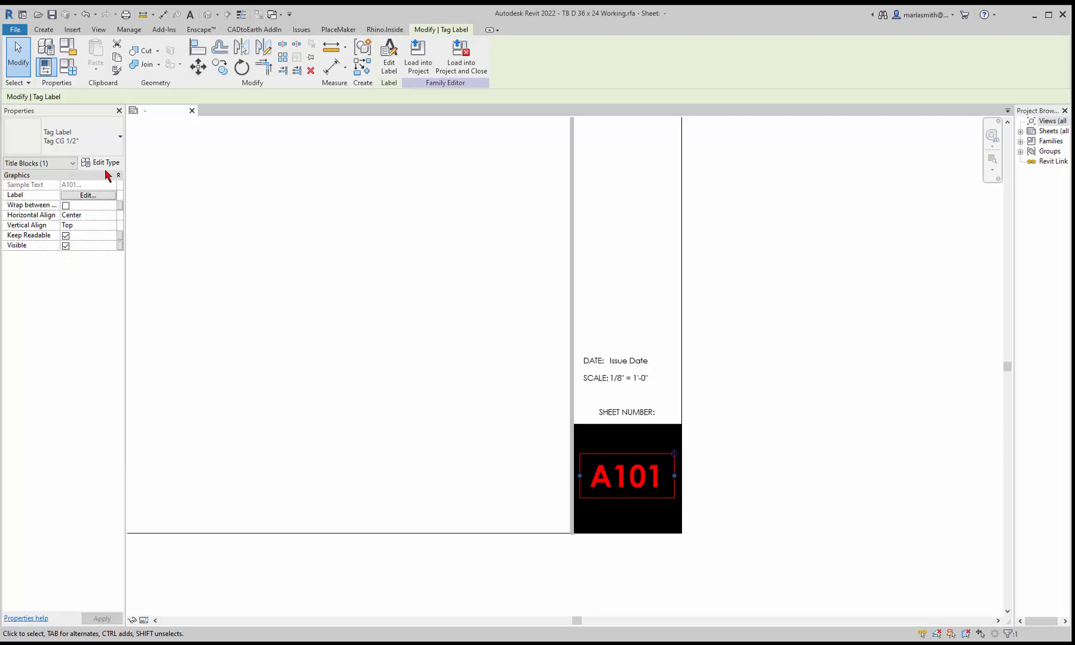
# - Change the A101 label colour to RGB 249-249-249 in its type properties
pyautogui.click(100, 163)
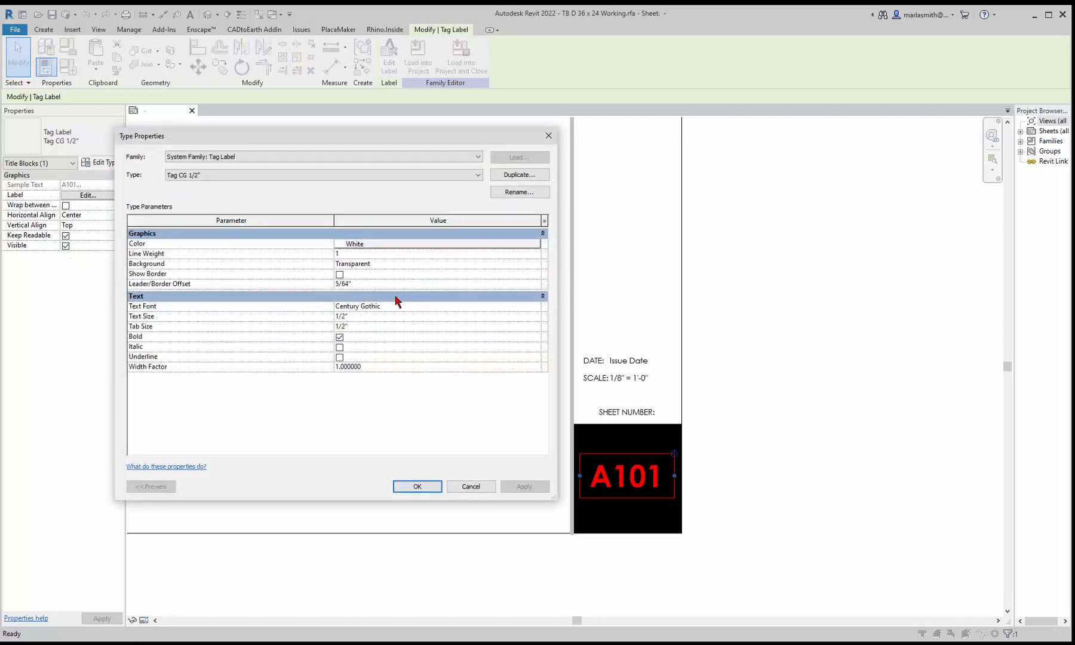
pyautogui.moveTo(387, 317)
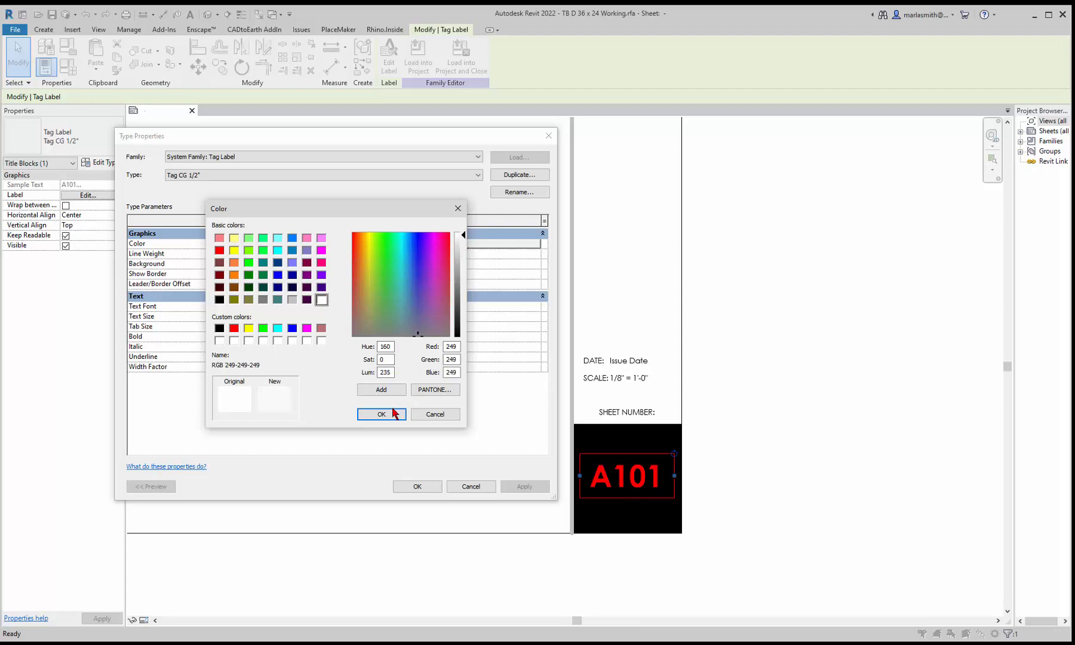
pyautogui.click(381, 413)
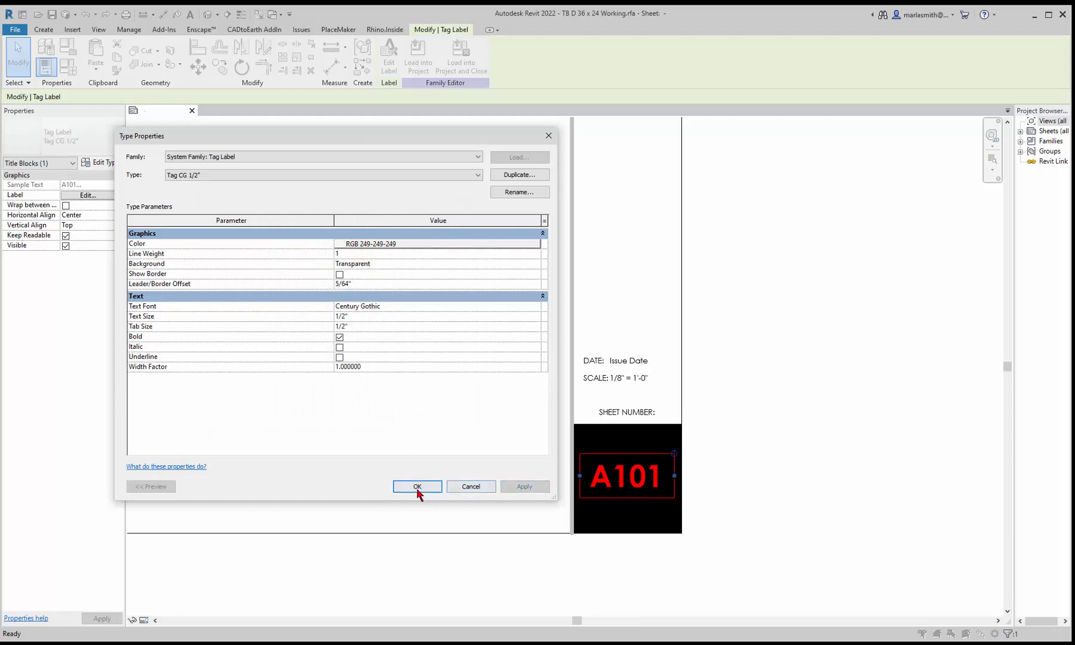
pyautogui.click(415, 486)
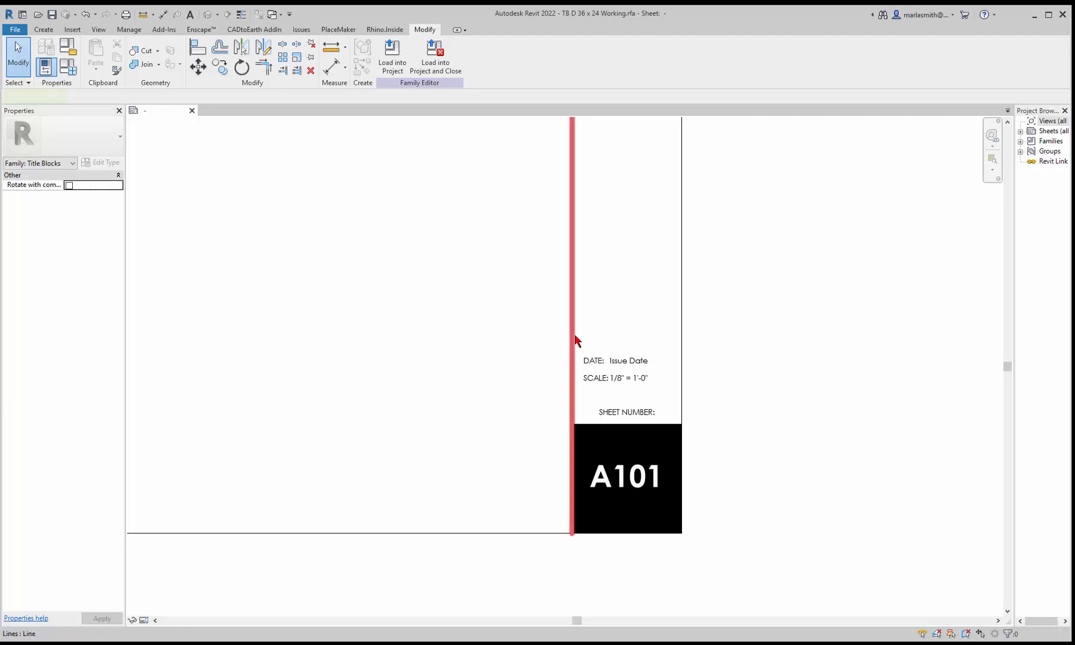
# - Draw Wide Gray Lines along the right edge and bottom border beside the A101 box
pyautogui.rightClick(572, 326)
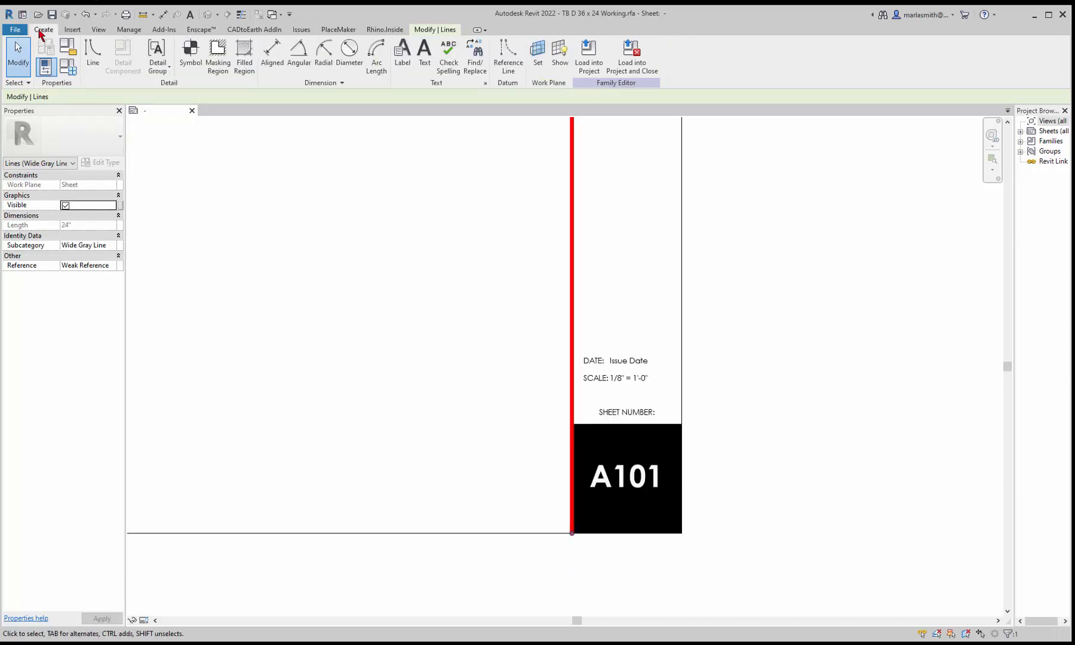
pyautogui.click(92, 55)
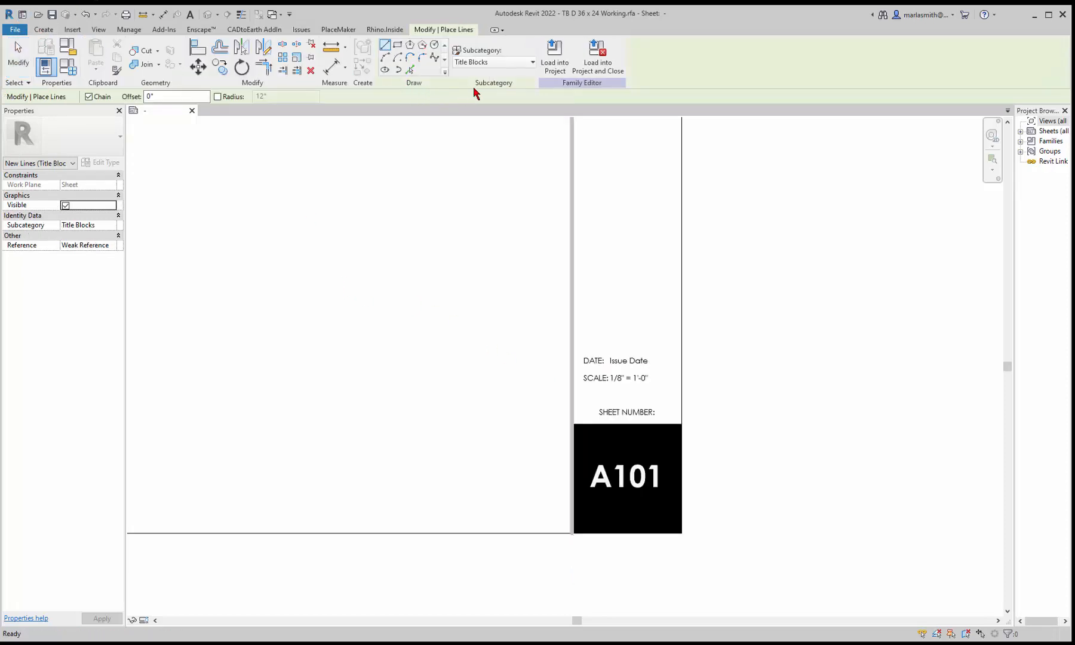
pyautogui.click(492, 62)
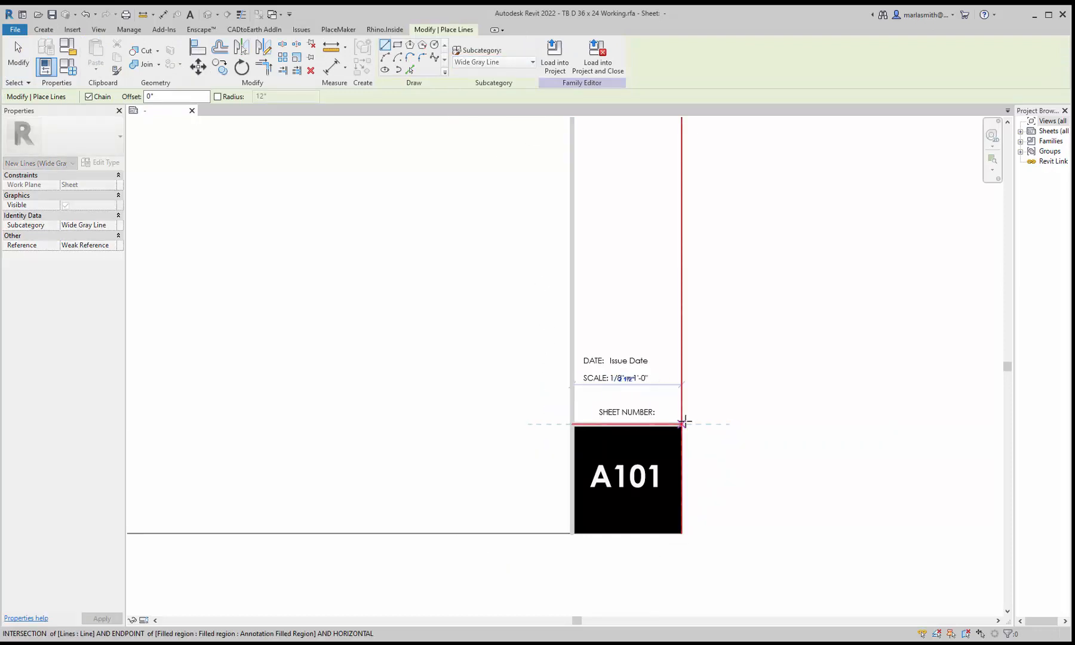
pyautogui.press('Escape')
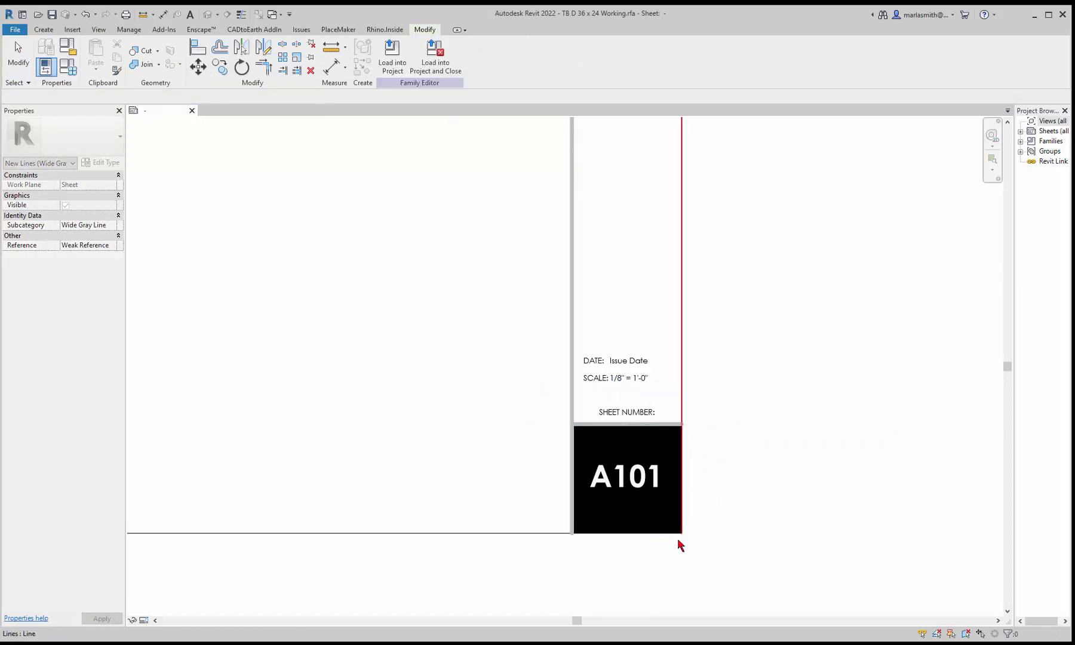
pyautogui.rightClick(678, 545)
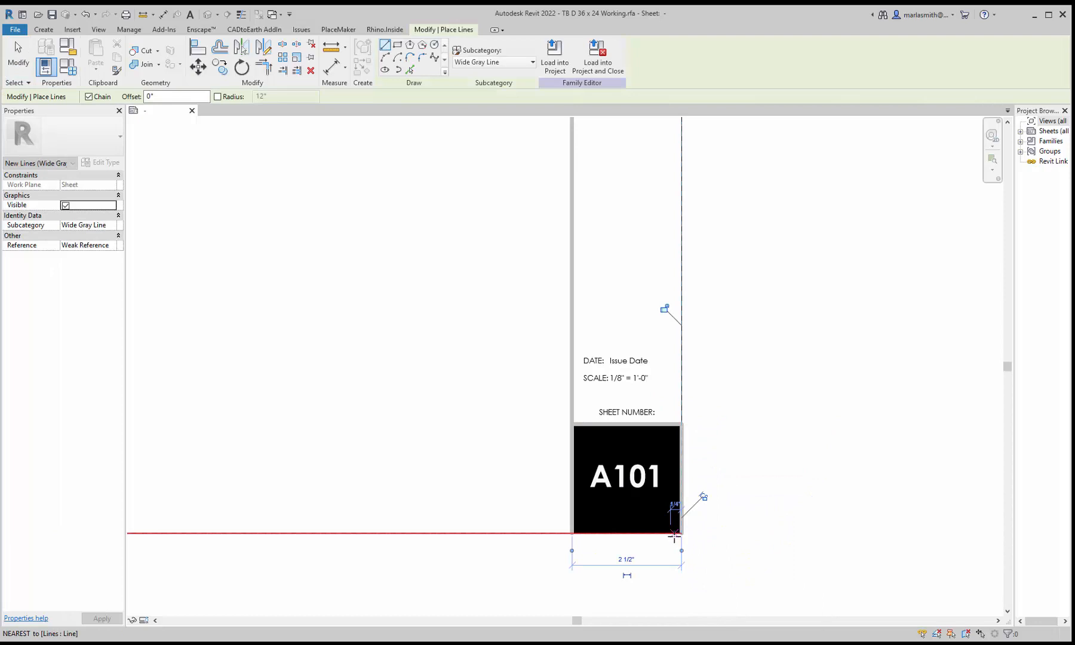
pyautogui.click(571, 534)
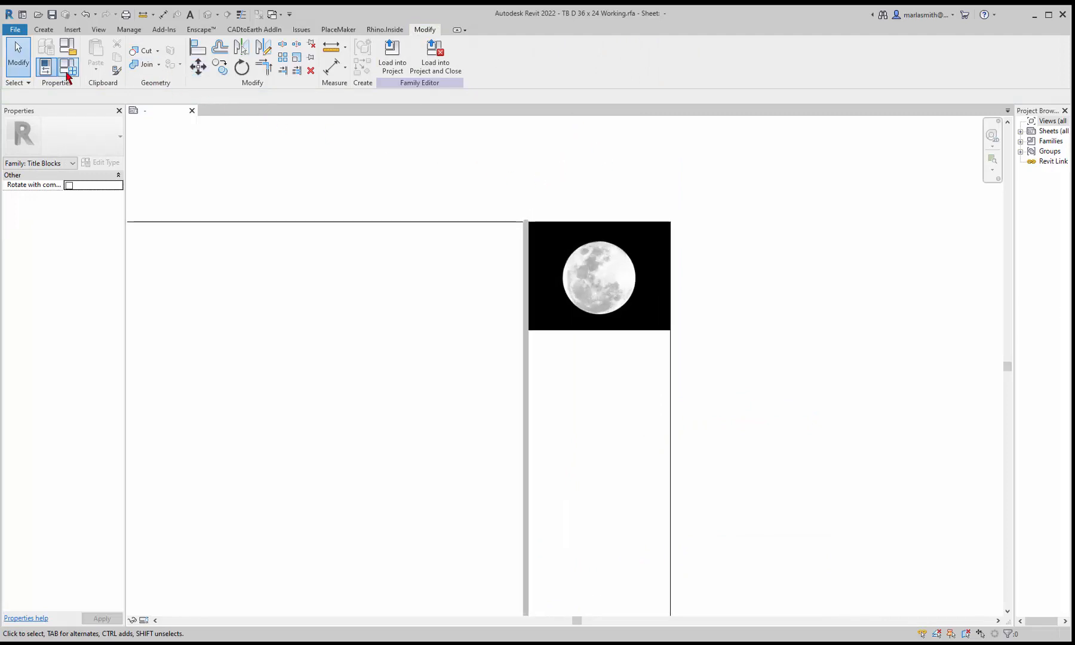
# - Draw Wide Gray Lines along the right edge and top border around the moon logo
pyautogui.click(43, 29)
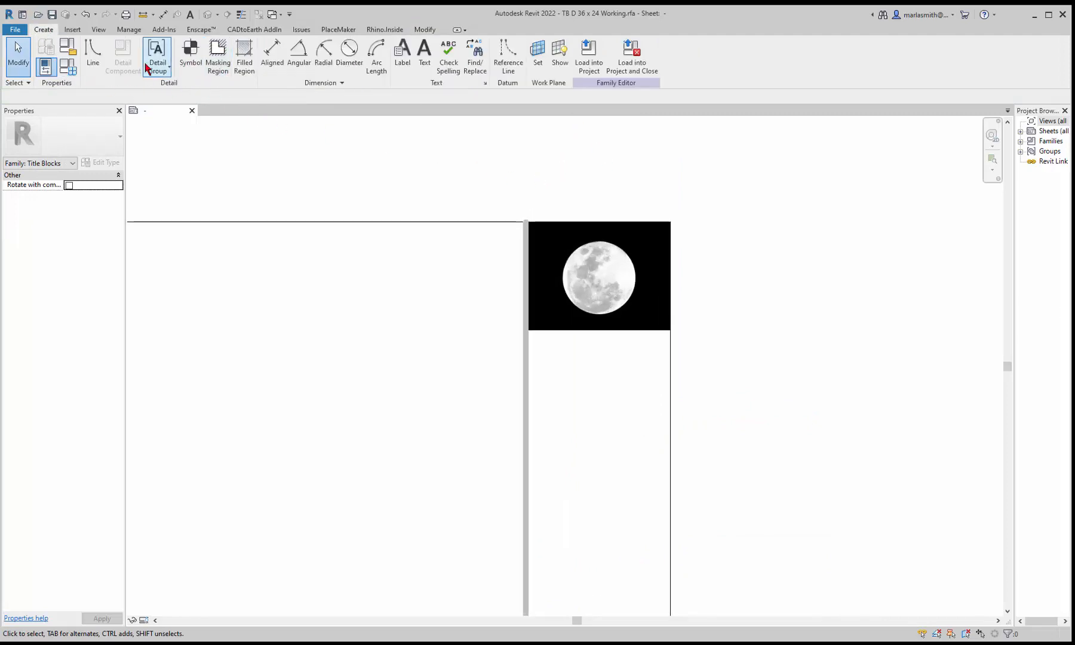
pyautogui.click(92, 55)
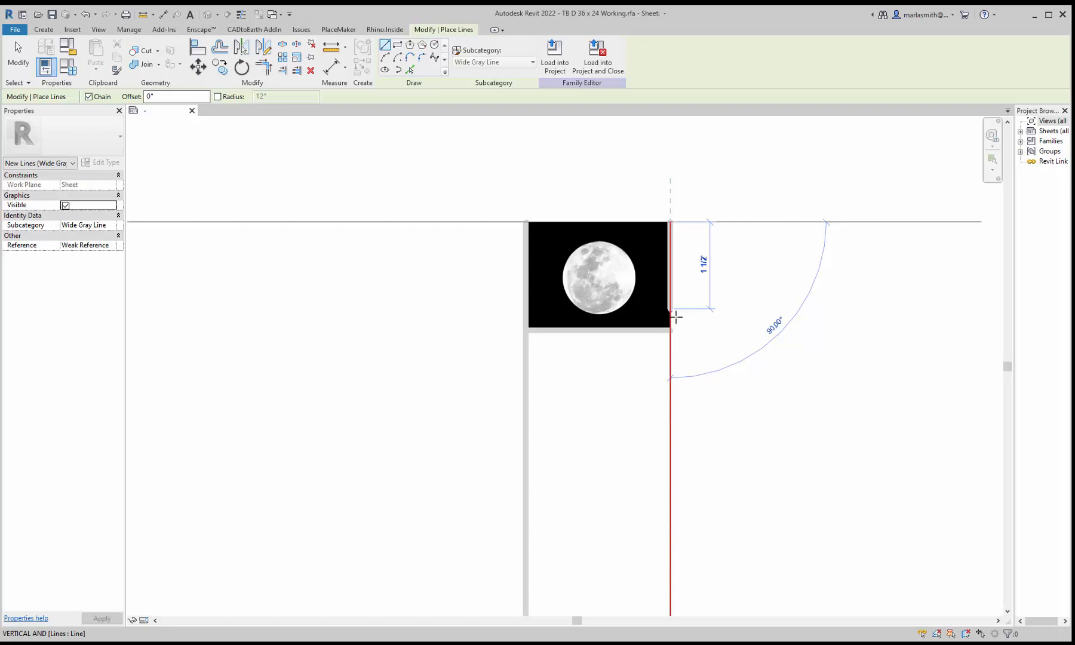
pyautogui.click(670, 220)
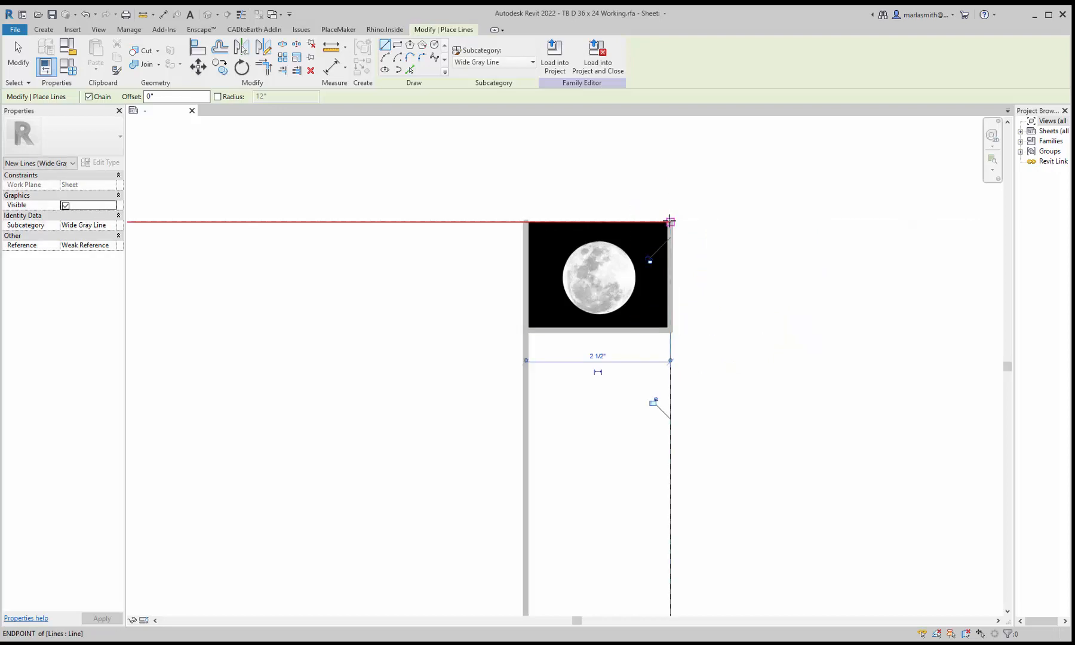
pyautogui.click(670, 221)
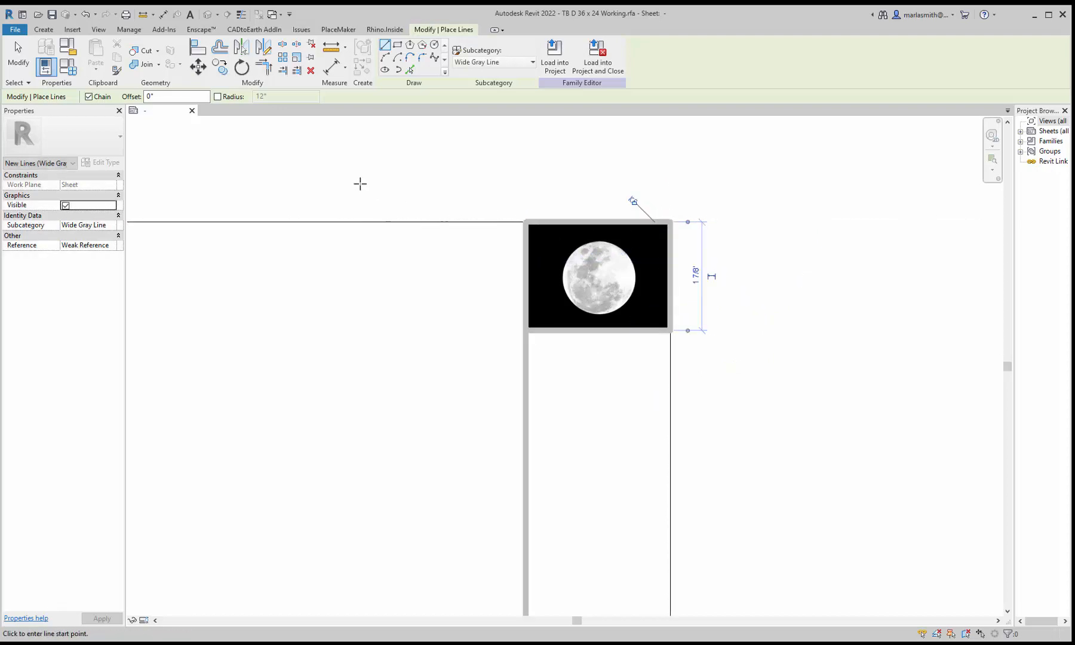
pyautogui.press('Escape')
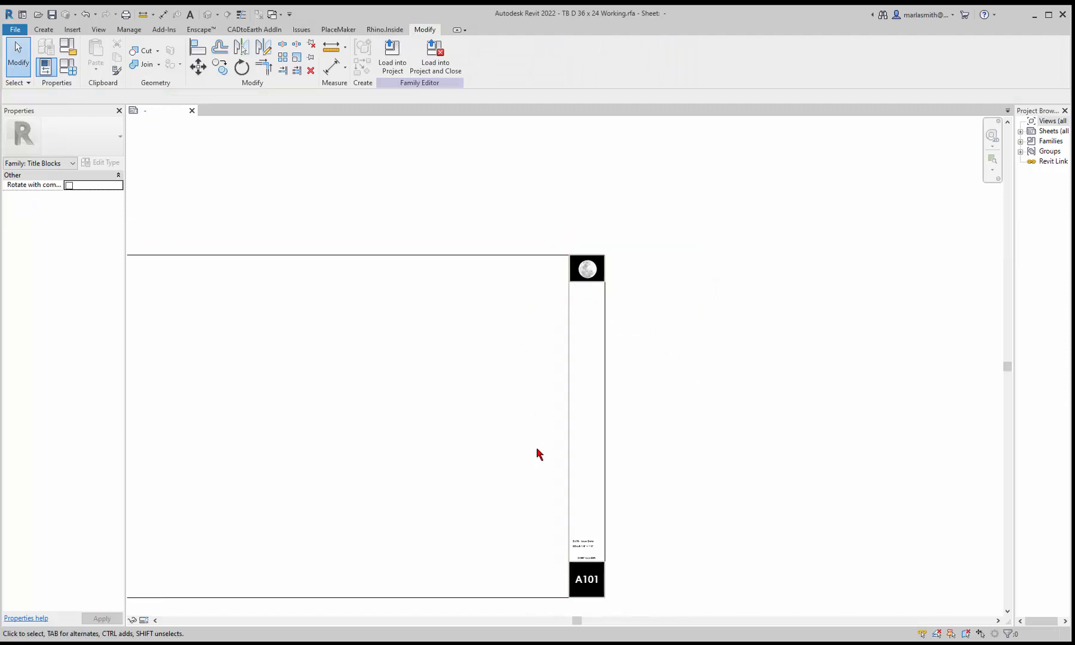
pyautogui.moveTo(696, 333)
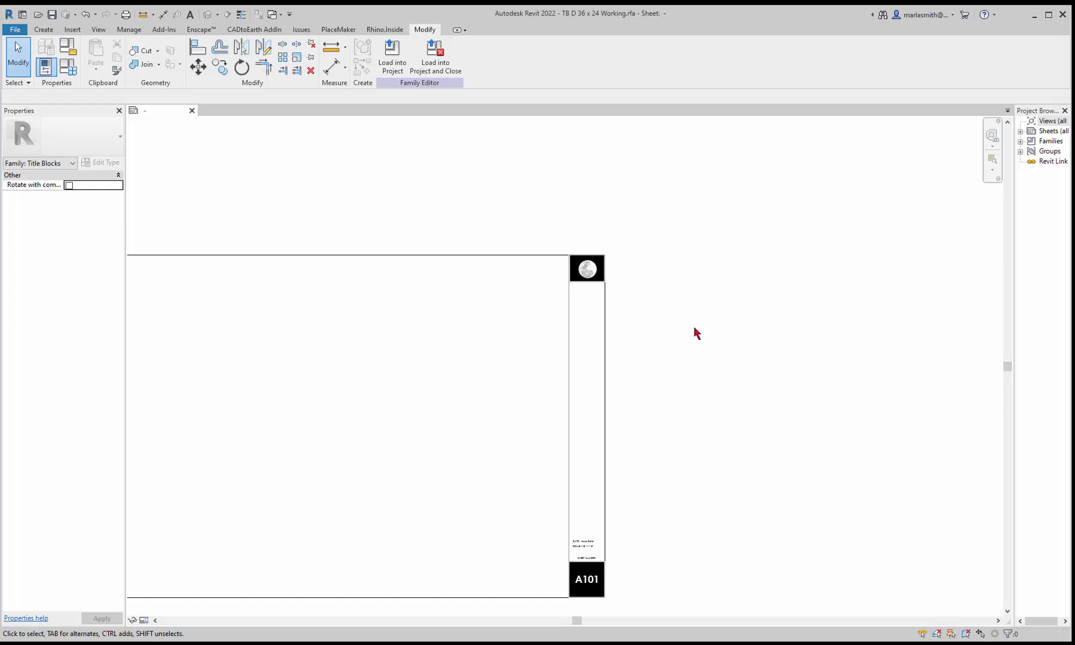
pyautogui.moveTo(160, 146)
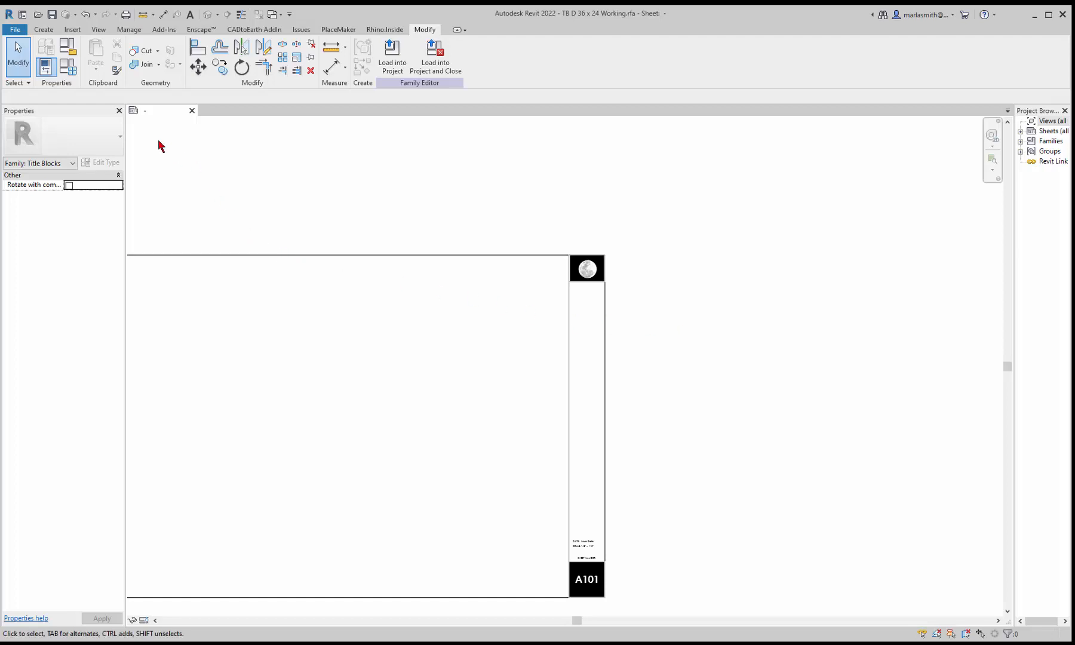
# - Zoom out to the whole title strip and bring up the Create tab's annotation tools
pyautogui.click(43, 30)
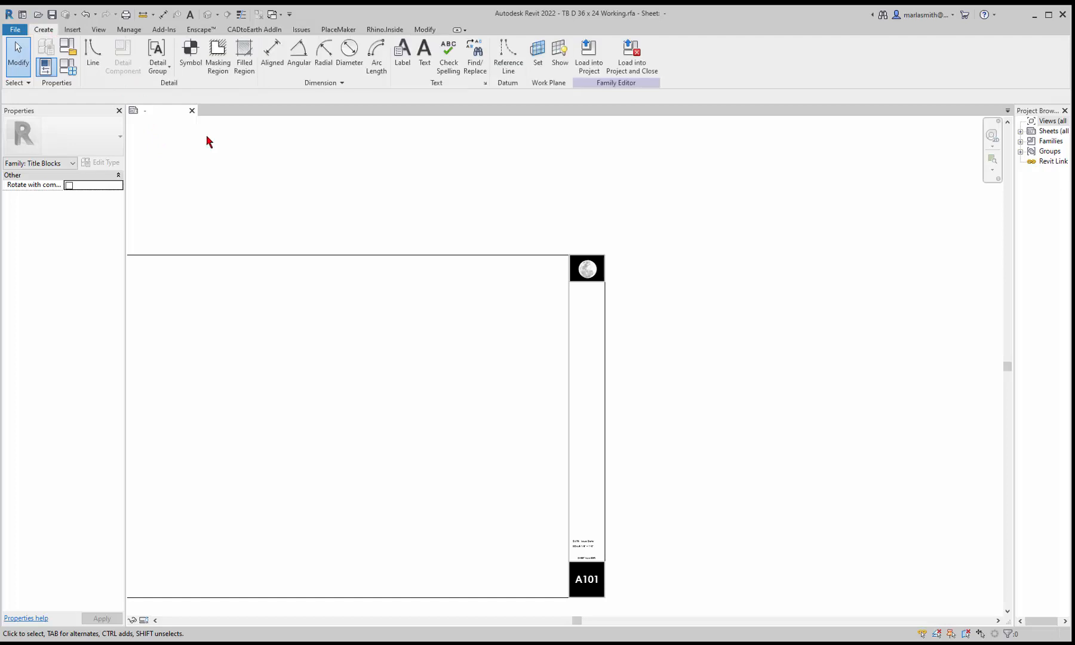
pyautogui.moveTo(142, 113)
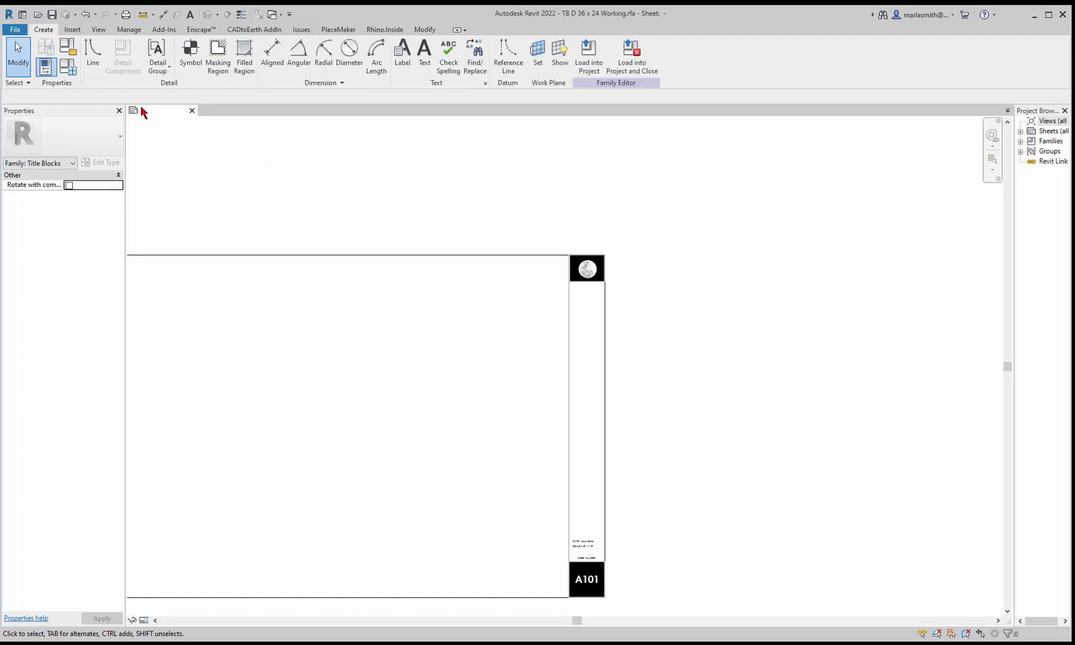
pyautogui.moveTo(402, 55)
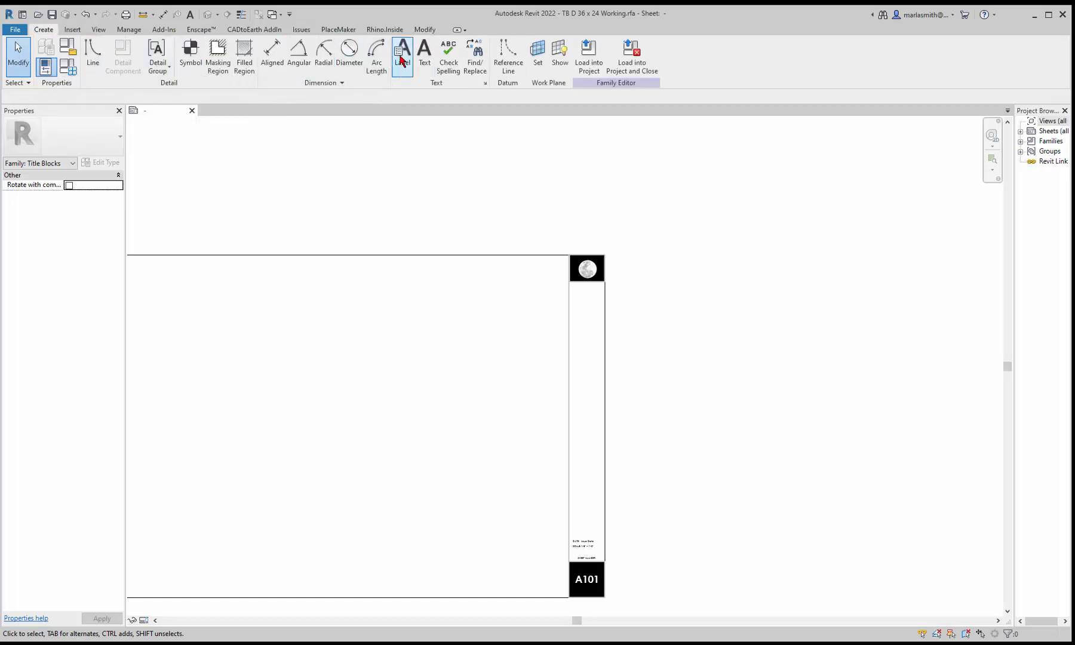
pyautogui.click(402, 55)
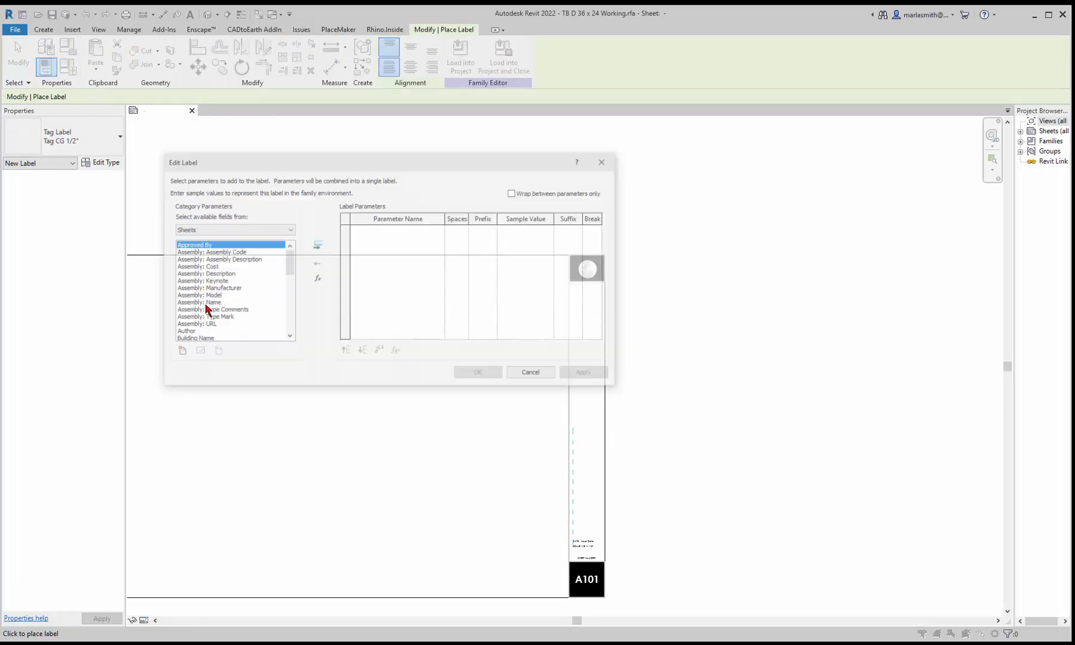
pyautogui.scroll(-3)
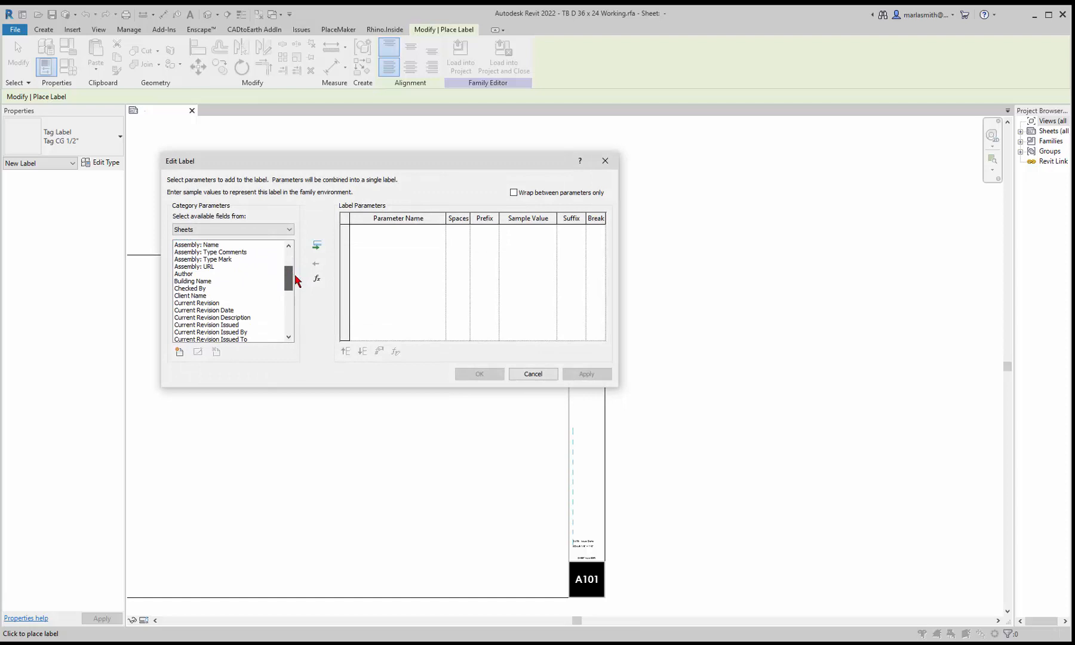
pyautogui.scroll(-3)
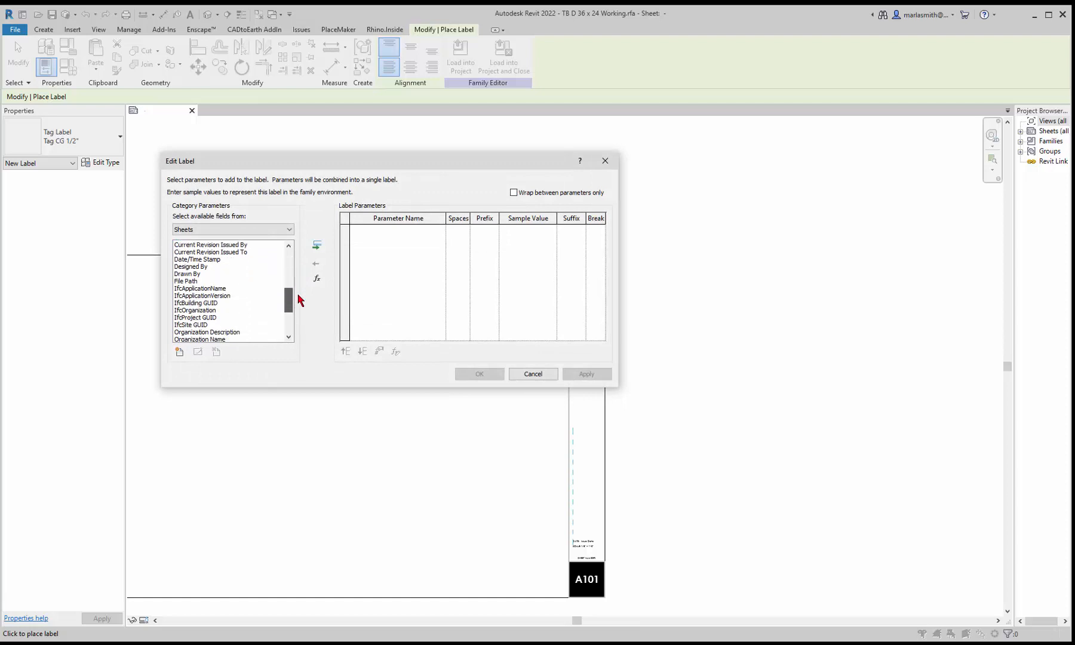
pyautogui.scroll(-3)
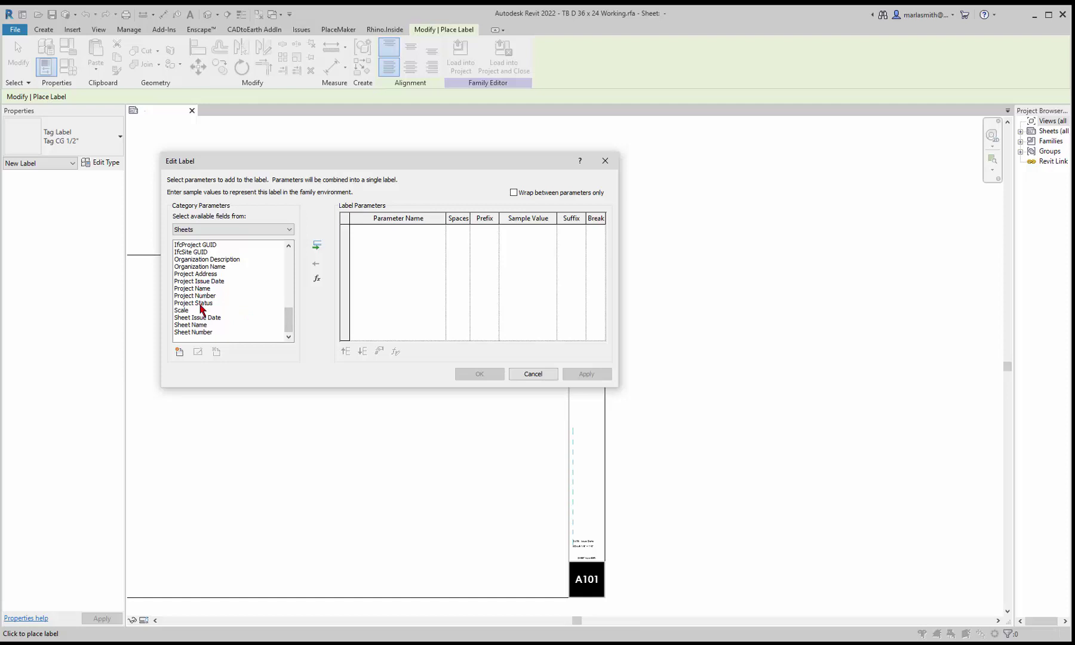
pyautogui.moveTo(191, 319)
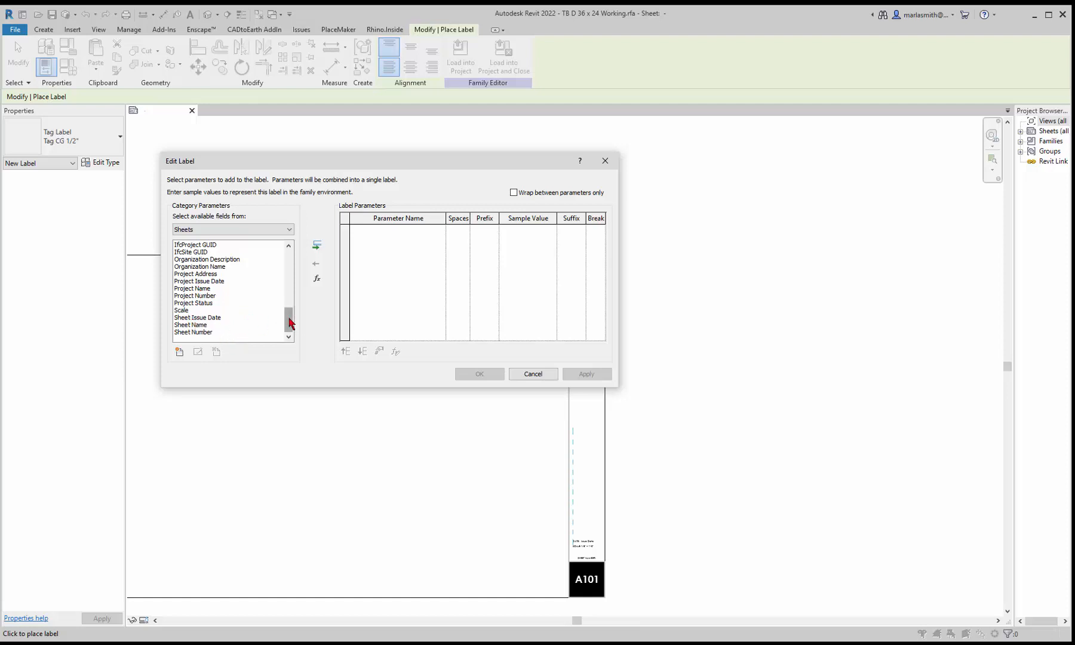
pyautogui.scroll(3)
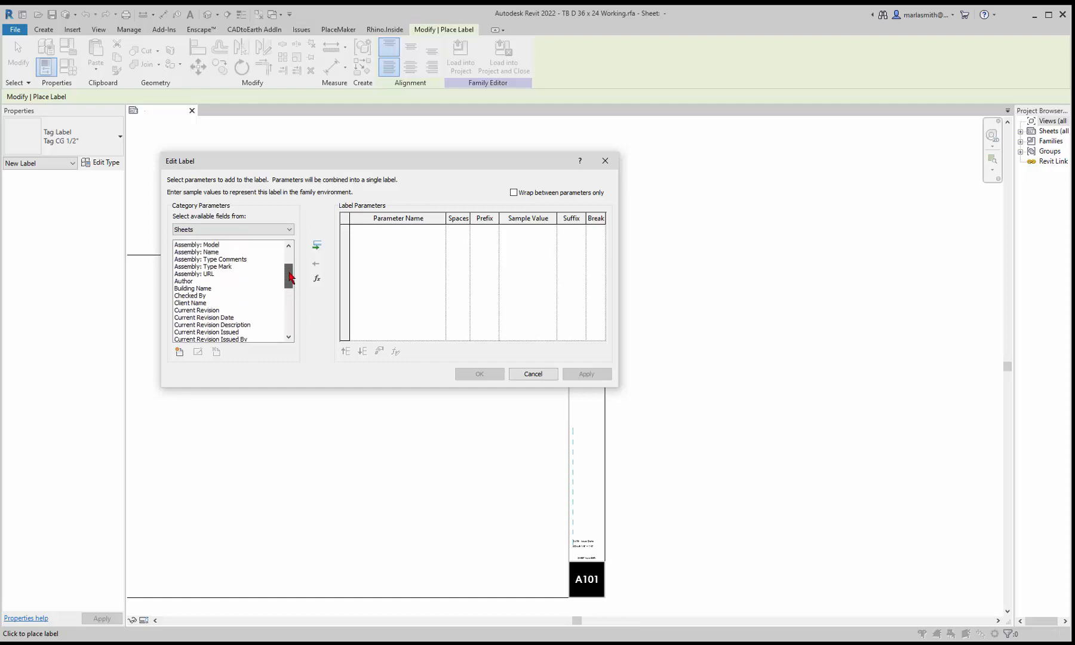
pyautogui.scroll(-3)
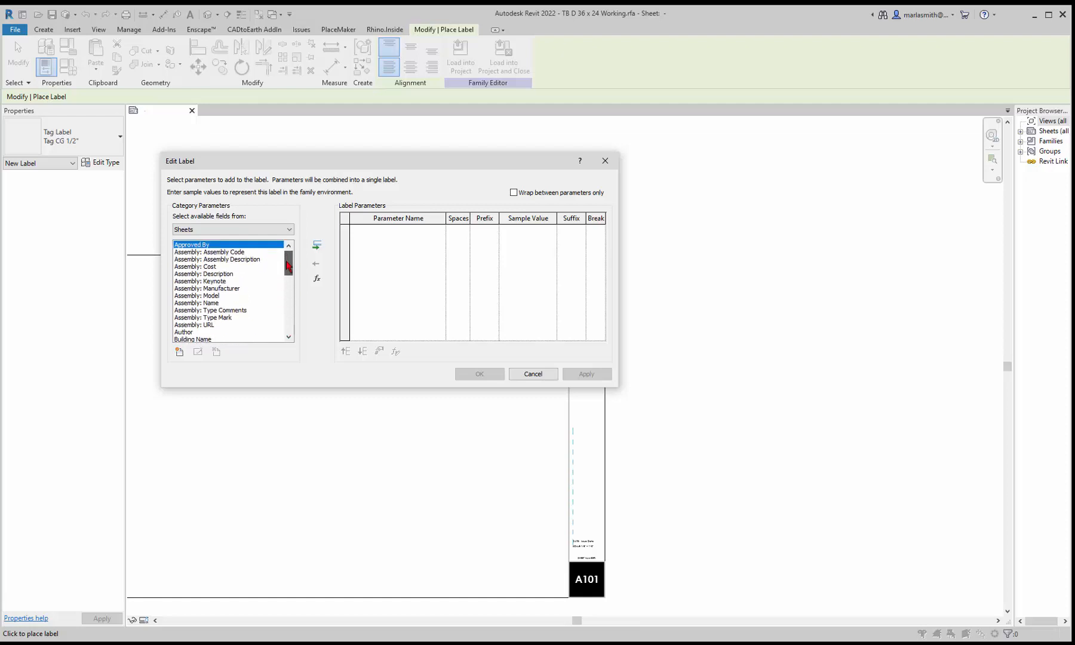
pyautogui.click(533, 373)
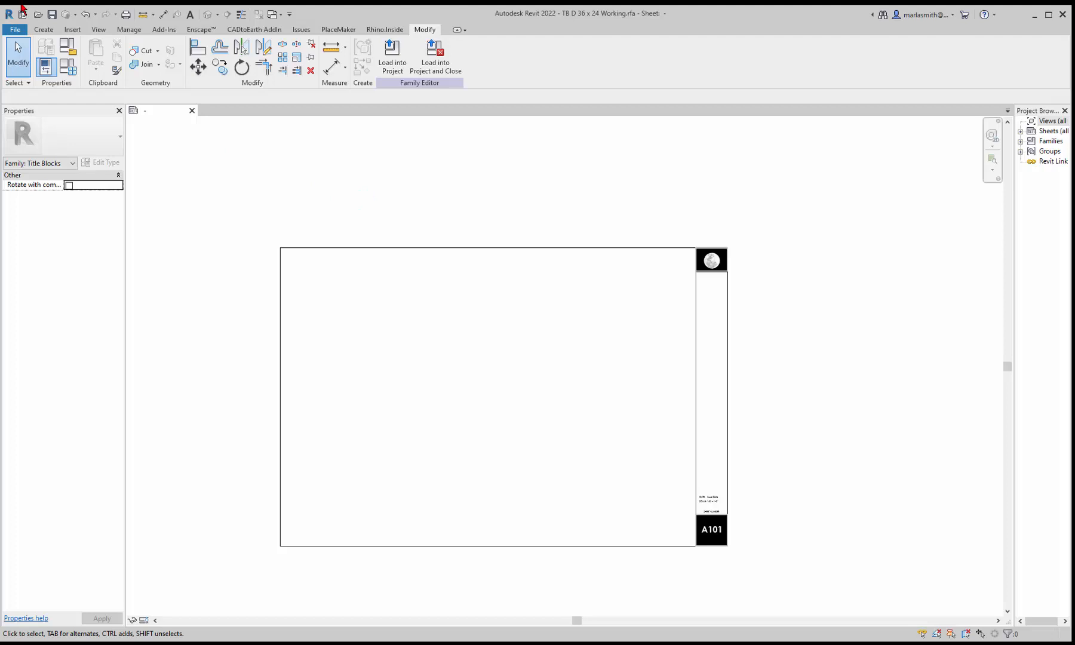
# - Start a new project from the Imperial-Architectural Template and return to the title block family
pyautogui.click(13, 30)
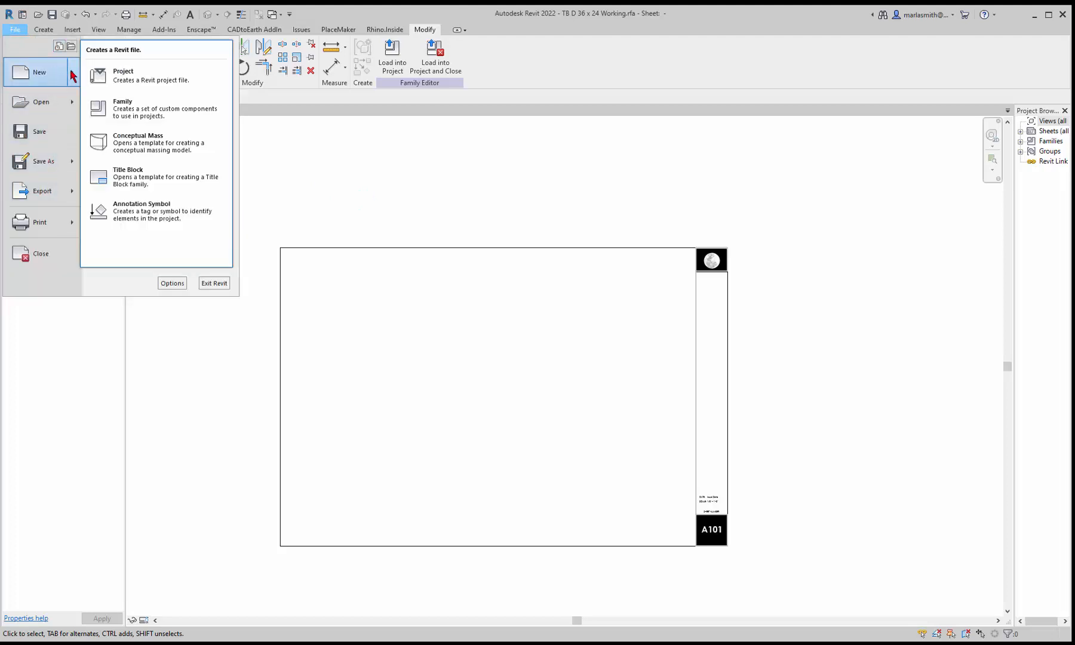
pyautogui.click(123, 74)
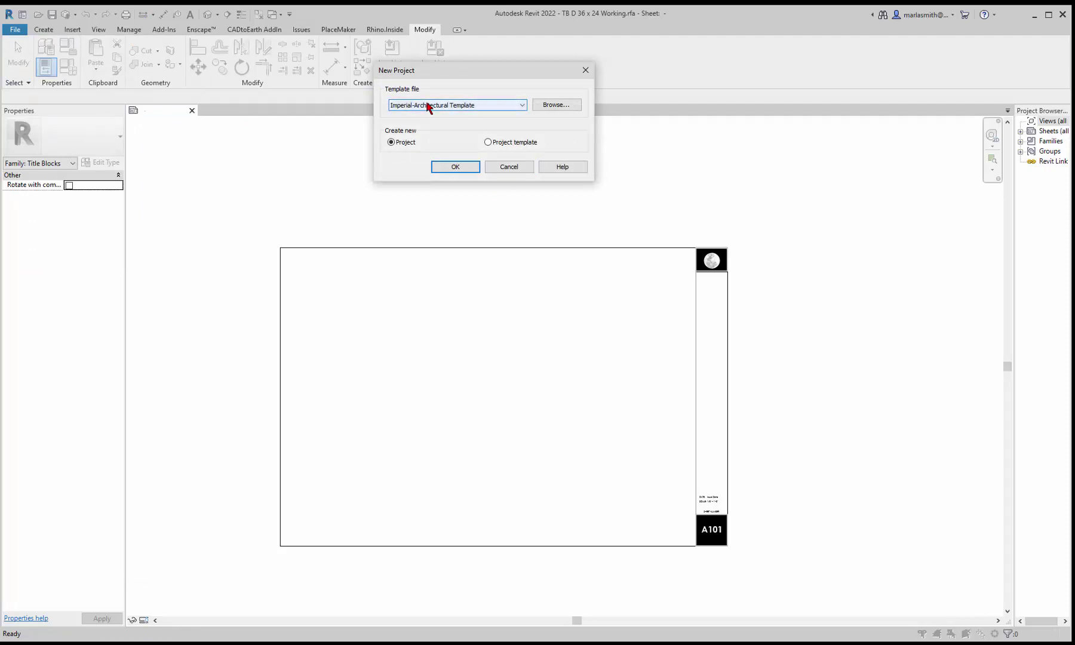
pyautogui.click(508, 166)
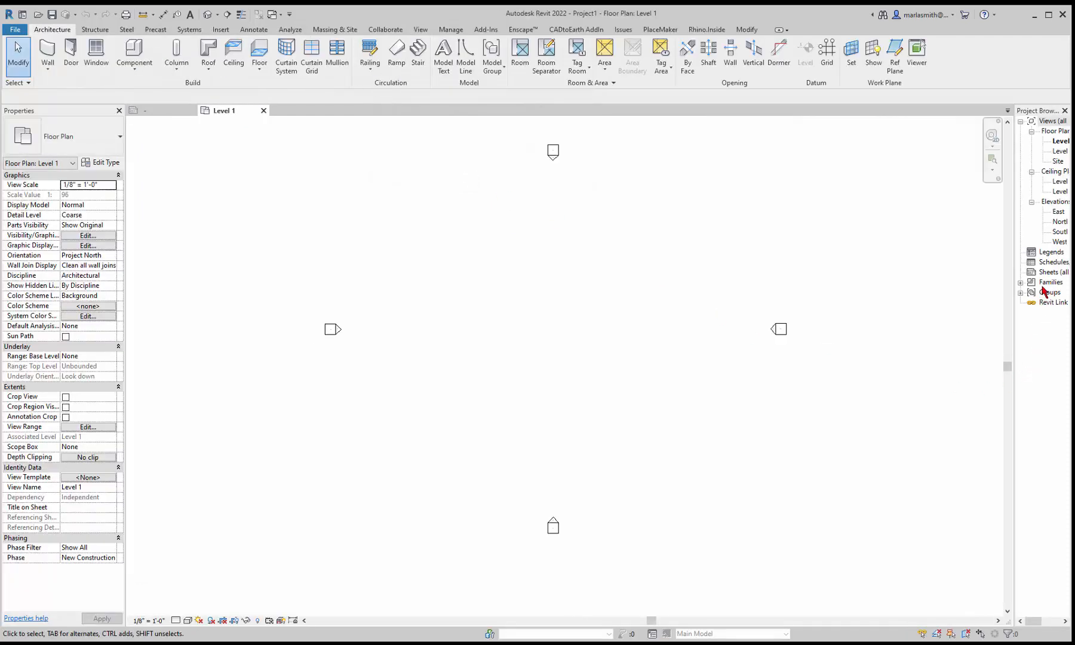
pyautogui.click(1052, 272)
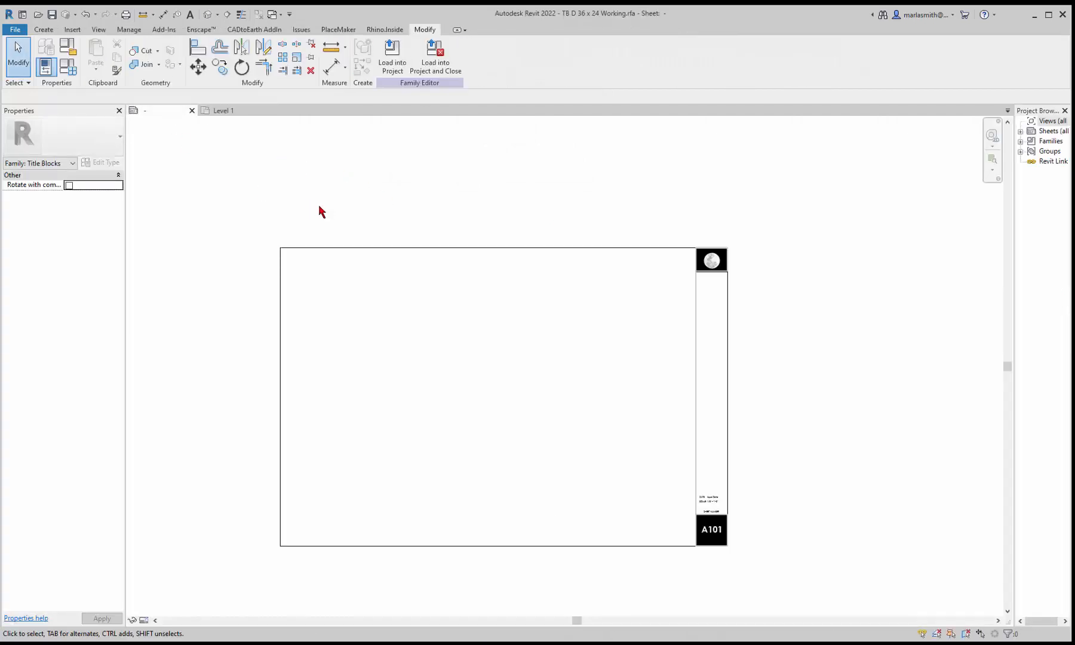
pyautogui.moveTo(391, 56)
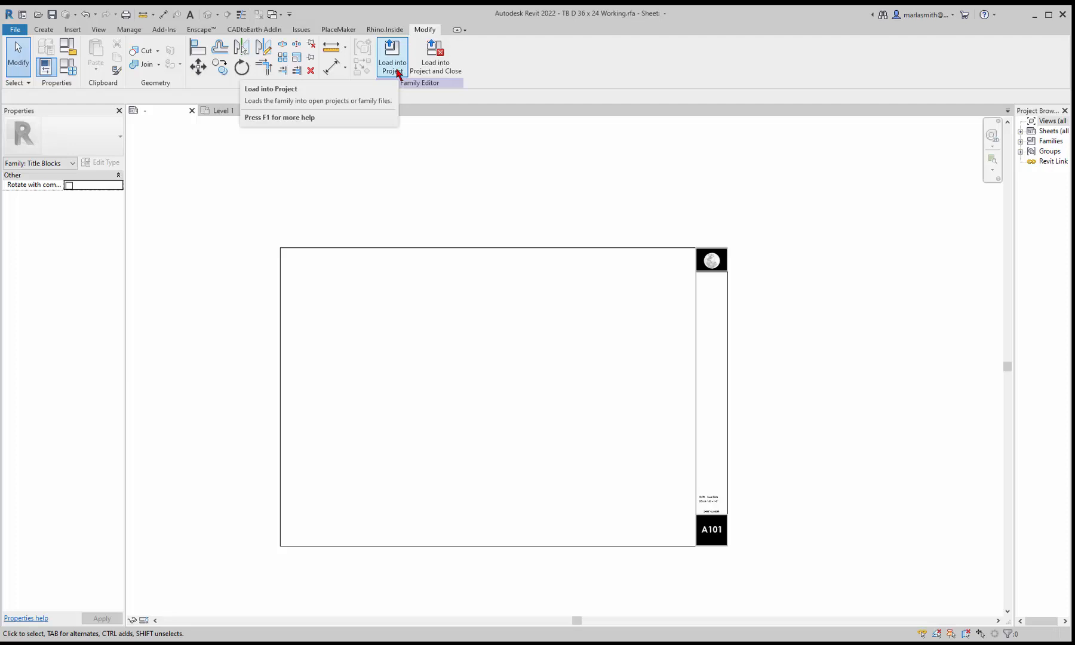
# - Load the title block family into Project1 and dismiss the warning
pyautogui.click(392, 58)
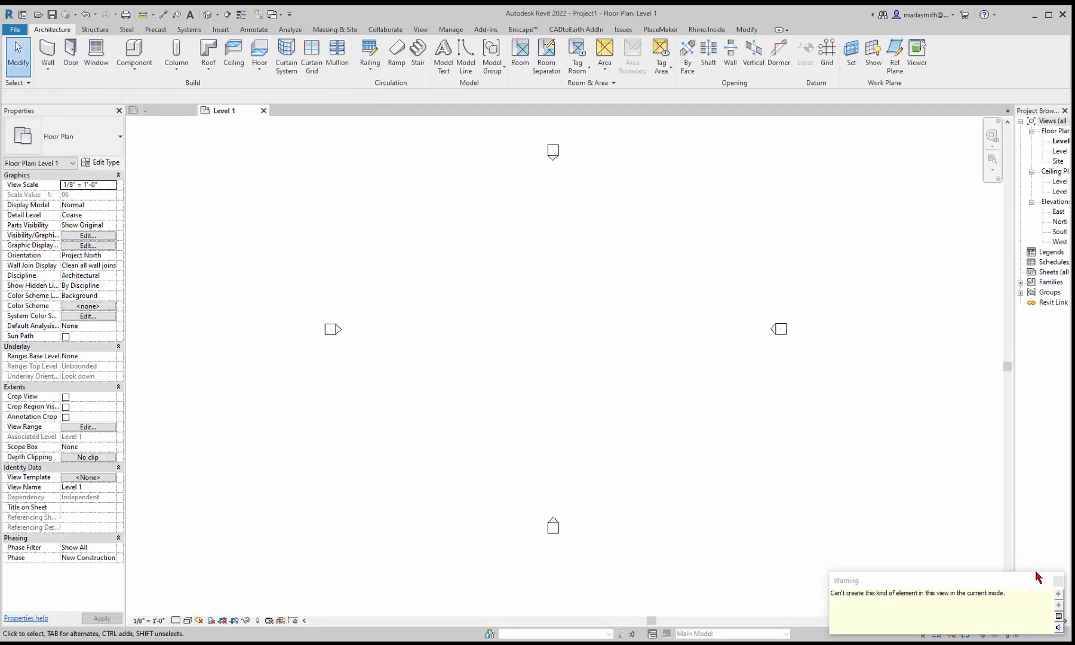
pyautogui.moveTo(1017, 586)
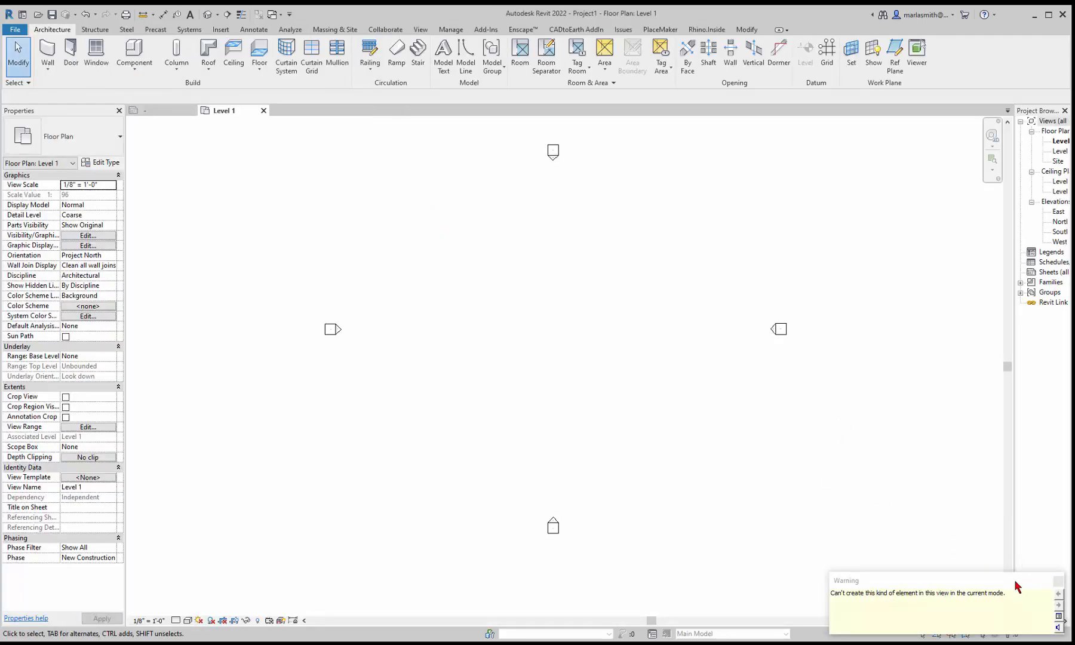
pyautogui.moveTo(1057, 582)
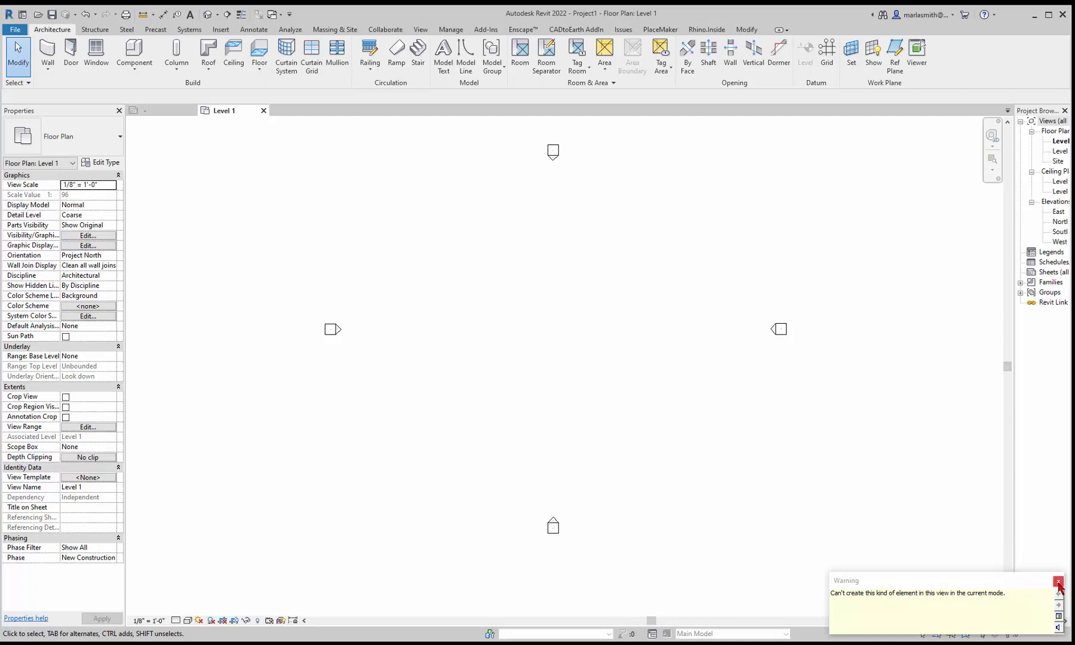
pyautogui.click(1065, 582)
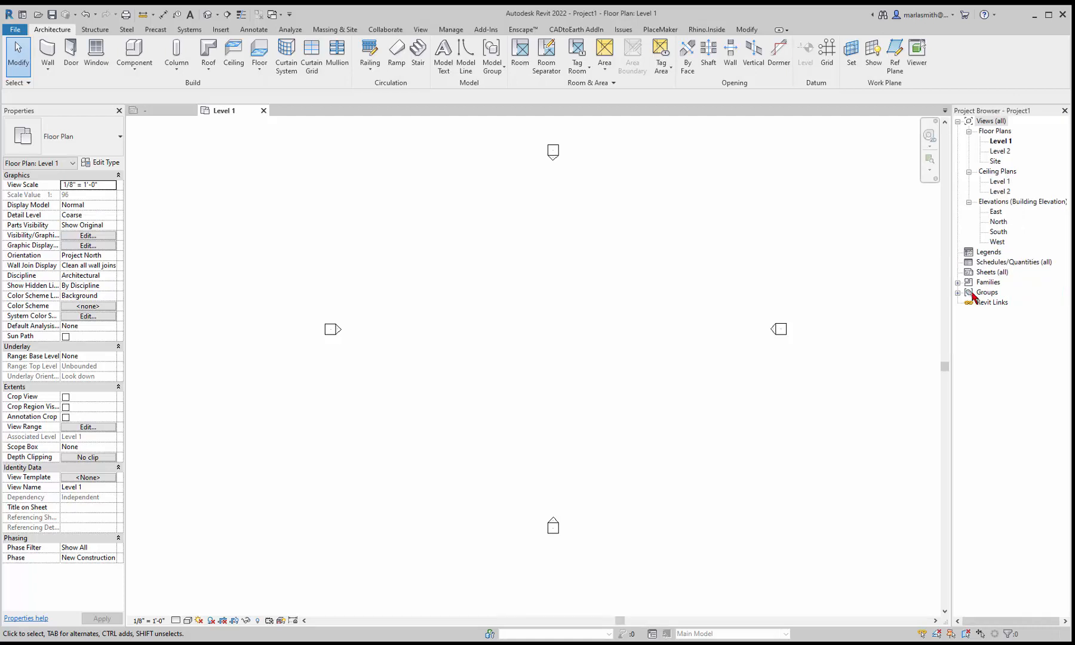
# - Browse Families > Annotation Symbols to confirm TB D 36 x 24 Working is listed, then collapse Families
pyautogui.click(970, 292)
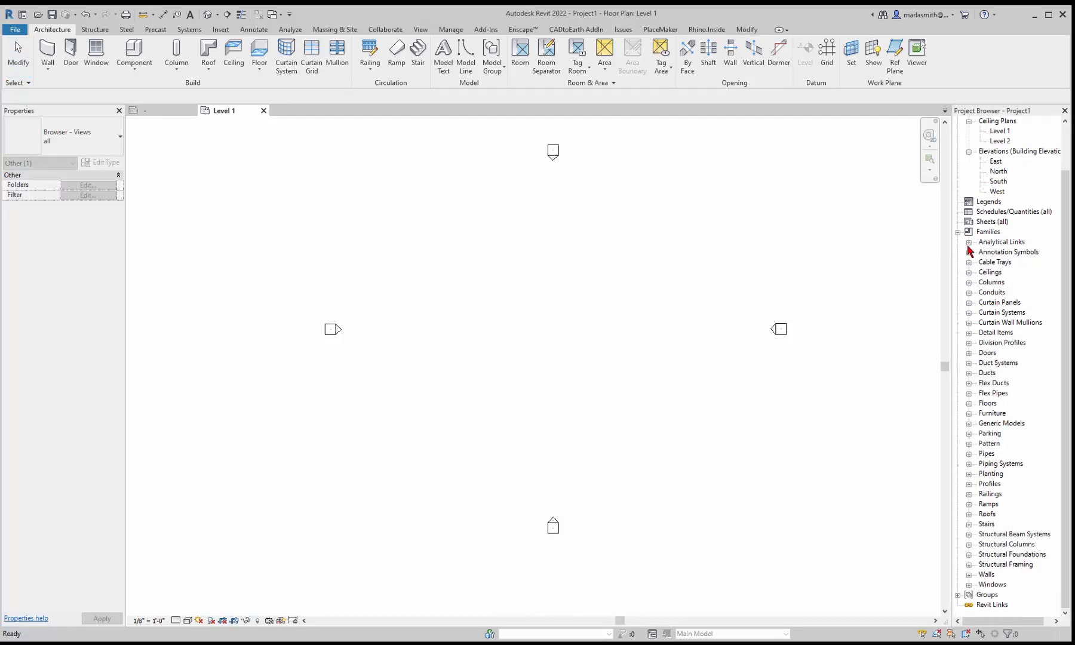
pyautogui.click(971, 252)
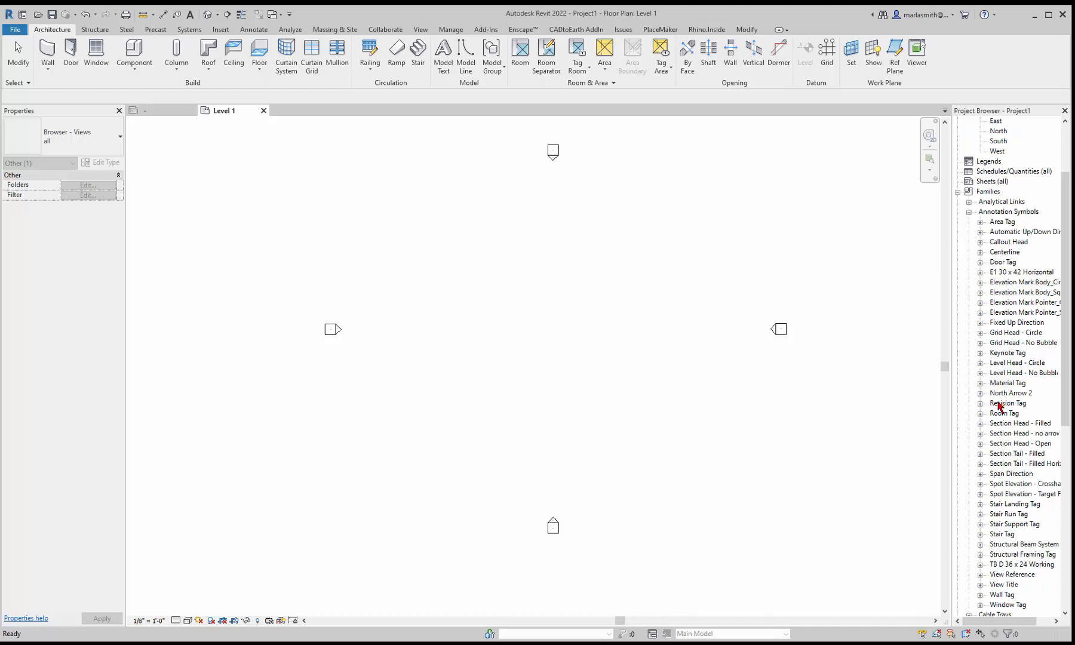
pyautogui.scroll(-3)
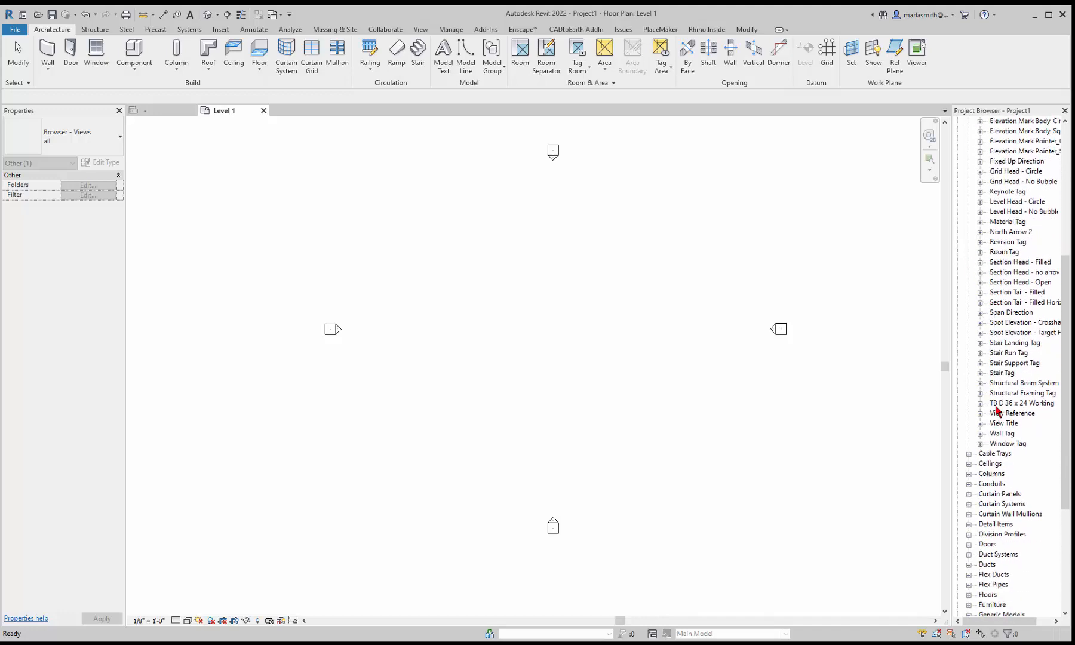
pyautogui.scroll(3)
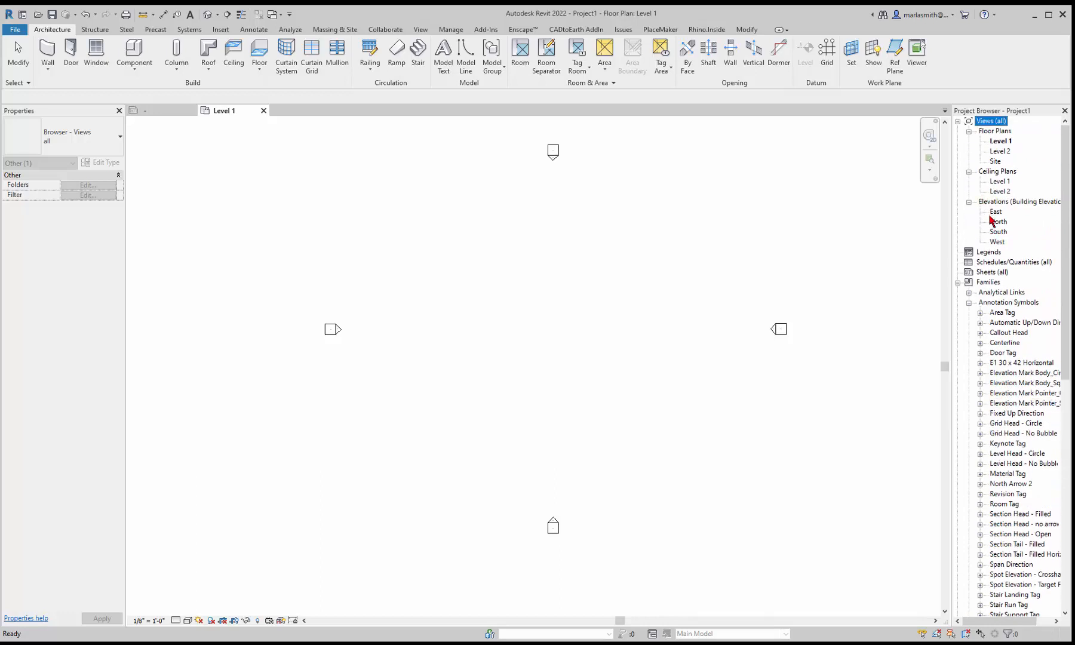
pyautogui.moveTo(960, 288)
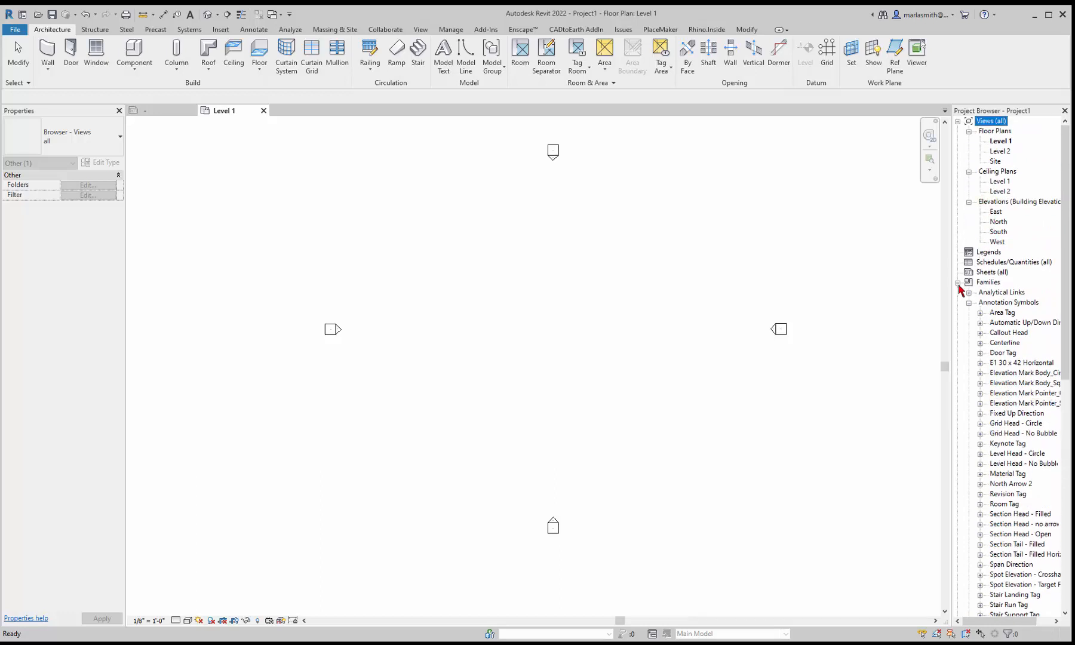
pyautogui.click(957, 281)
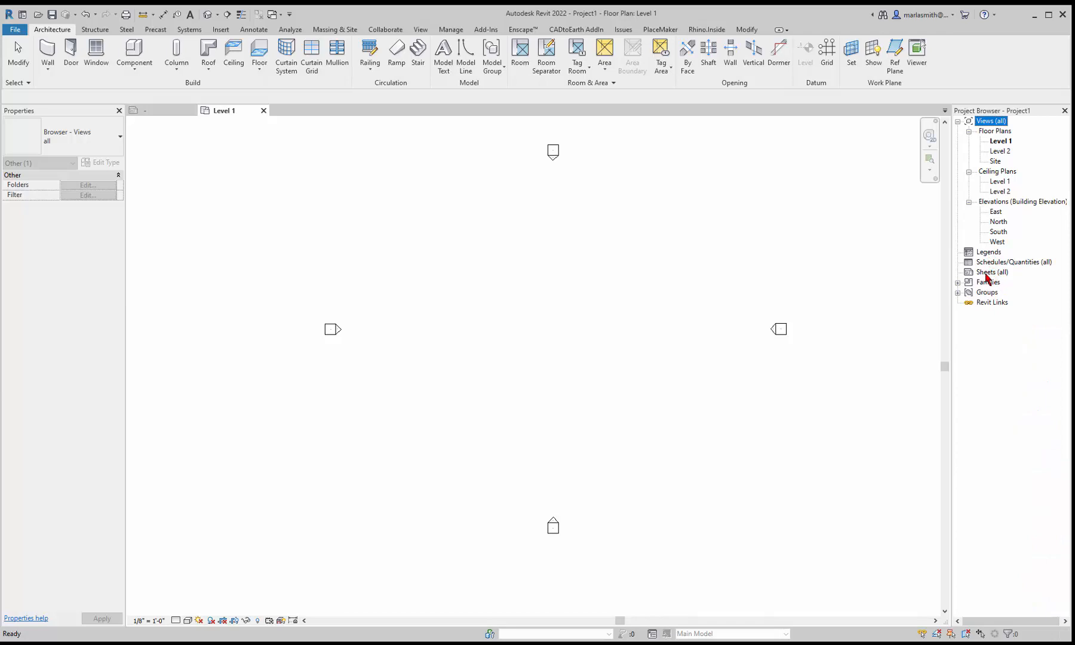
# - Create a new sheet using the TB D 36 x 24 Working title block
pyautogui.rightClick(991, 271)
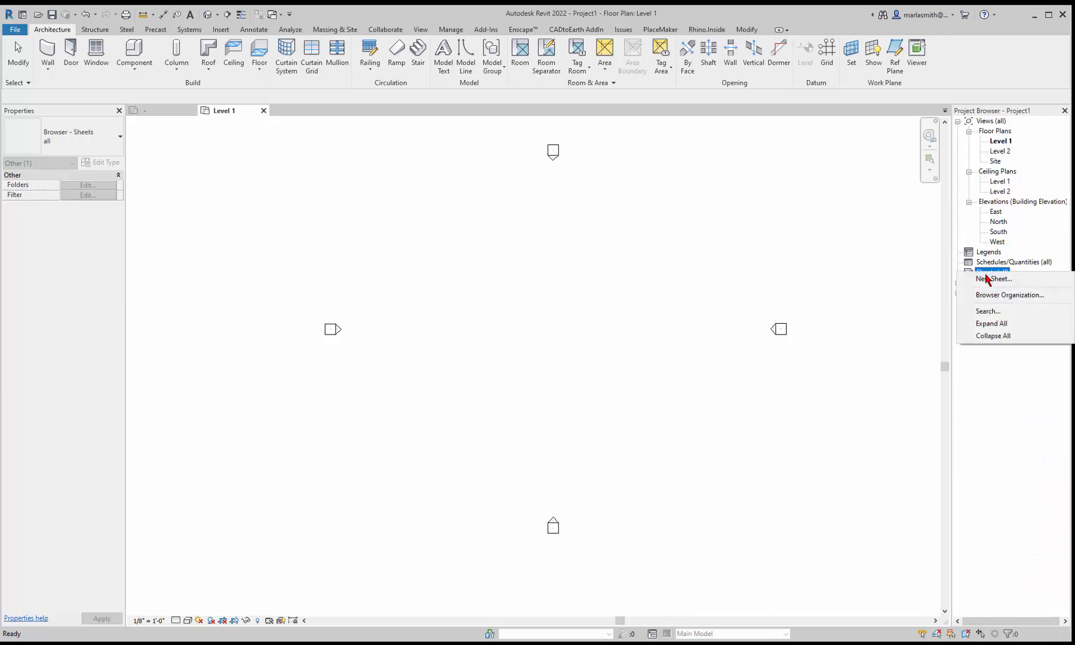
pyautogui.click(994, 279)
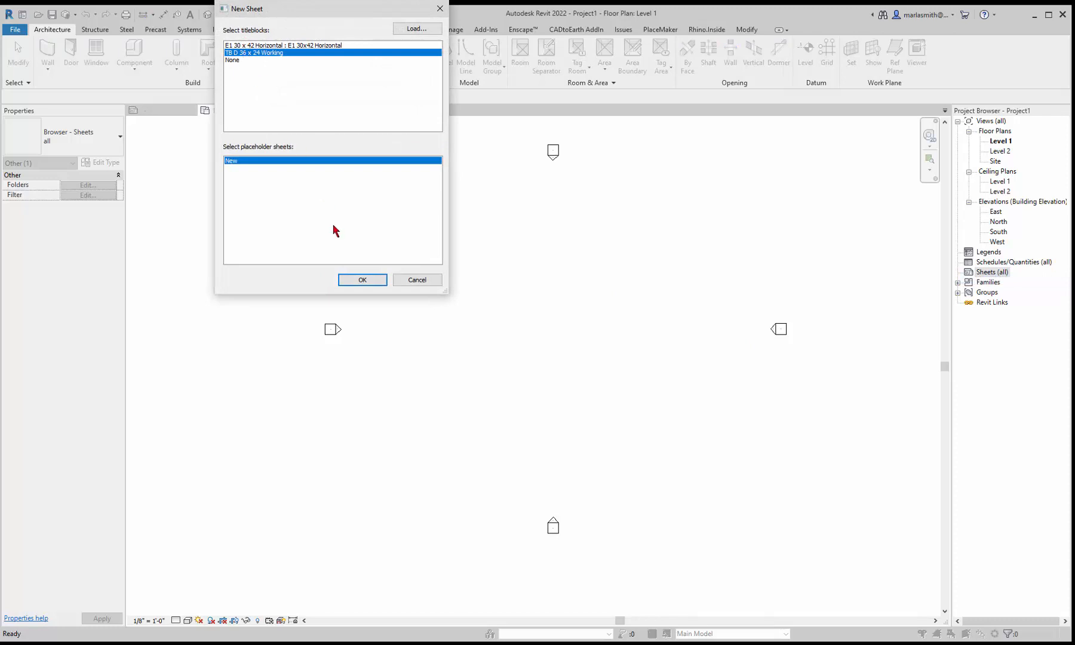
pyautogui.click(361, 280)
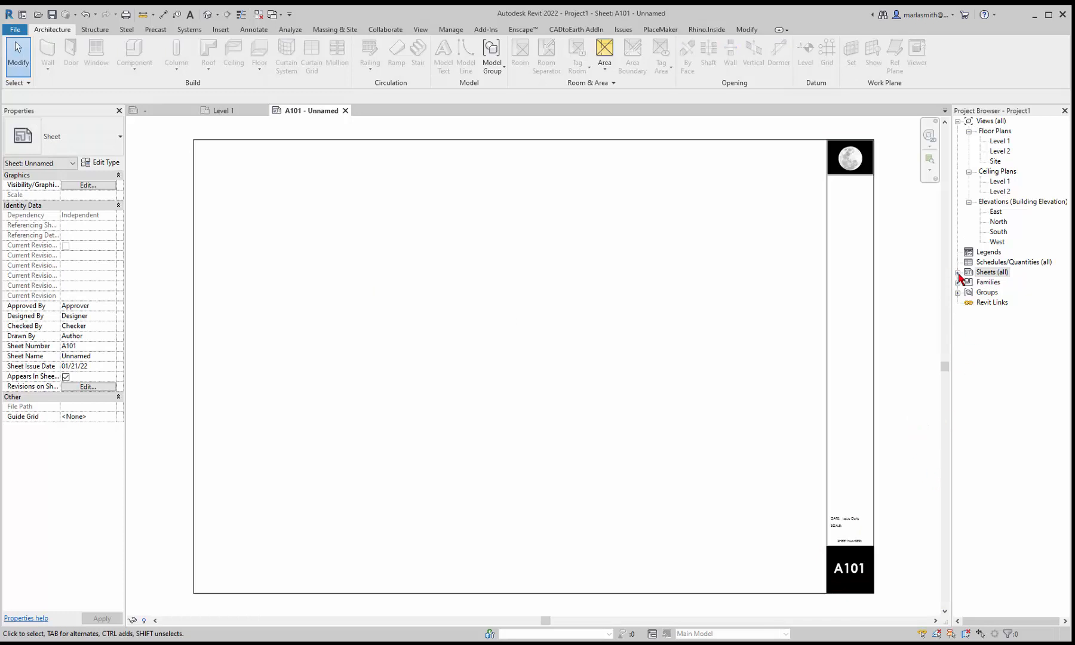
# - Select the new sheet A101 - Unnamed and bring up its Sheet Title for editing
pyautogui.click(957, 272)
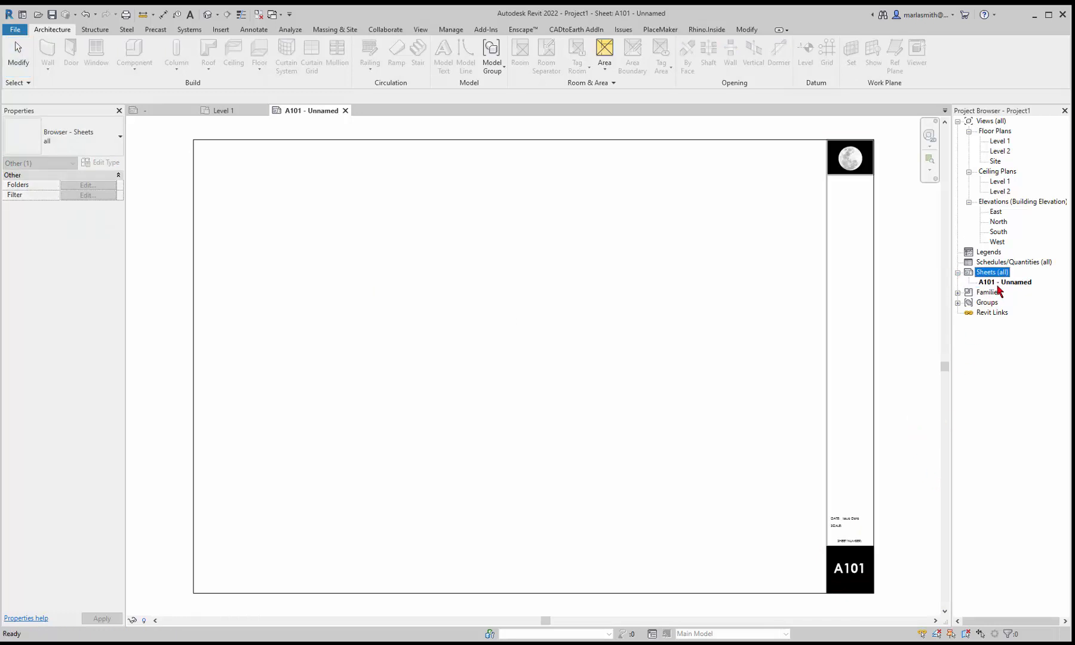
pyautogui.click(1003, 282)
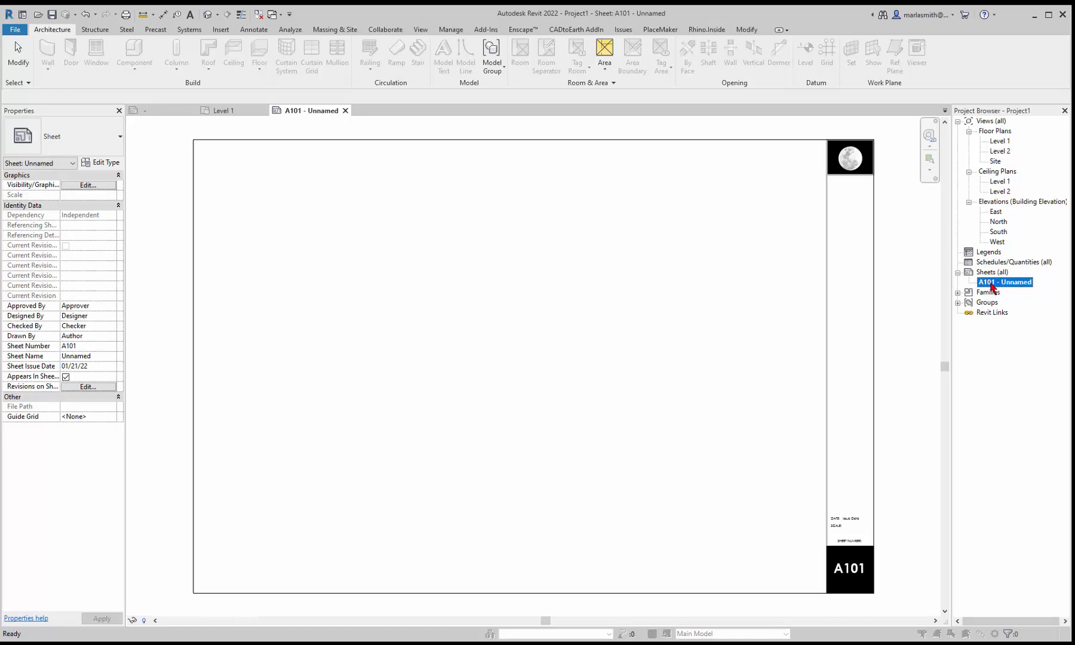
pyautogui.doubleClick(1003, 282)
pyautogui.write('A100')
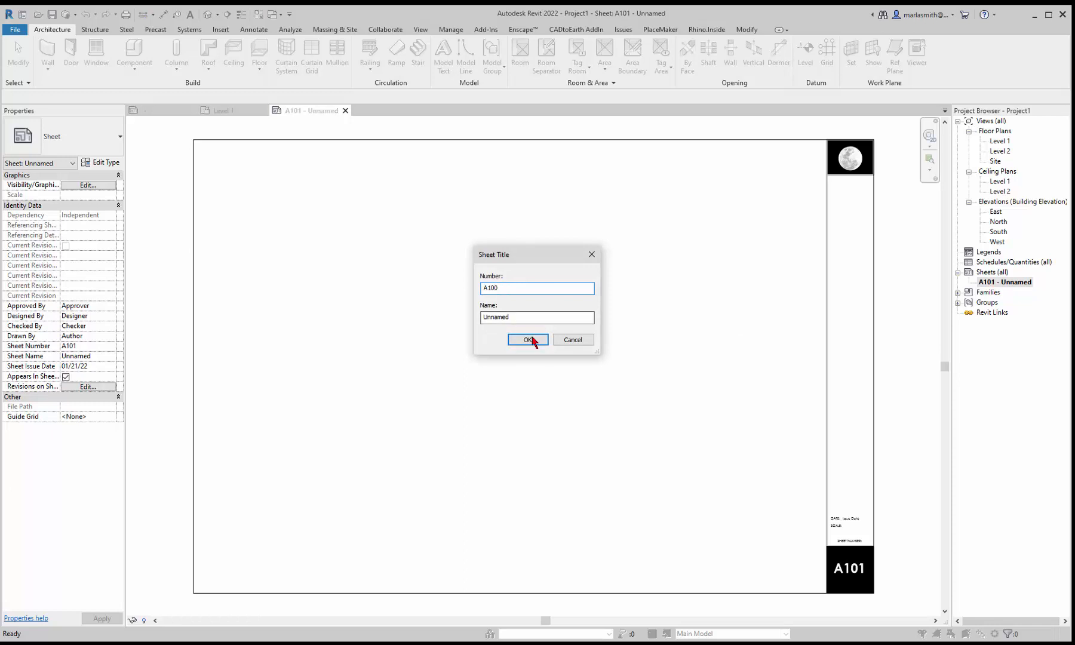
# - Renumber the sheet to A100 and enter '01' in the title block's Issue Date
pyautogui.click(526, 341)
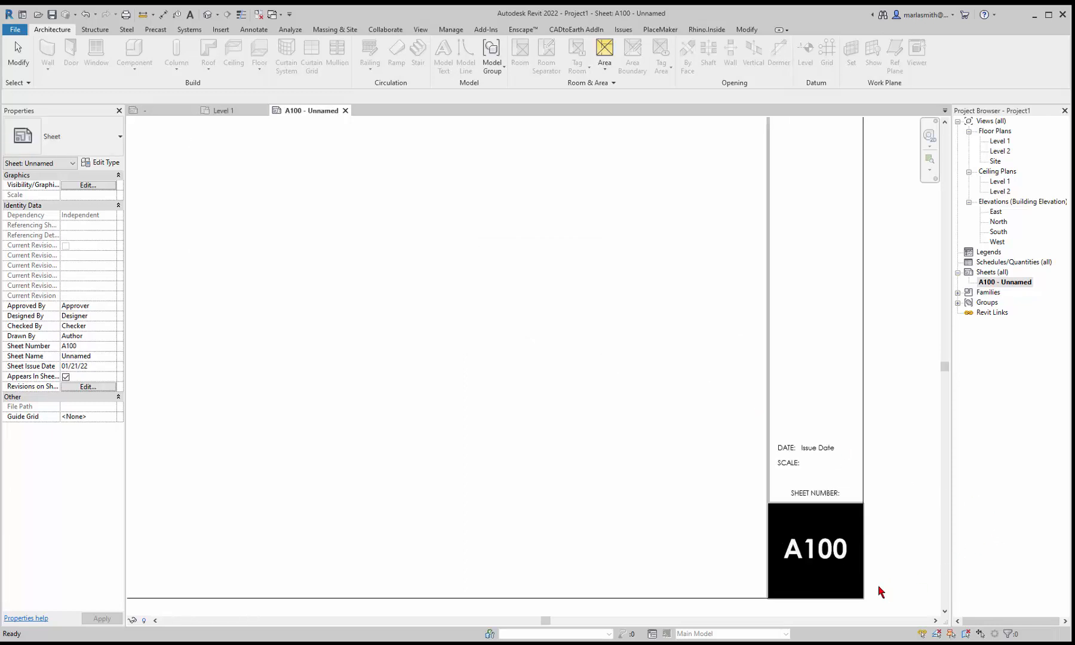
pyautogui.moveTo(848, 496)
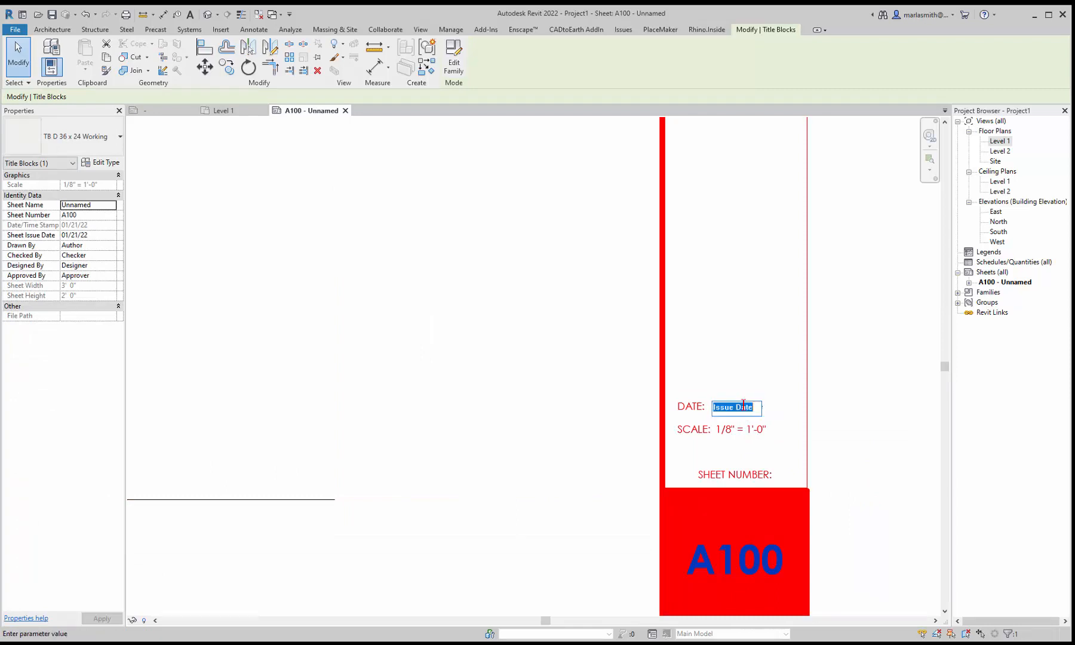
pyautogui.write('01/21/2022')
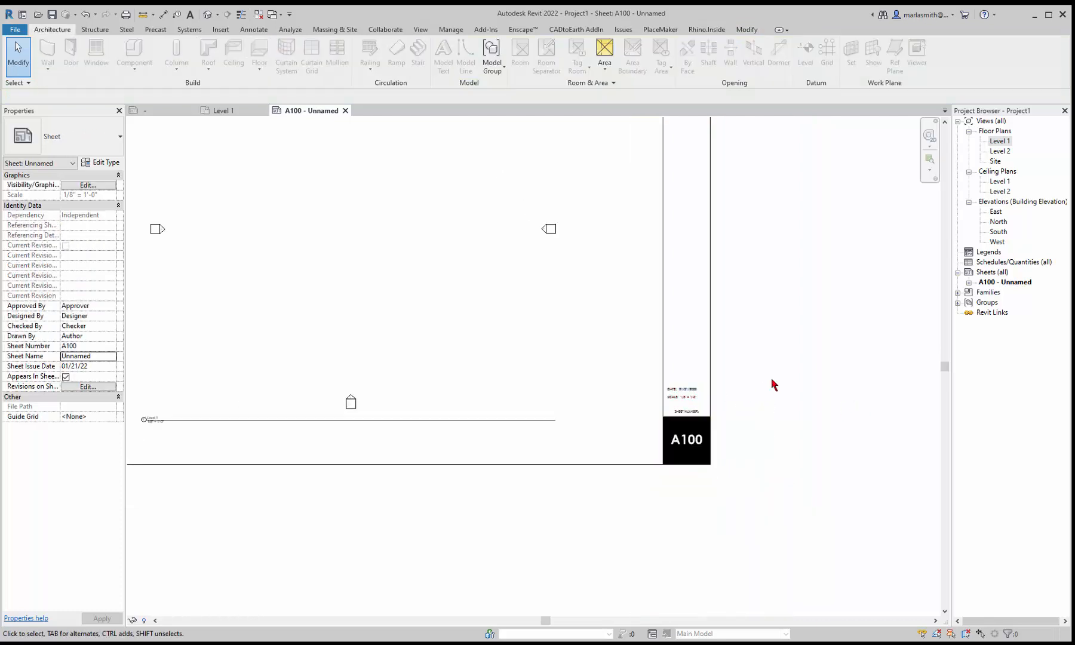
# - Create sheets A101 and A102 with the working title block, then return to sheet A100
pyautogui.rightClick(1011, 262)
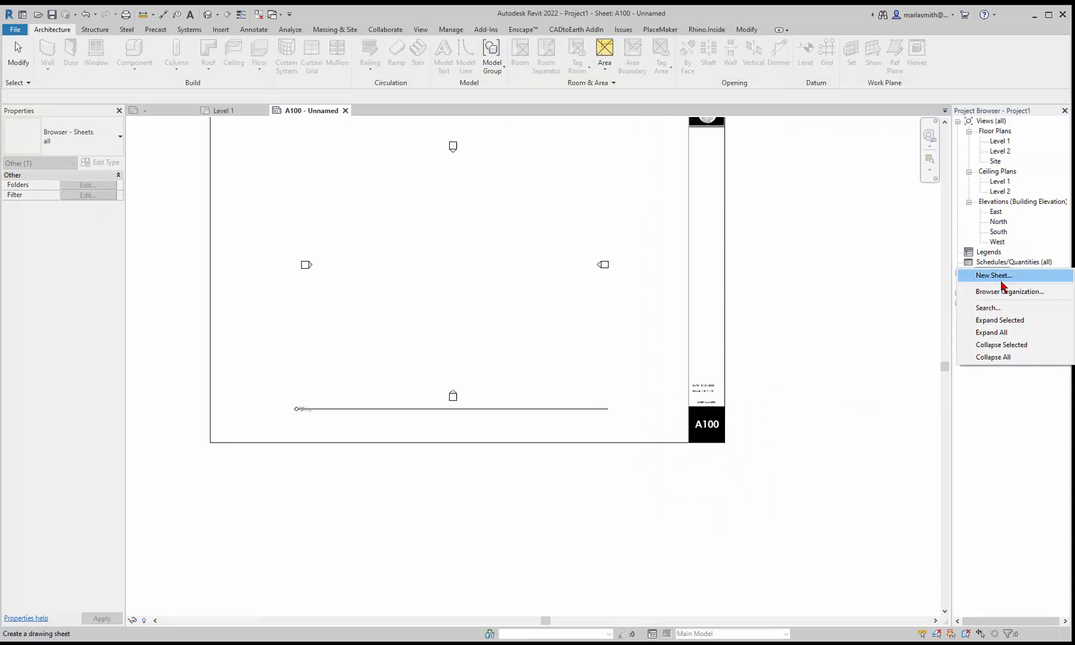
pyautogui.click(992, 275)
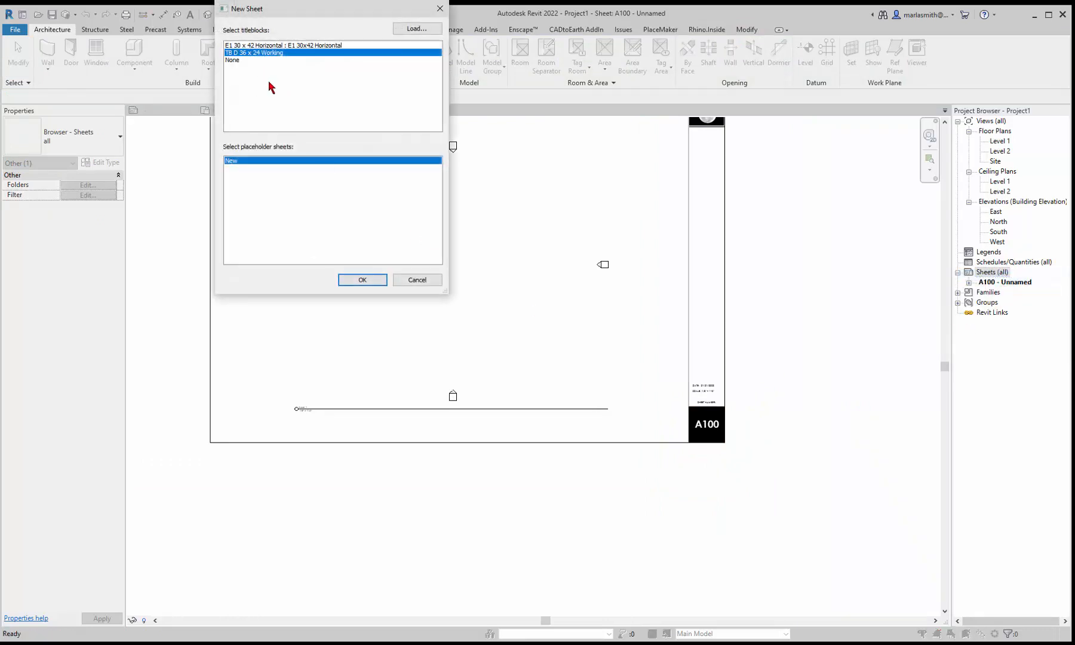
pyautogui.click(362, 280)
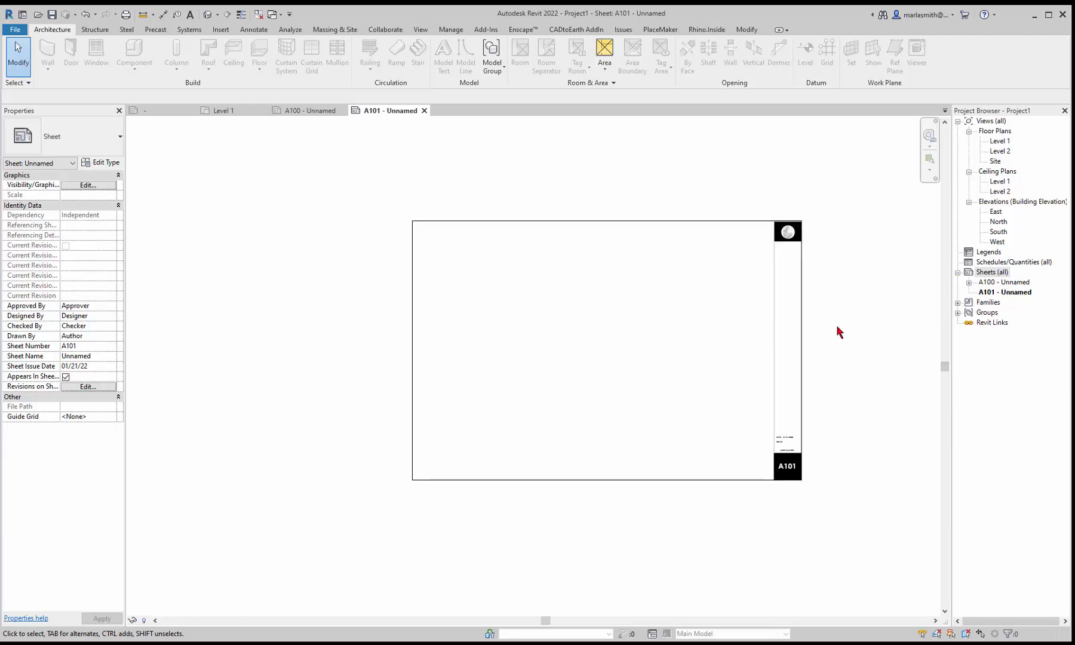
pyautogui.rightClick(989, 271)
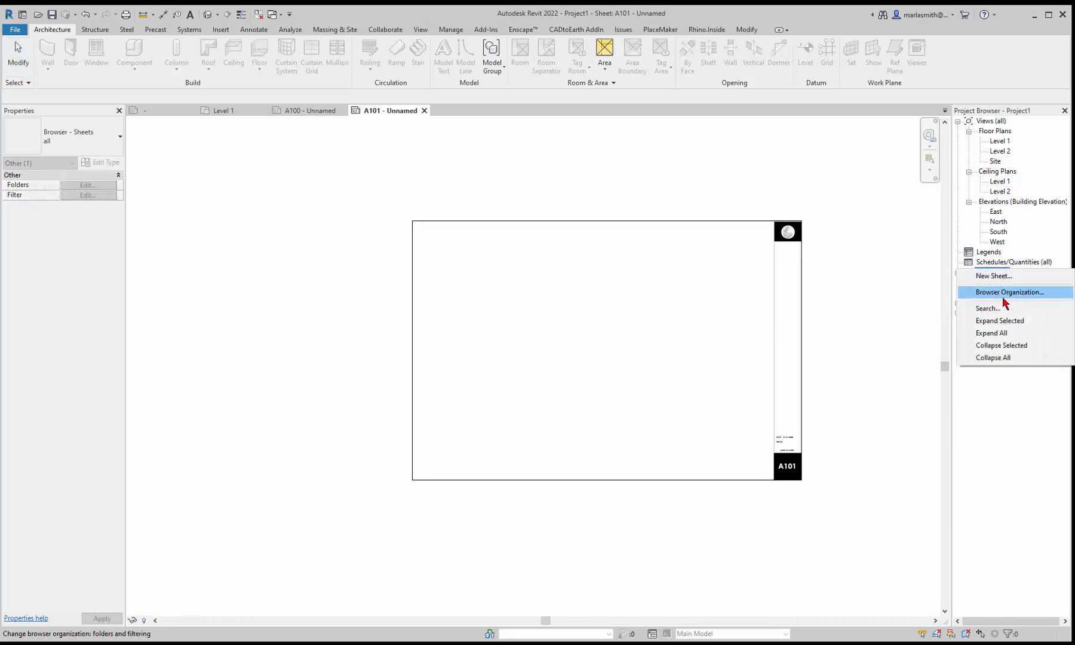
pyautogui.click(992, 276)
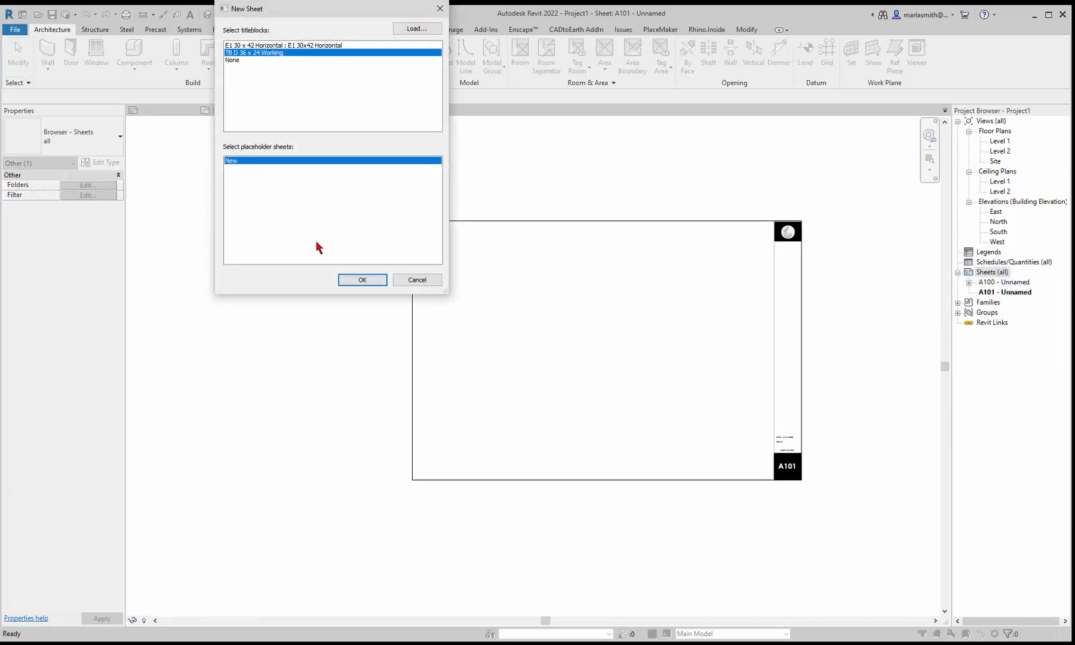
pyautogui.click(362, 279)
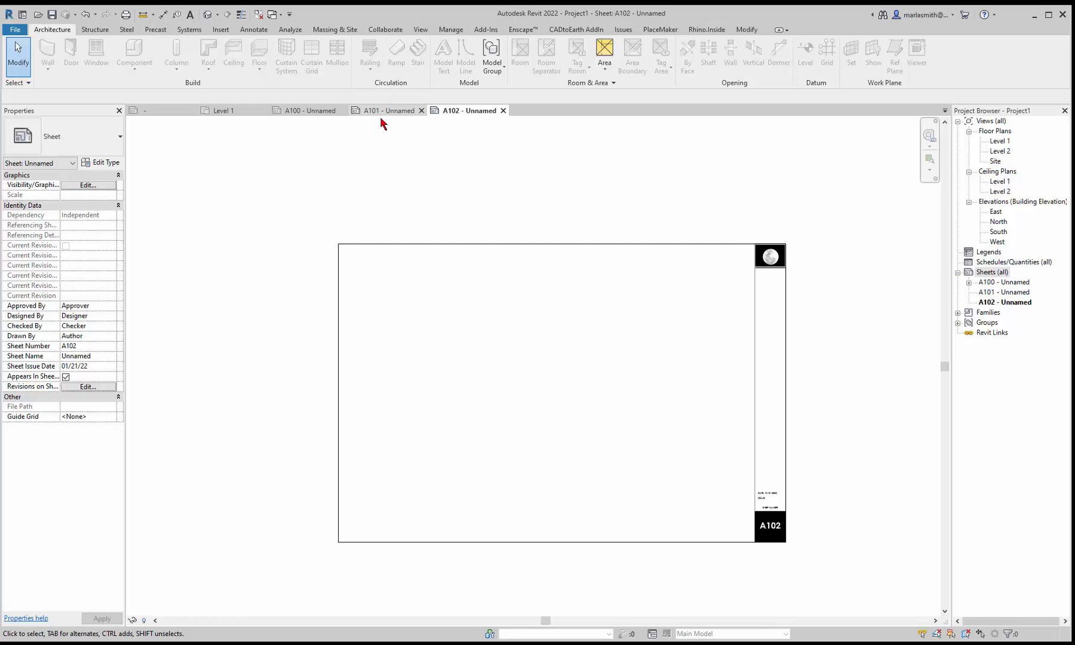
pyautogui.click(307, 110)
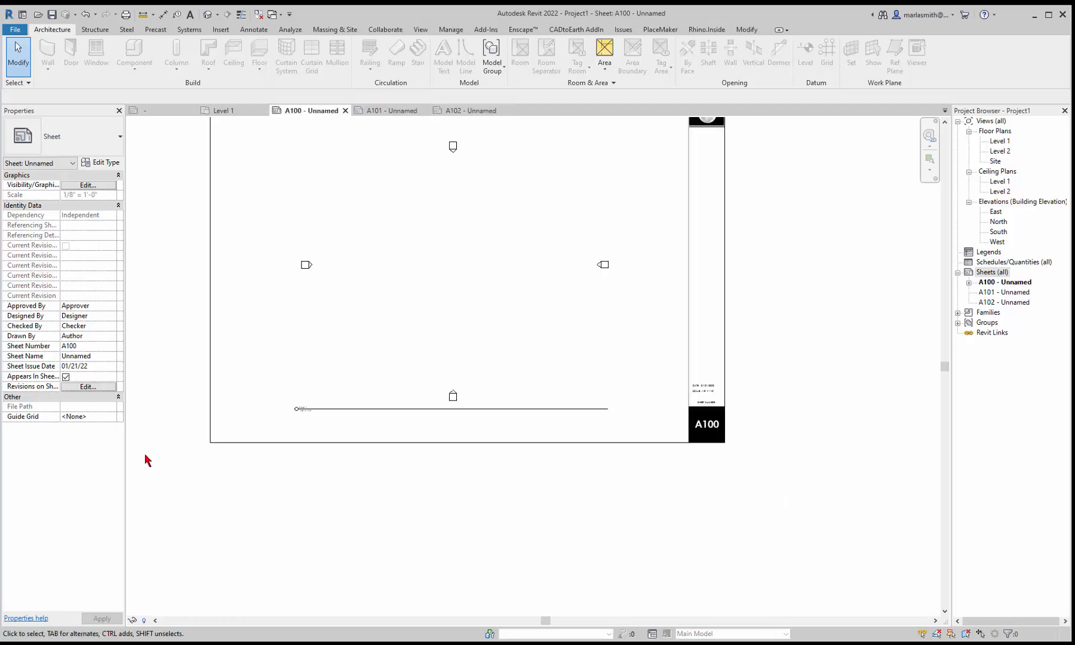